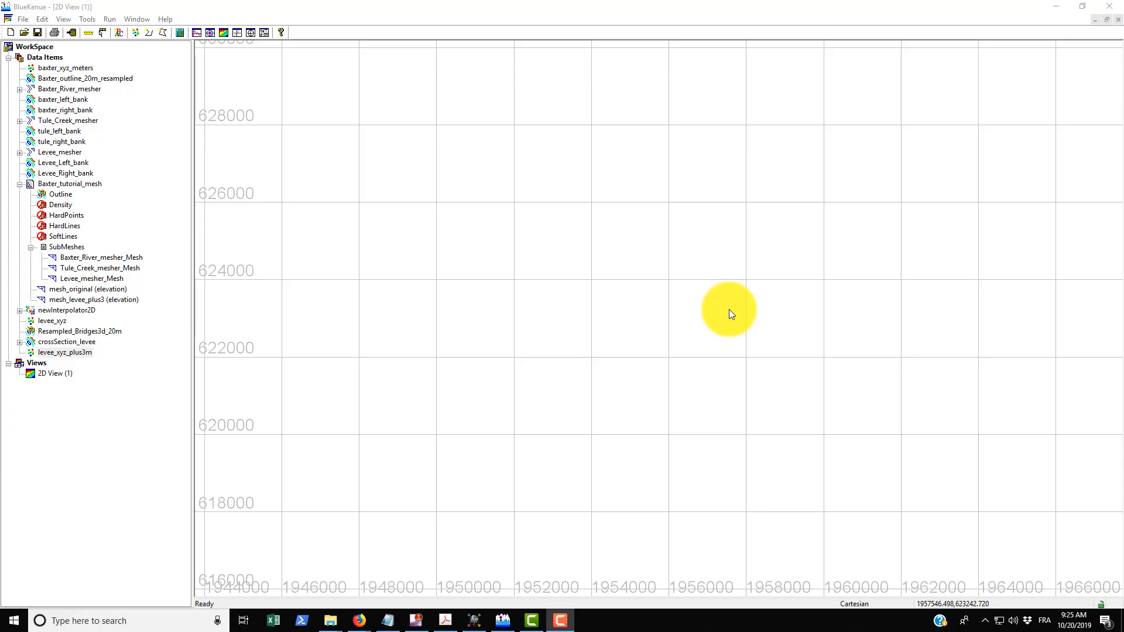
{"action": "mouse_move", "coordinate": [739, 308]}
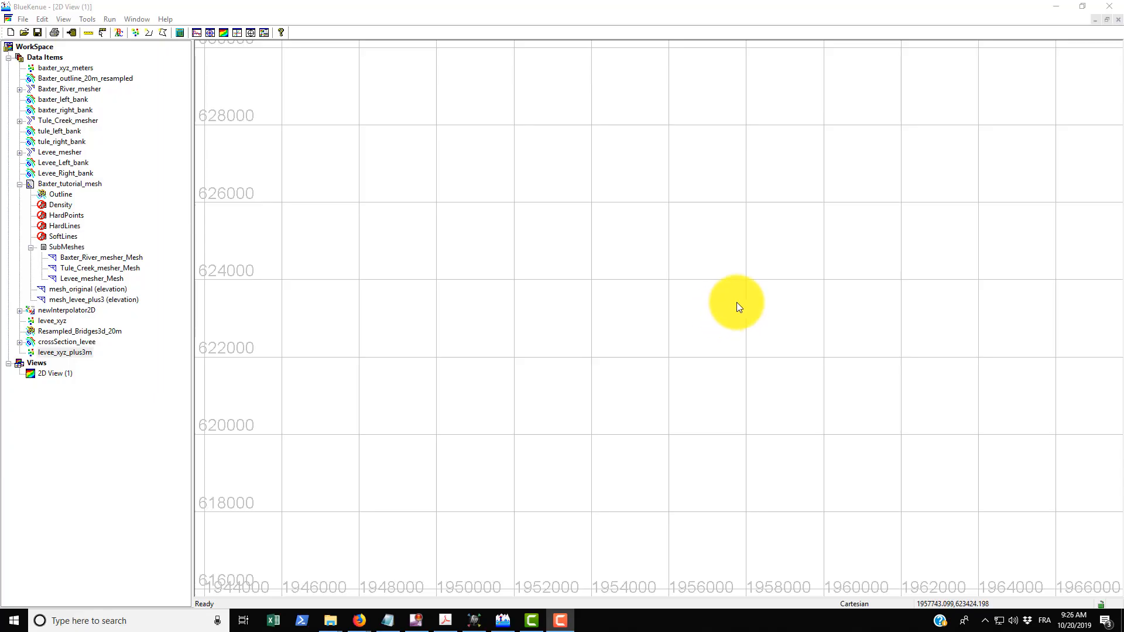
{"action": "mouse_move", "coordinate": [547, 198]}
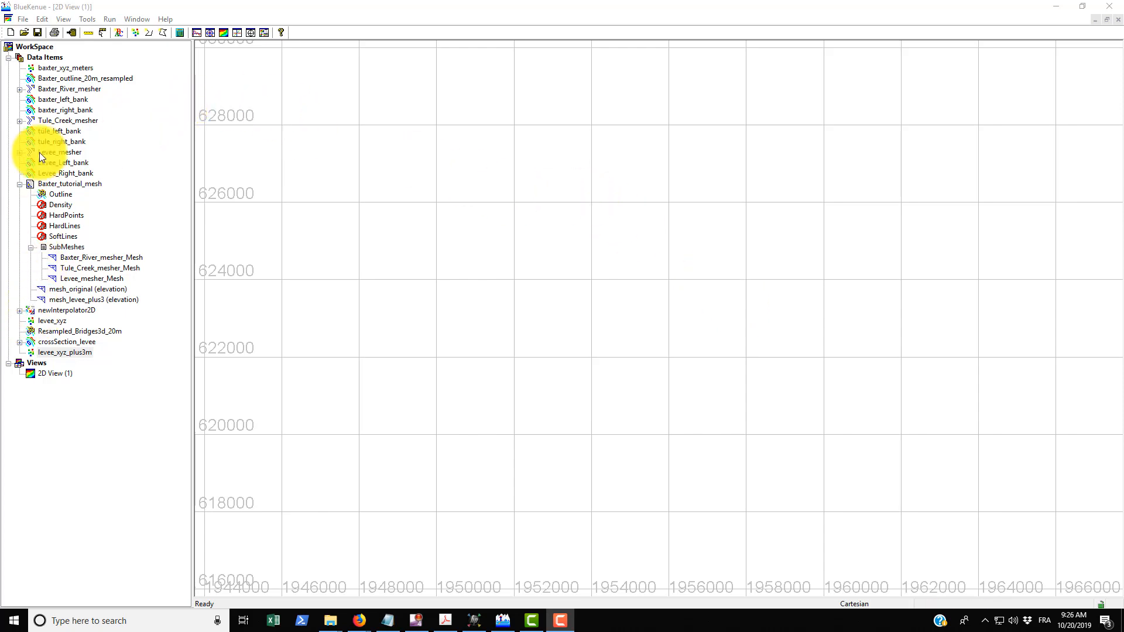
Start a Conlim boundary-condition set and choose mesh_original over mesh_levee_plus3 as its mesh.
{"action": "left_click", "coordinate": [24, 18]}
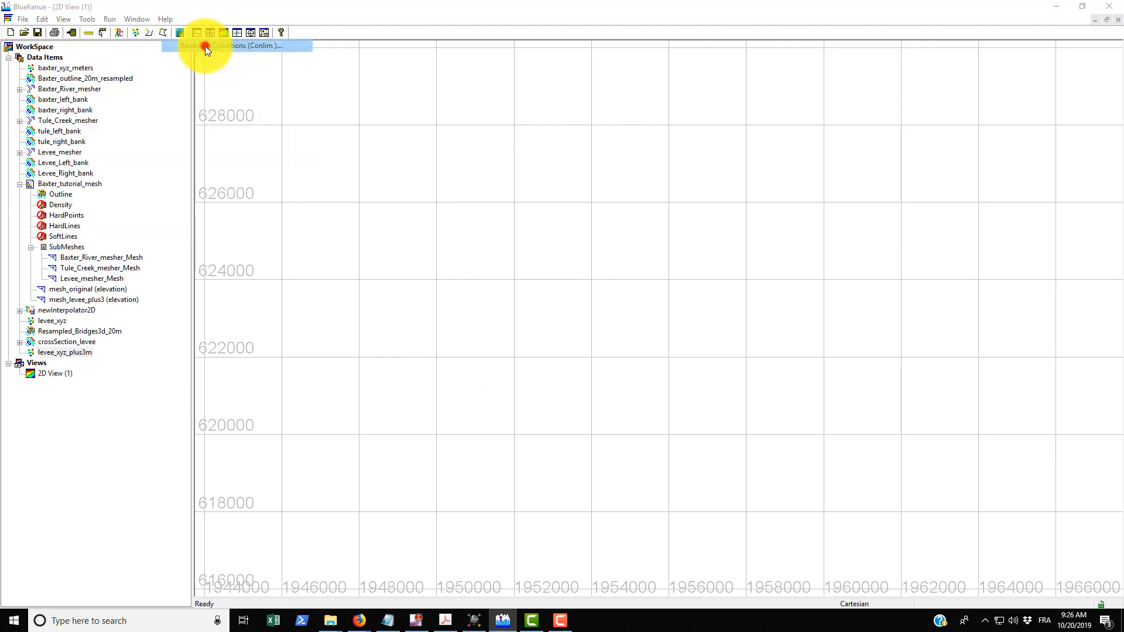
{"action": "left_click", "coordinate": [206, 33]}
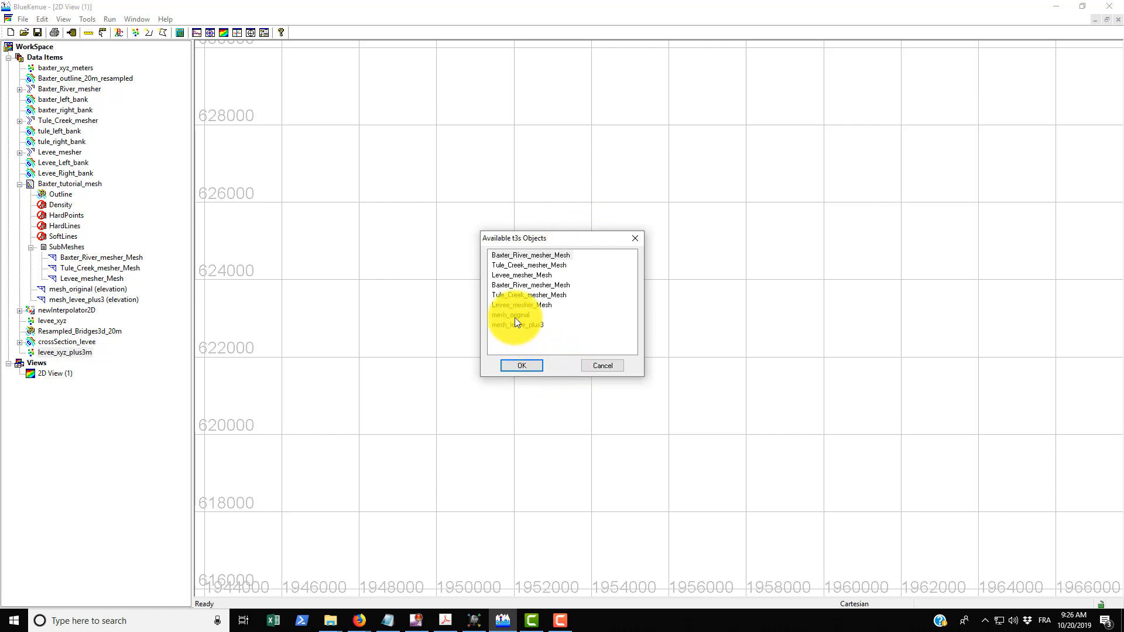
{"action": "left_click", "coordinate": [510, 315]}
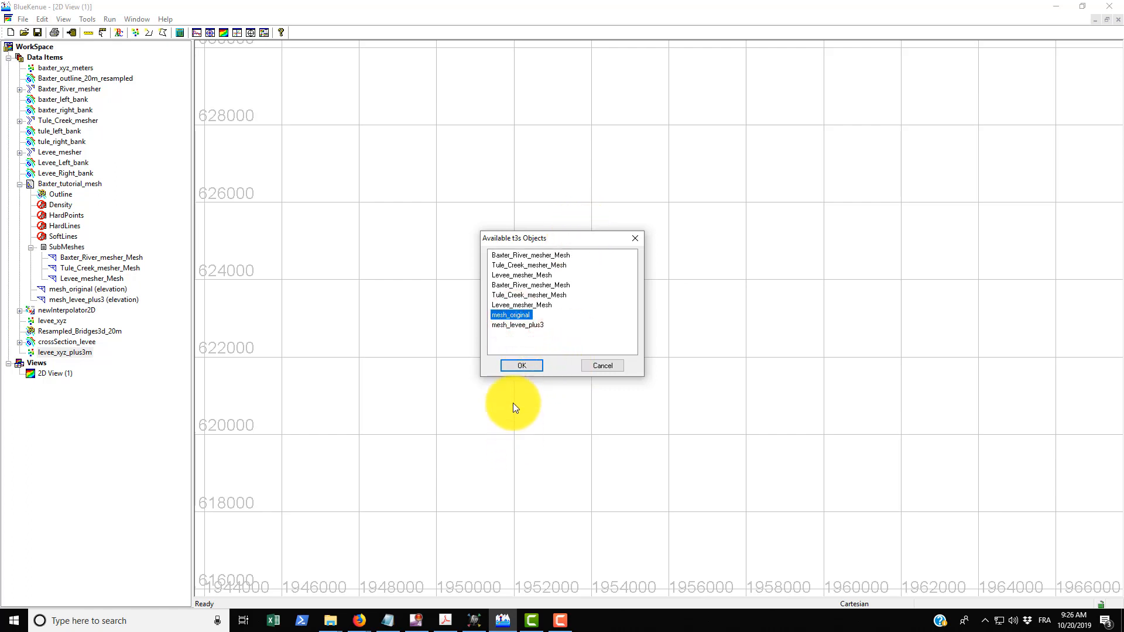
{"action": "left_click", "coordinate": [517, 324]}
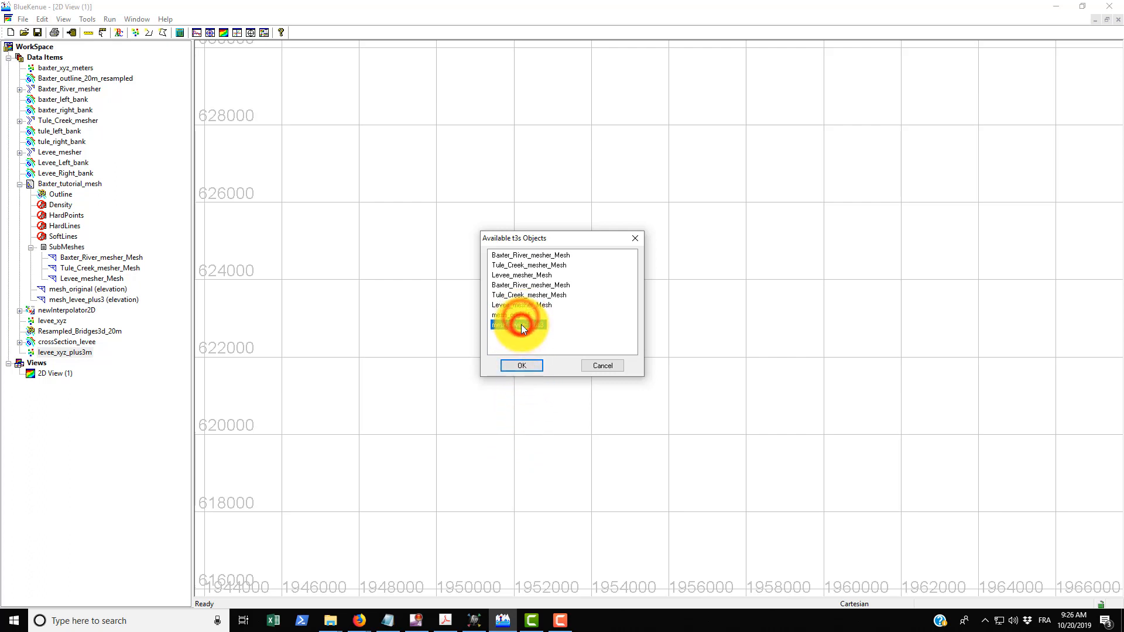
{"action": "left_click", "coordinate": [518, 324]}
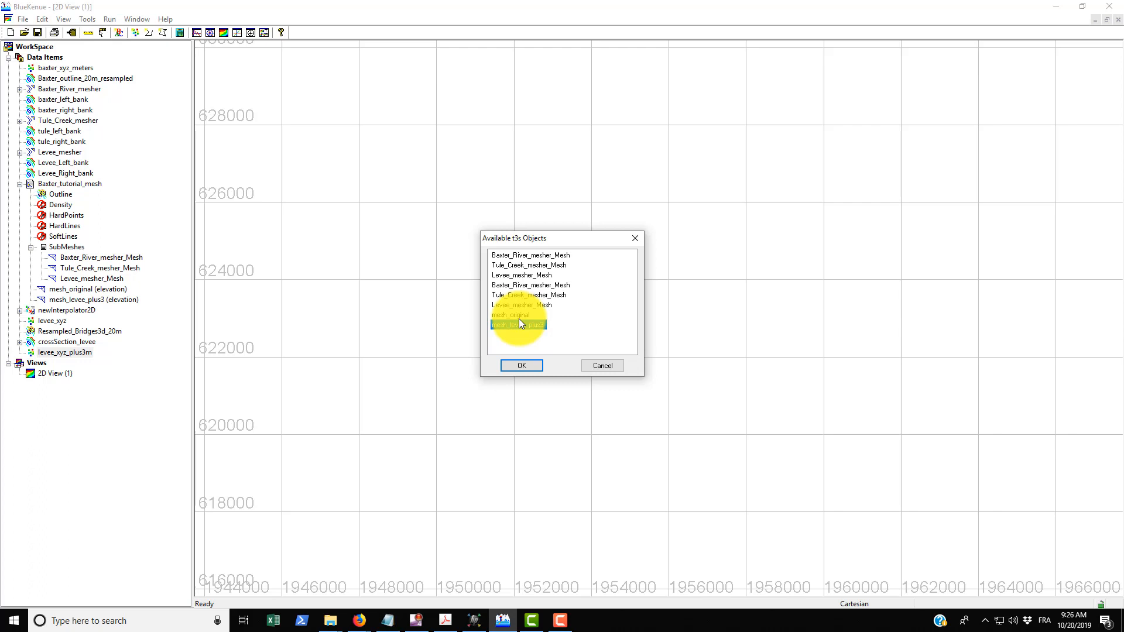
{"action": "left_click", "coordinate": [509, 315]}
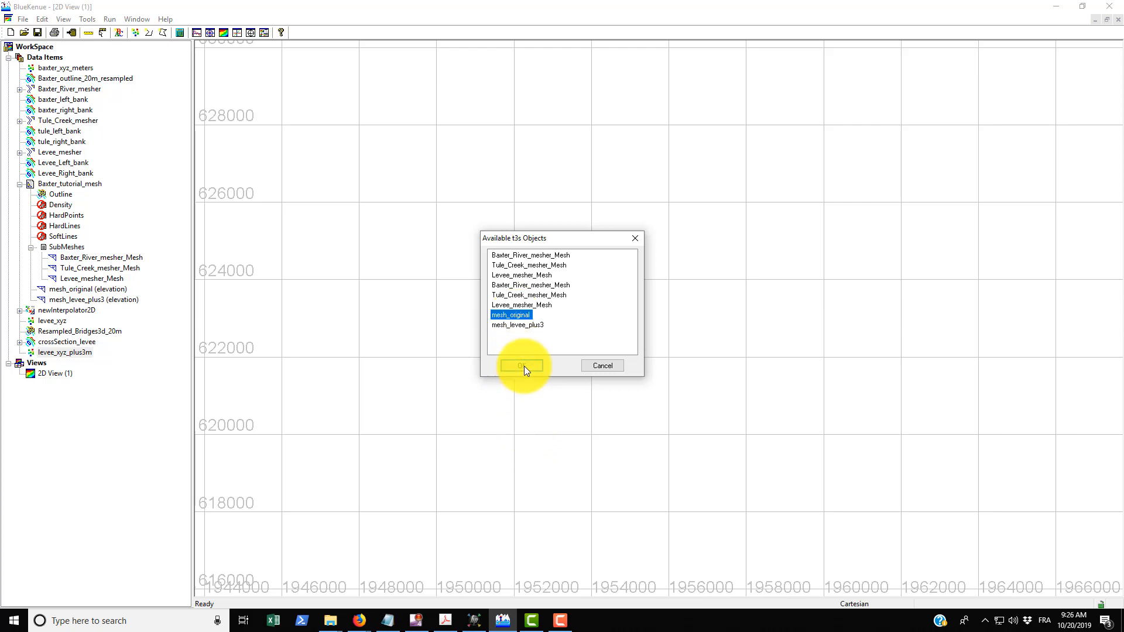
Confirm mesh_original and display the new mesh_original_BC set in 2D View (1).
{"action": "left_click", "coordinate": [519, 366]}
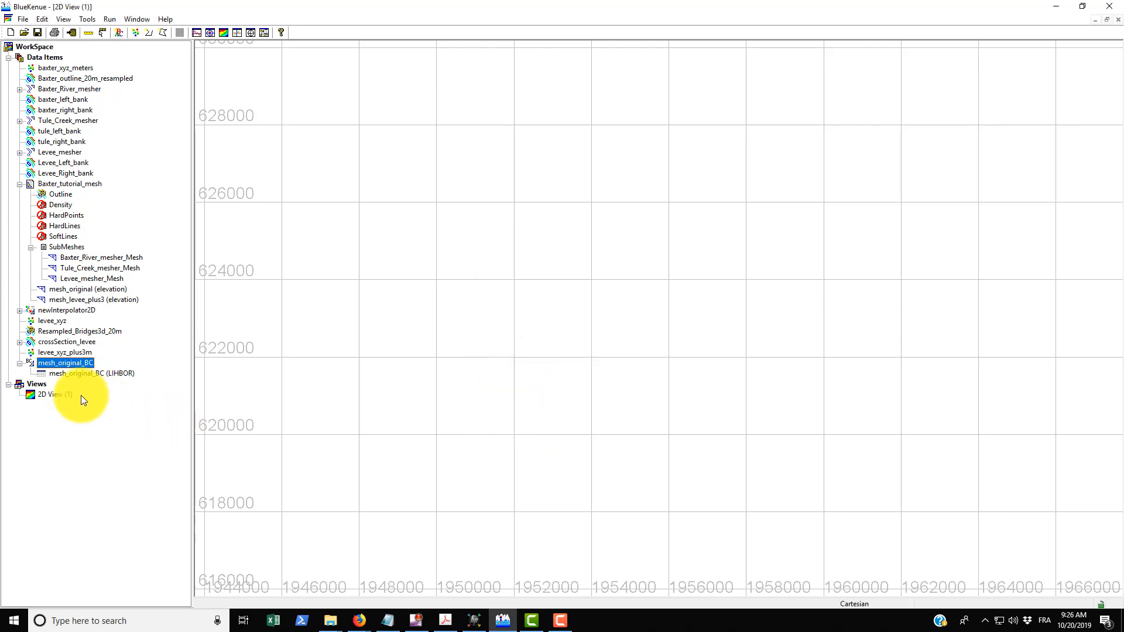
{"action": "mouse_move", "coordinate": [71, 378]}
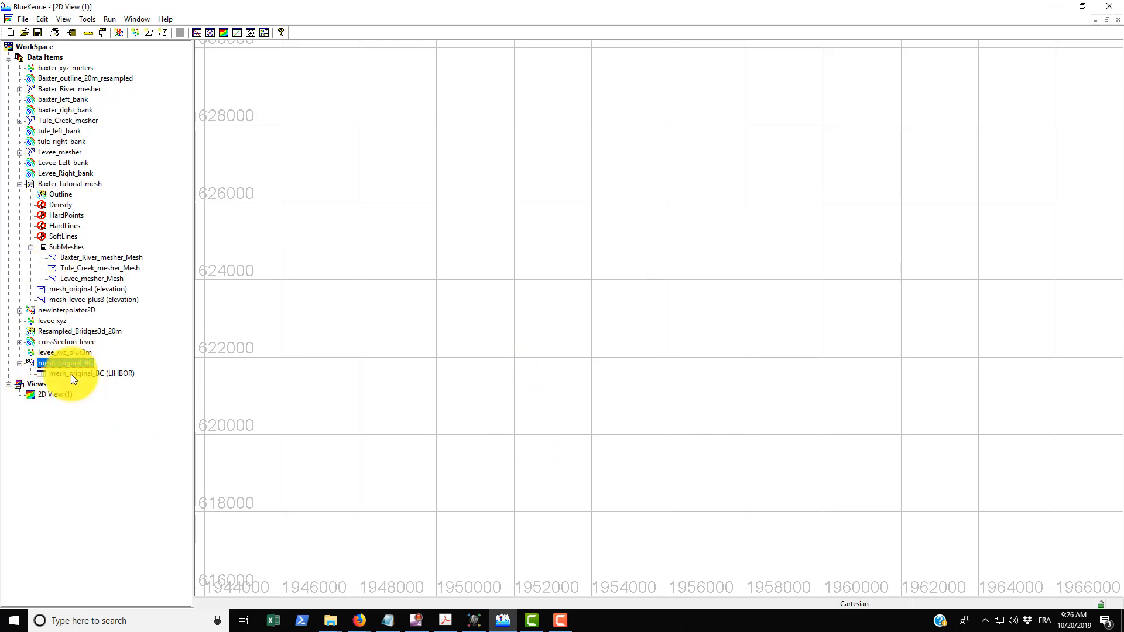
{"action": "left_click", "coordinate": [53, 394]}
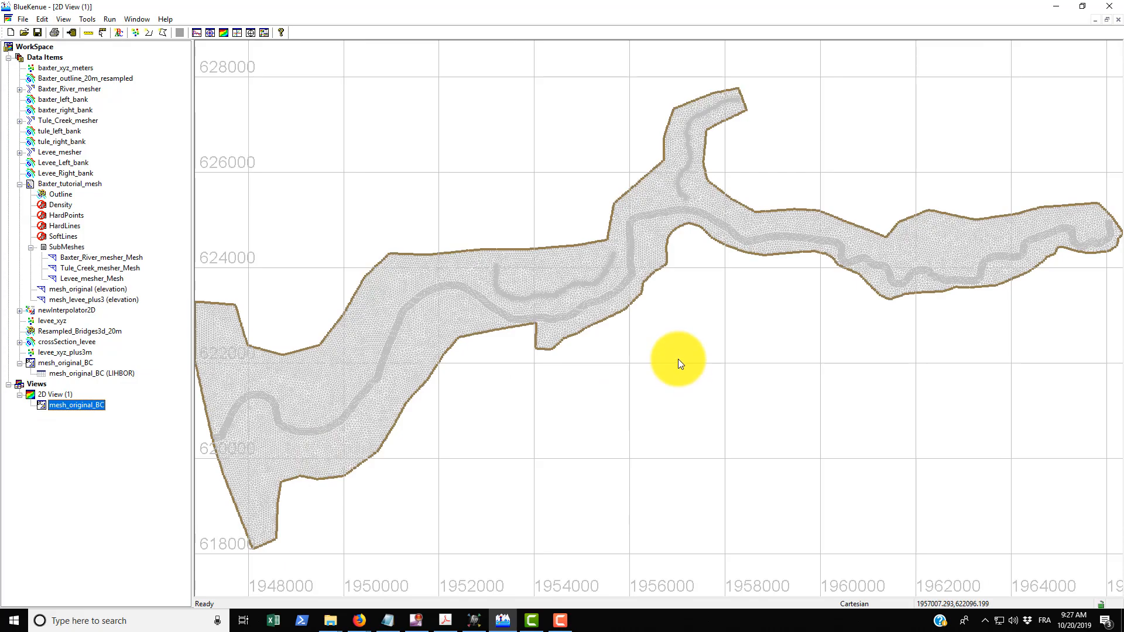
{"action": "mouse_move", "coordinate": [570, 423]}
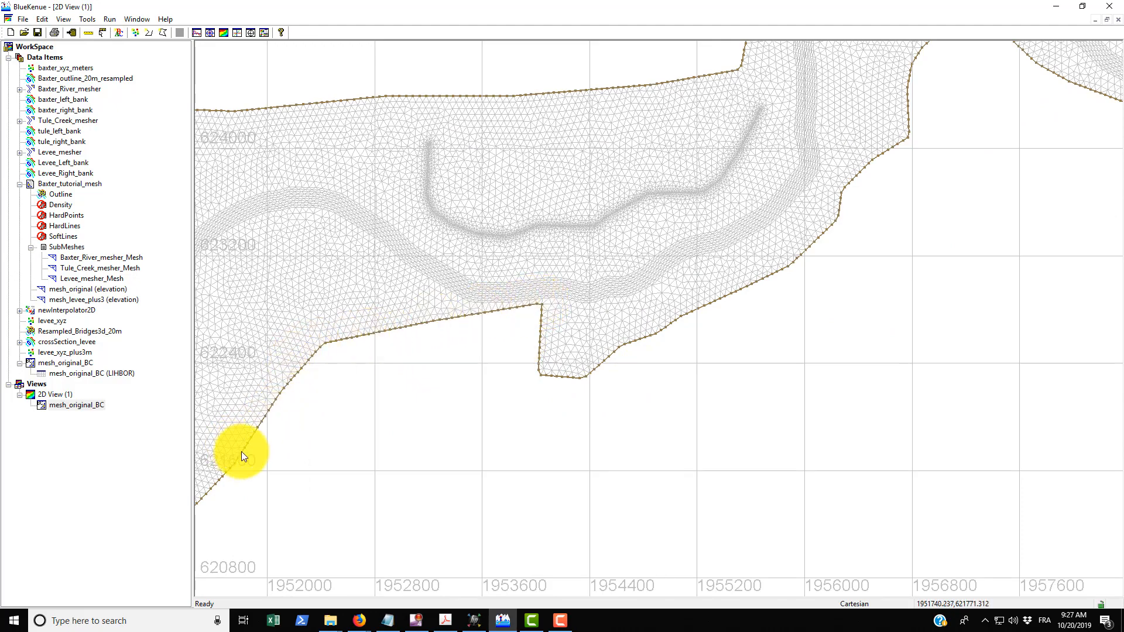
{"action": "mouse_move", "coordinate": [587, 376]}
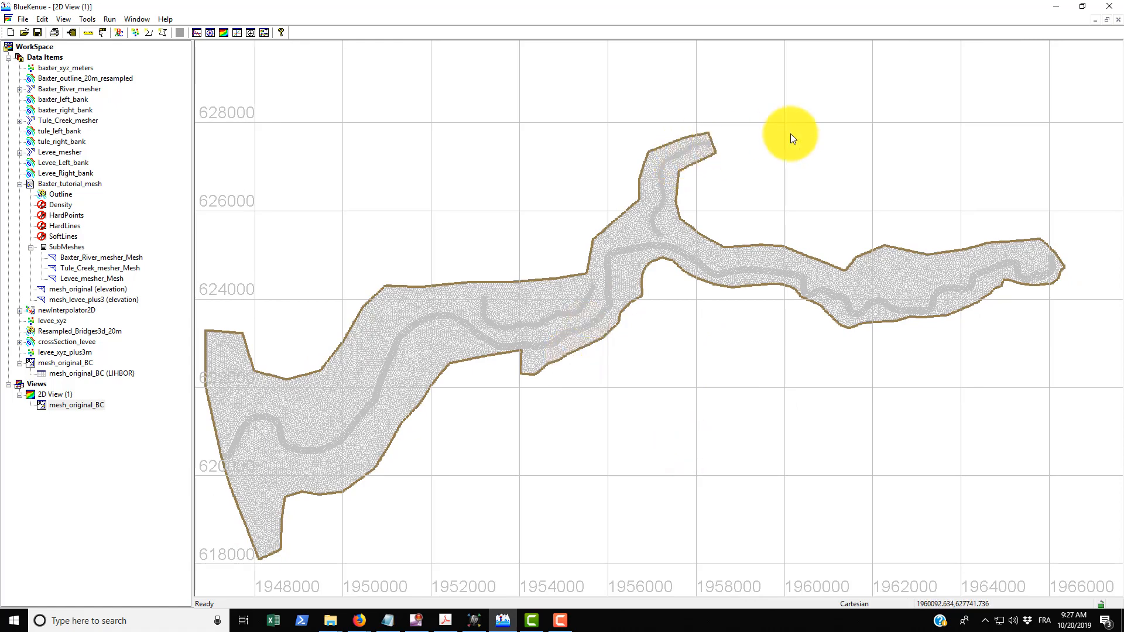
{"action": "mouse_move", "coordinate": [731, 135]}
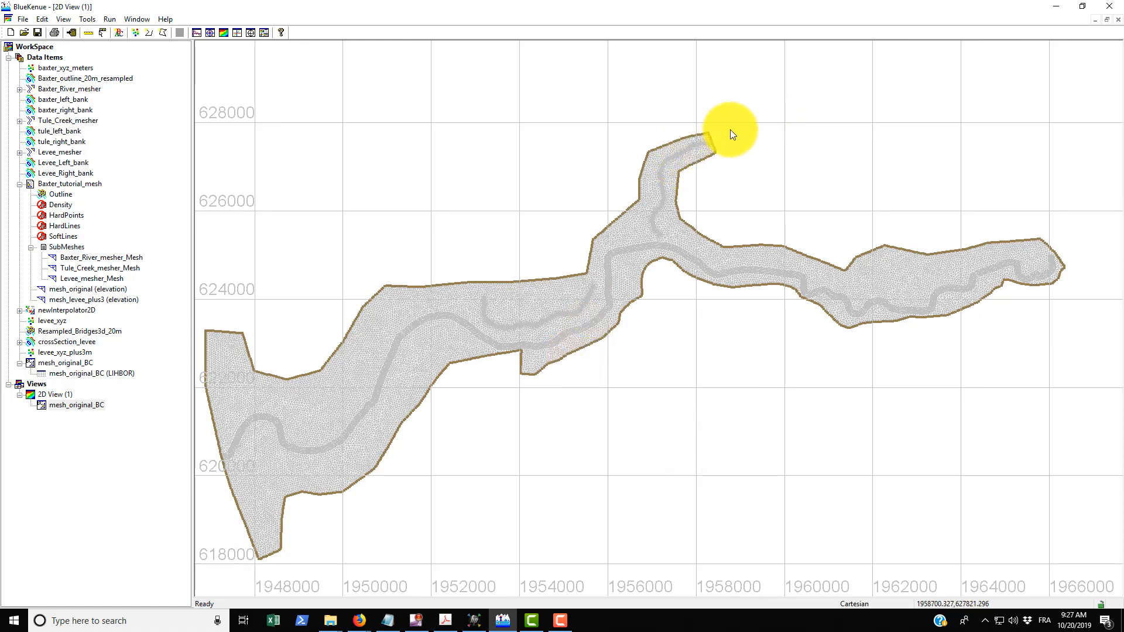
{"action": "mouse_move", "coordinate": [706, 151]}
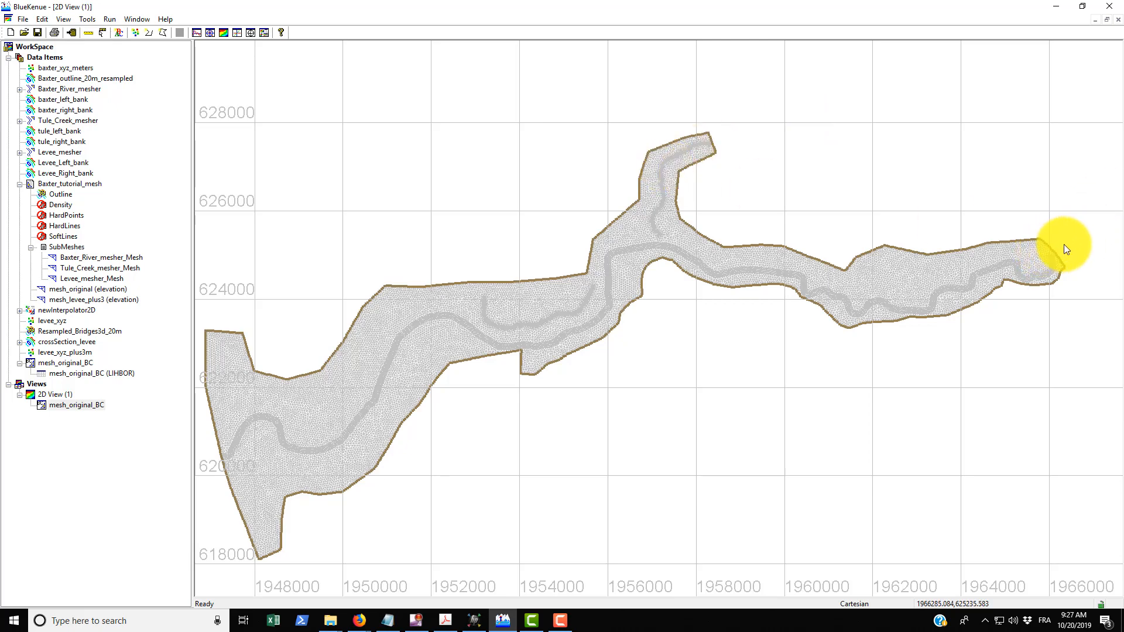
{"action": "mouse_move", "coordinate": [1060, 289]}
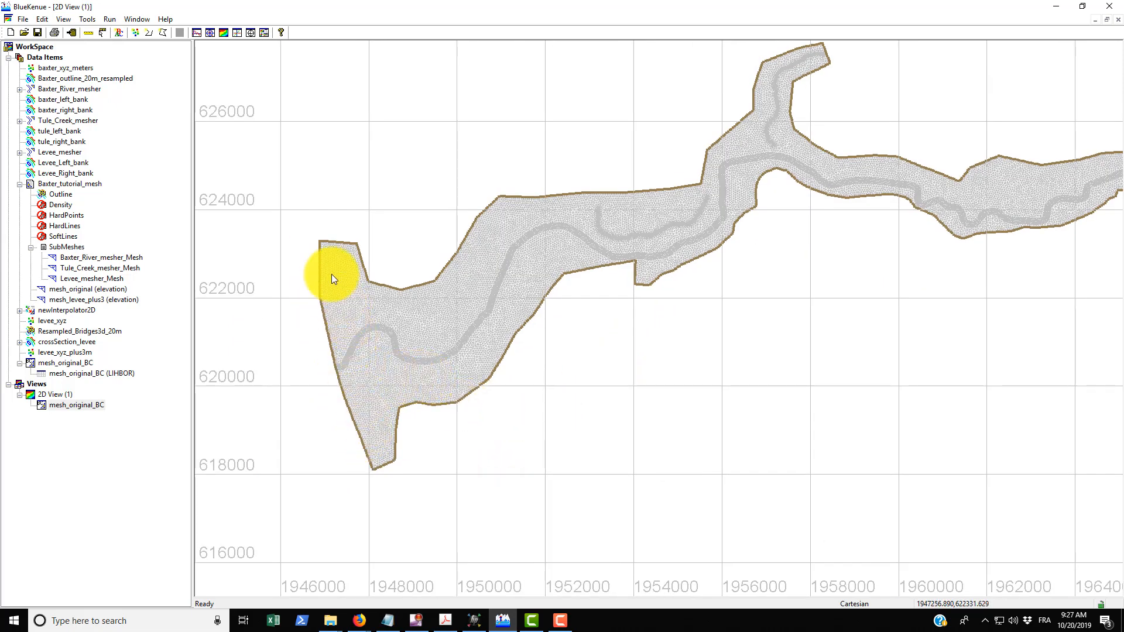
{"action": "mouse_move", "coordinate": [409, 366]}
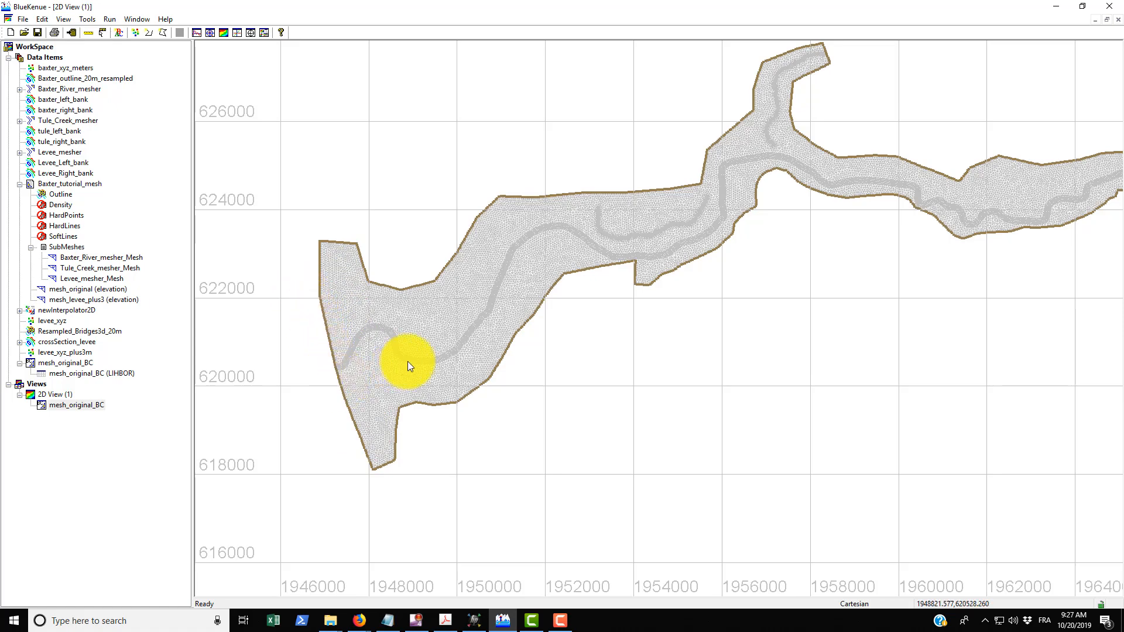
{"action": "mouse_move", "coordinate": [307, 379]}
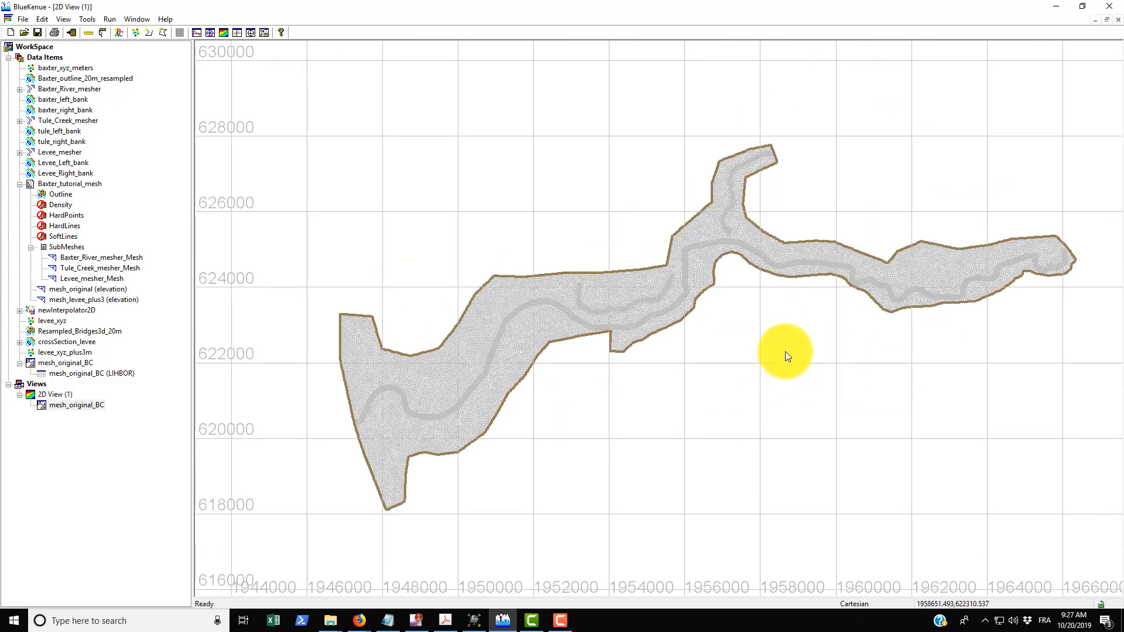
Create a boundary segment from the northern tip nodes and set its code to an open boundary.
{"action": "scroll", "scroll_direction": "up", "scroll_amount": 3}
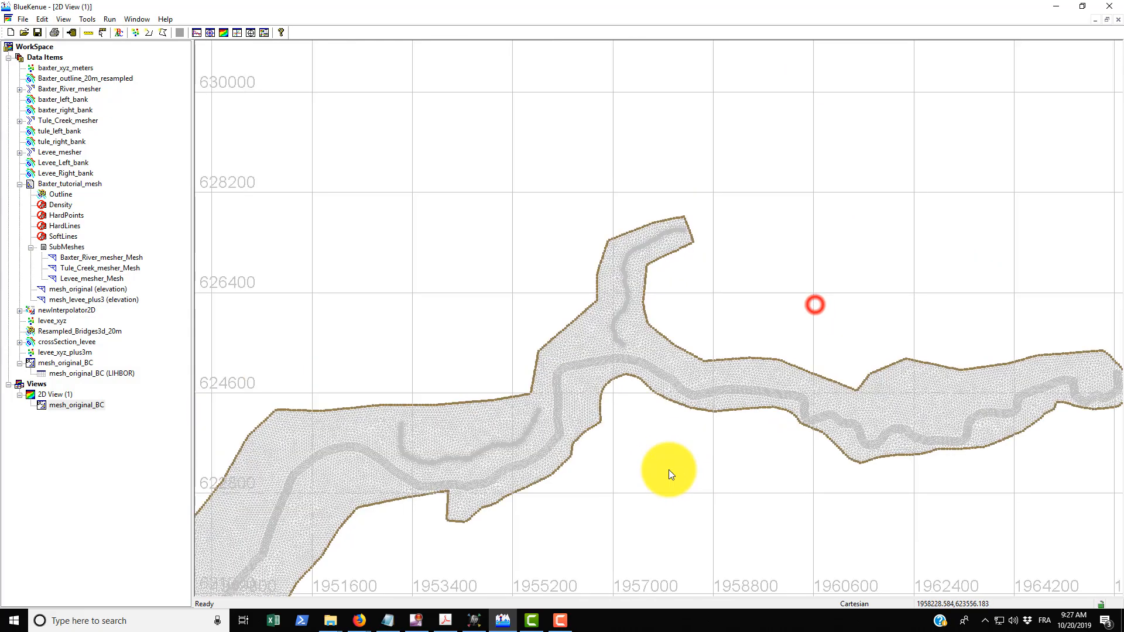
{"action": "scroll", "scroll_direction": "up", "scroll_amount": 3}
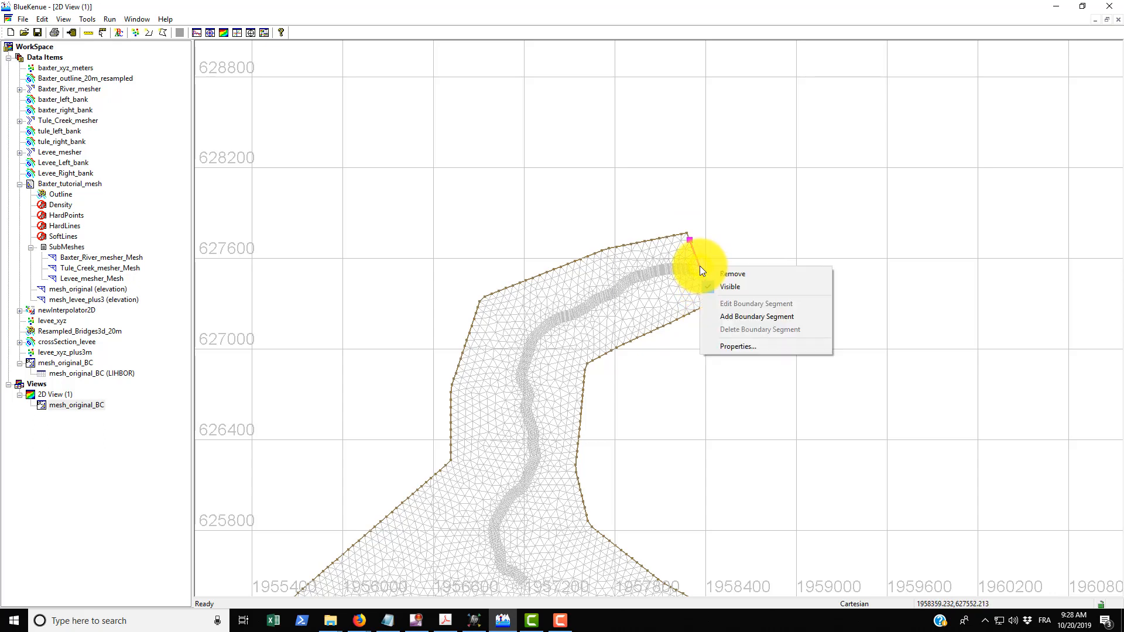
{"action": "mouse_move", "coordinate": [756, 316]}
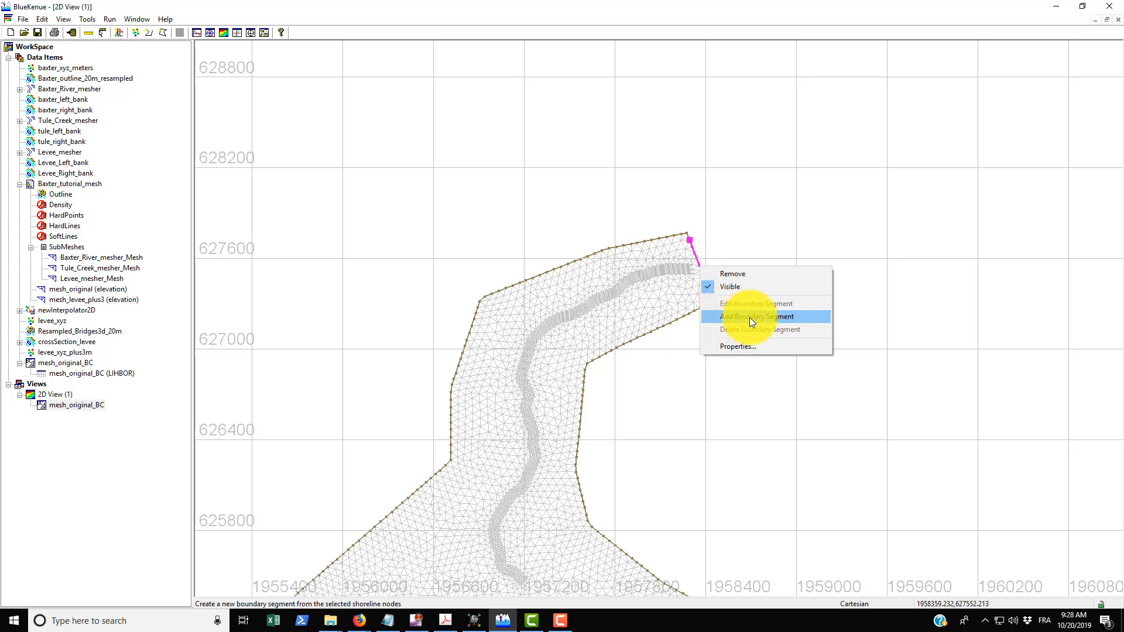
{"action": "left_click", "coordinate": [758, 317]}
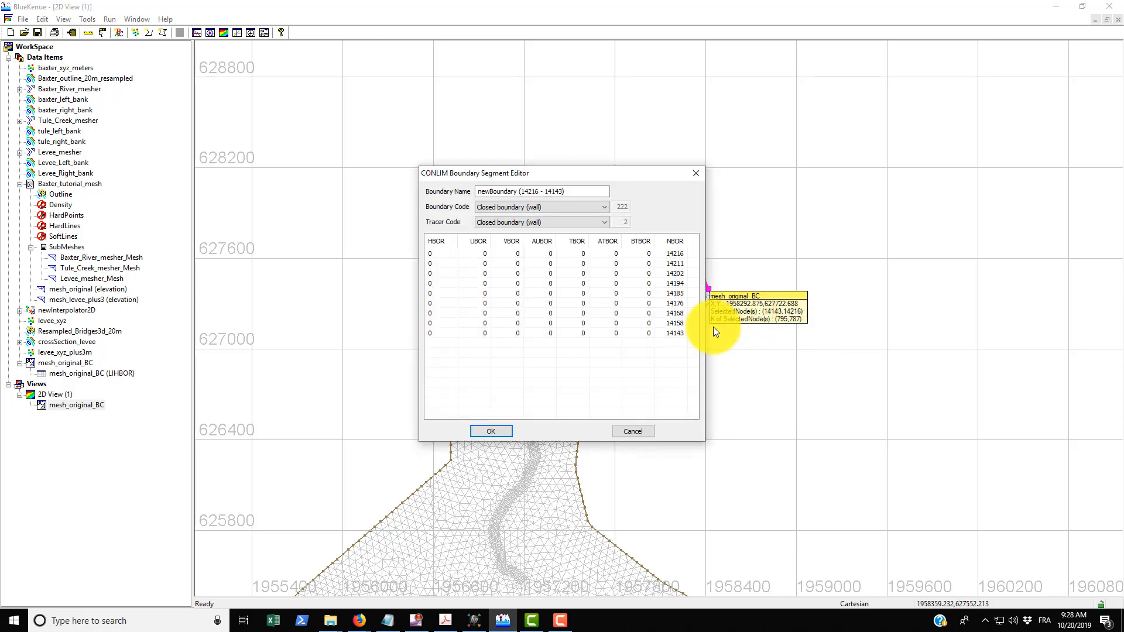
{"action": "left_click", "coordinate": [604, 207]}
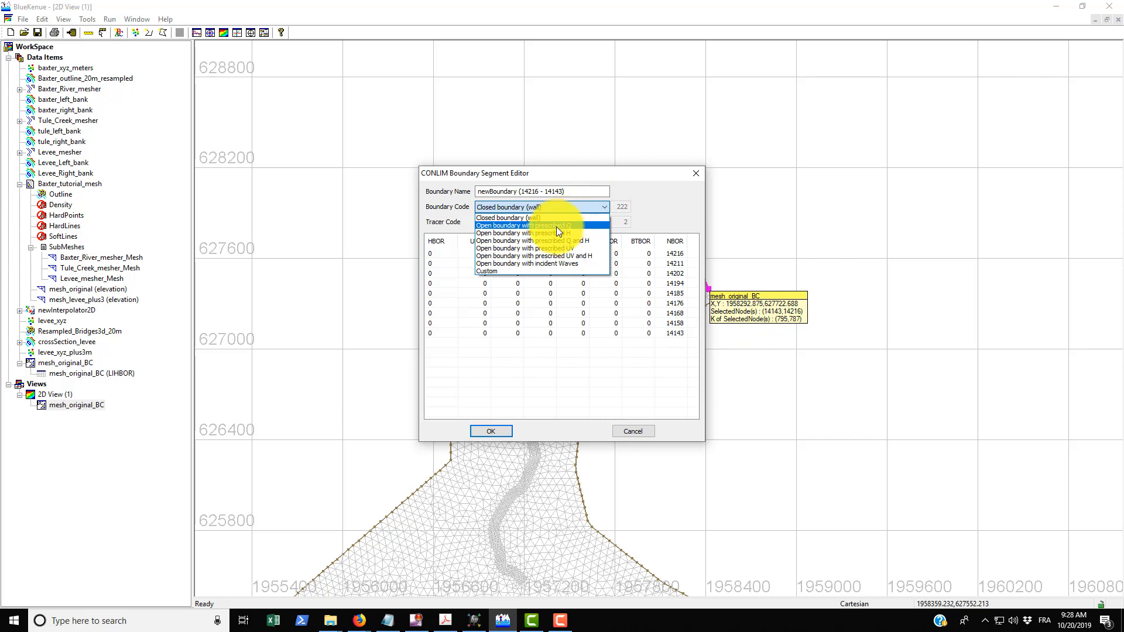
{"action": "left_click", "coordinate": [540, 225]}
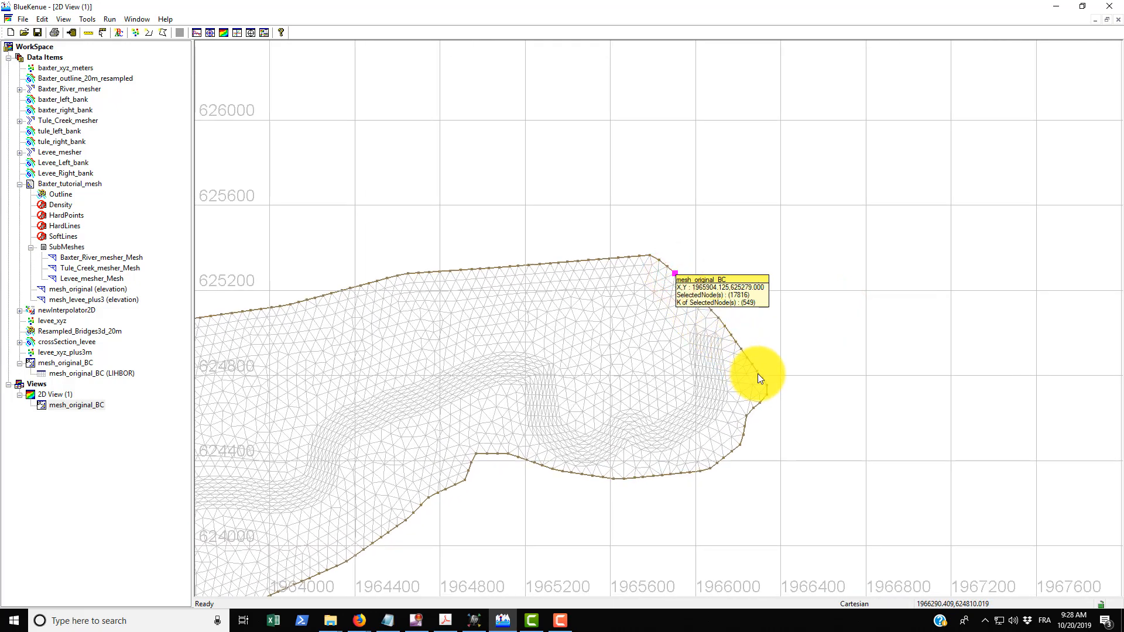
Add a segment across the eastern end, nodes 17816–17917, as Open boundary with prescribed Q.
{"action": "left_click", "coordinate": [756, 371]}
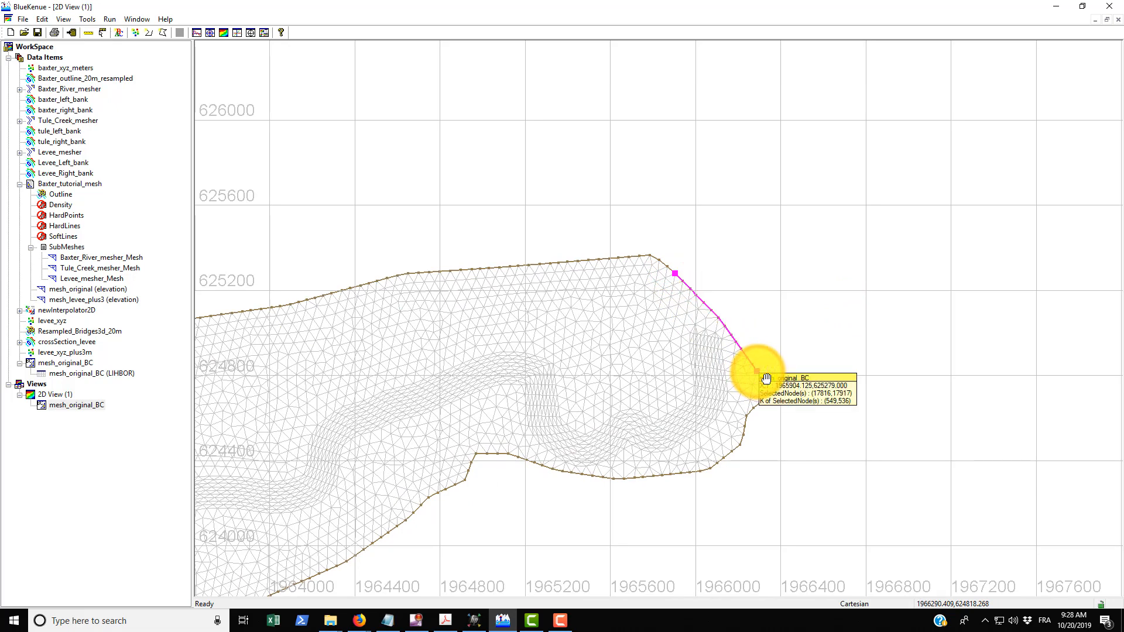
{"action": "mouse_move", "coordinate": [735, 341]}
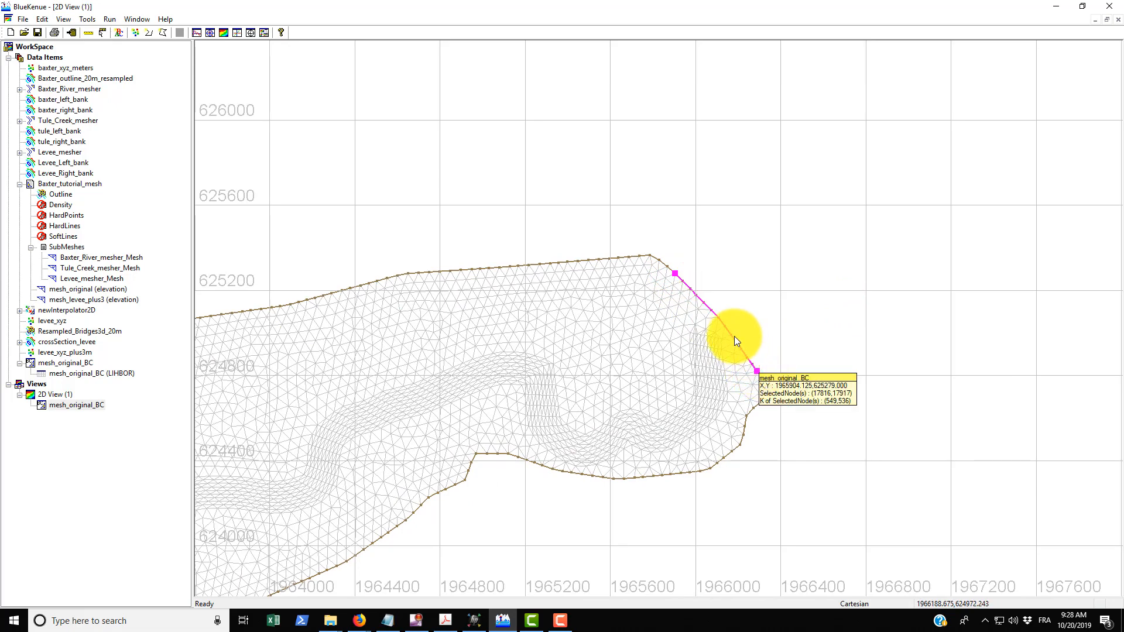
{"action": "right_click", "coordinate": [735, 341]}
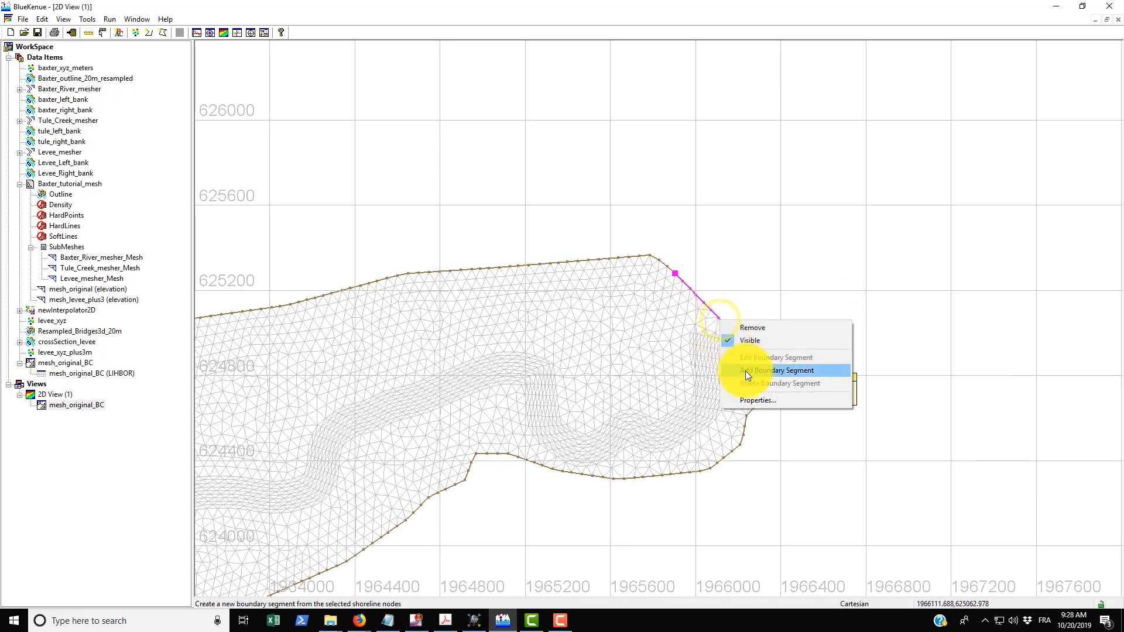
{"action": "left_click", "coordinate": [776, 370]}
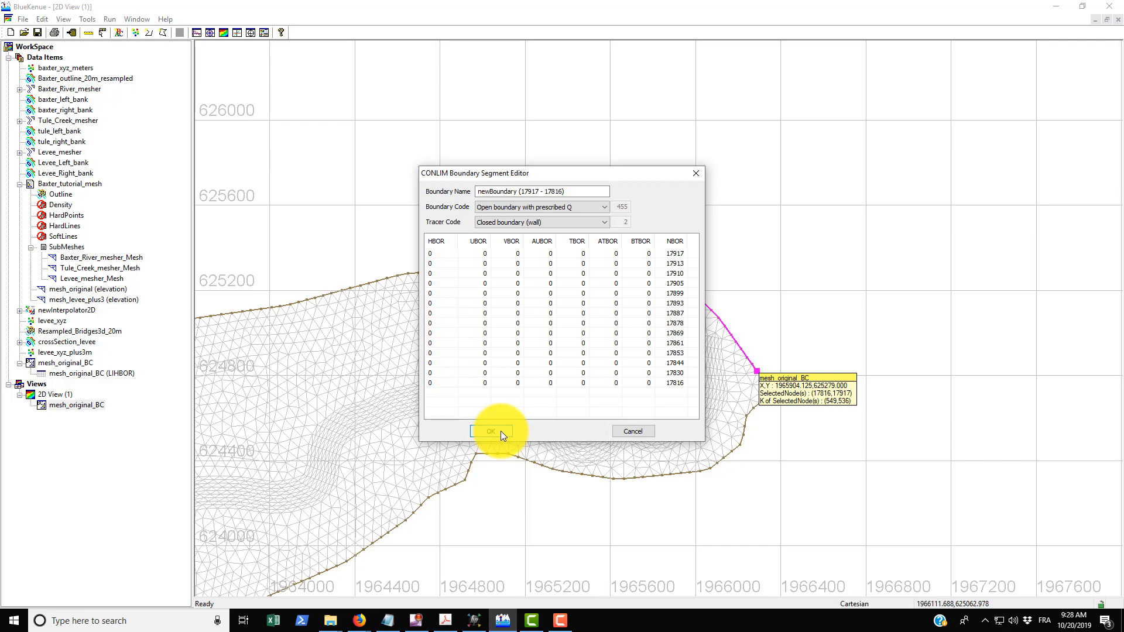
{"action": "left_click", "coordinate": [491, 430]}
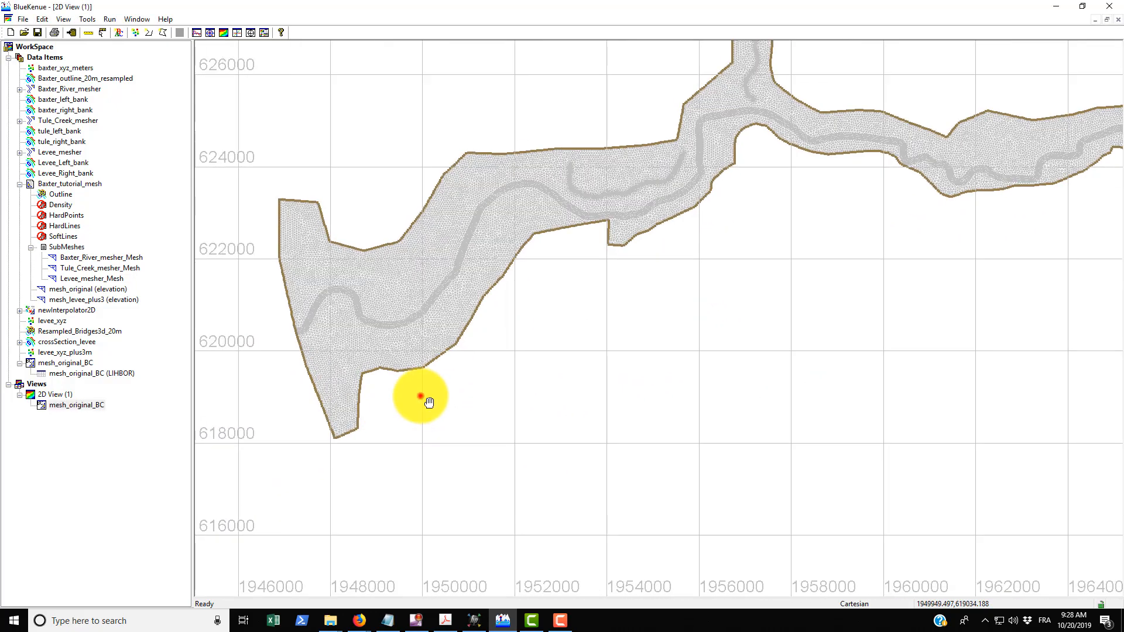
Add a segment along the western edge, nodes 28–1308, as Open boundary with prescribed H.
{"action": "scroll", "scroll_direction": "up", "scroll_amount": 3}
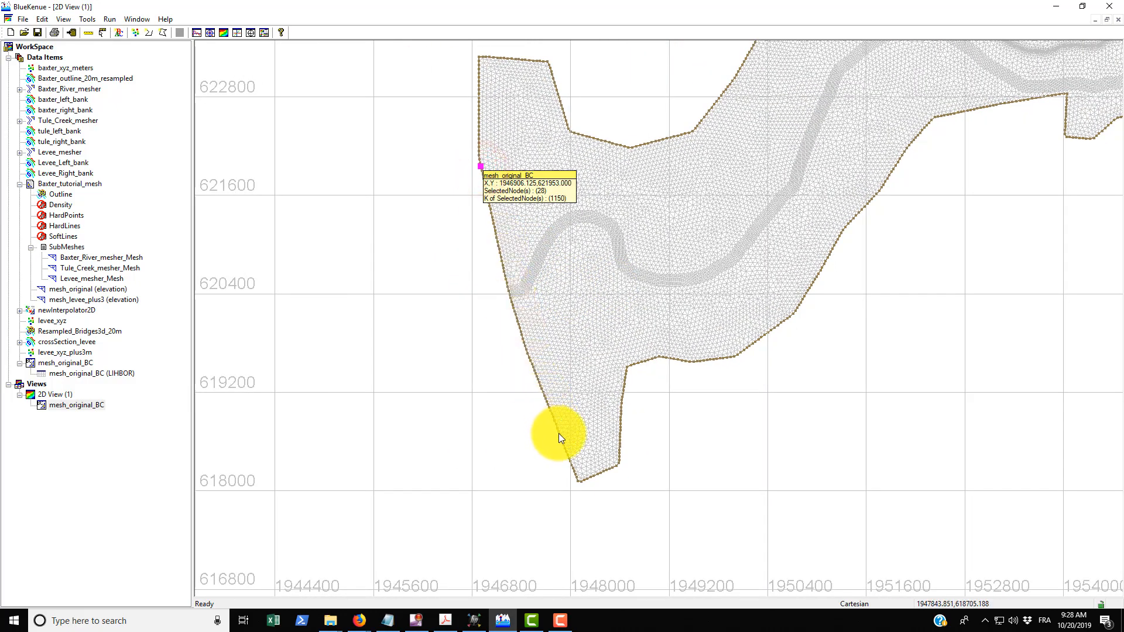
{"action": "left_click", "coordinate": [527, 348]}
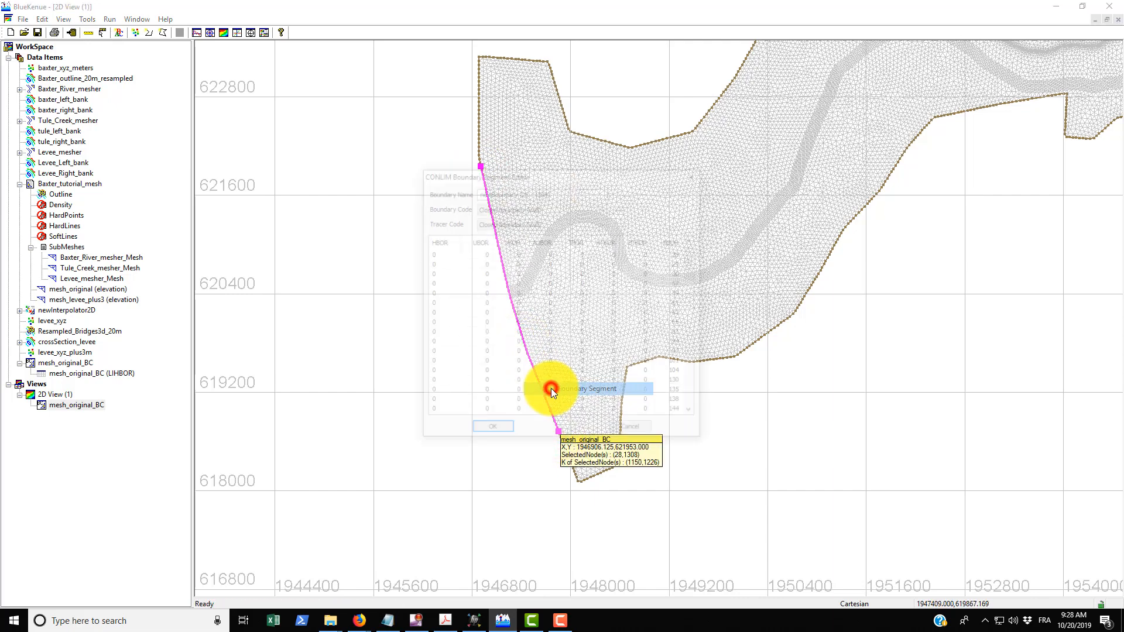
{"action": "left_click", "coordinate": [604, 207]}
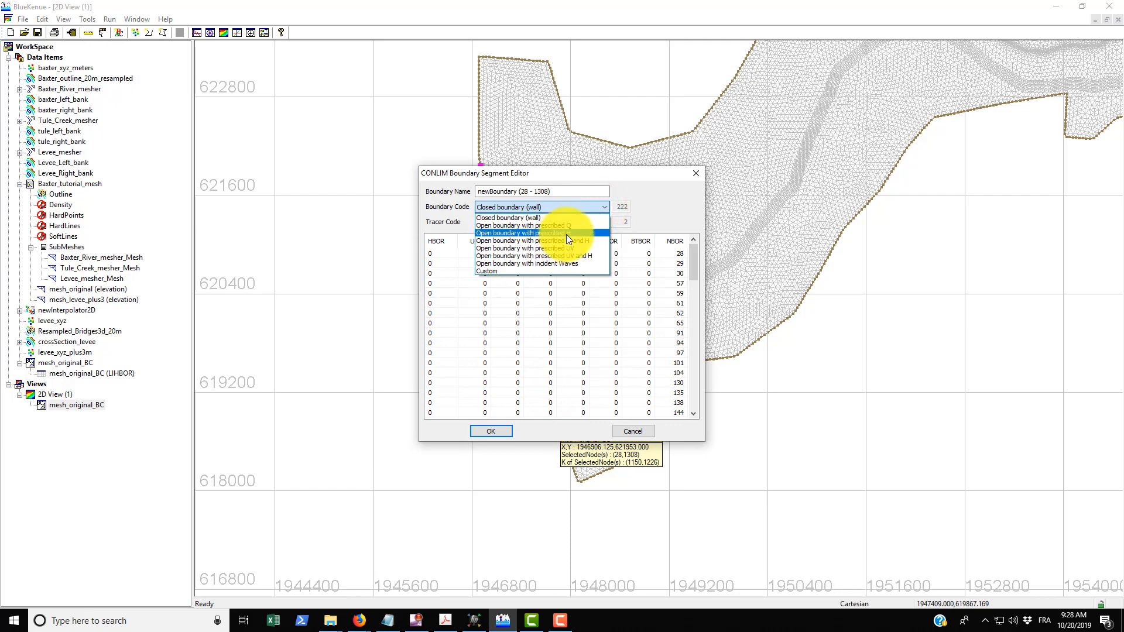
{"action": "left_click", "coordinate": [534, 240]}
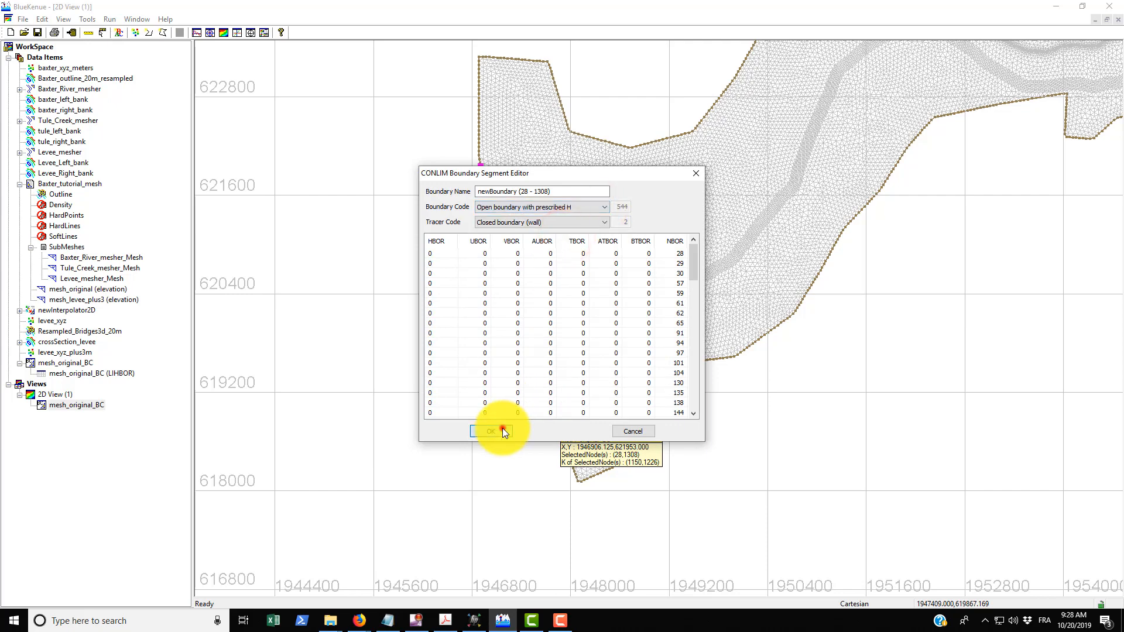
{"action": "left_click", "coordinate": [491, 430]}
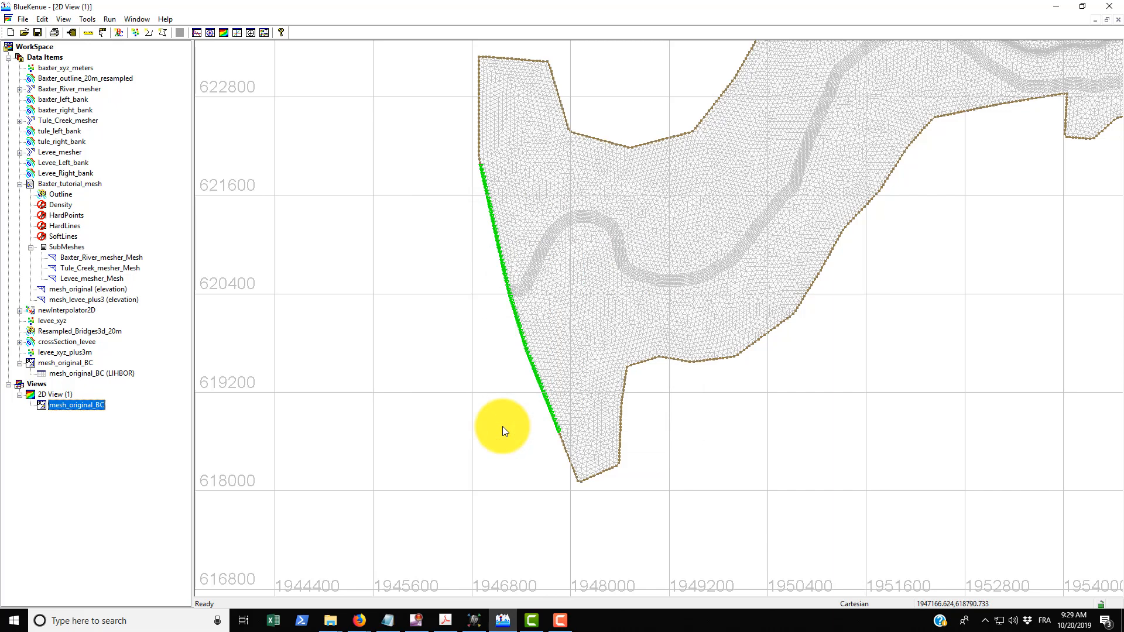
{"action": "mouse_move", "coordinate": [480, 175]}
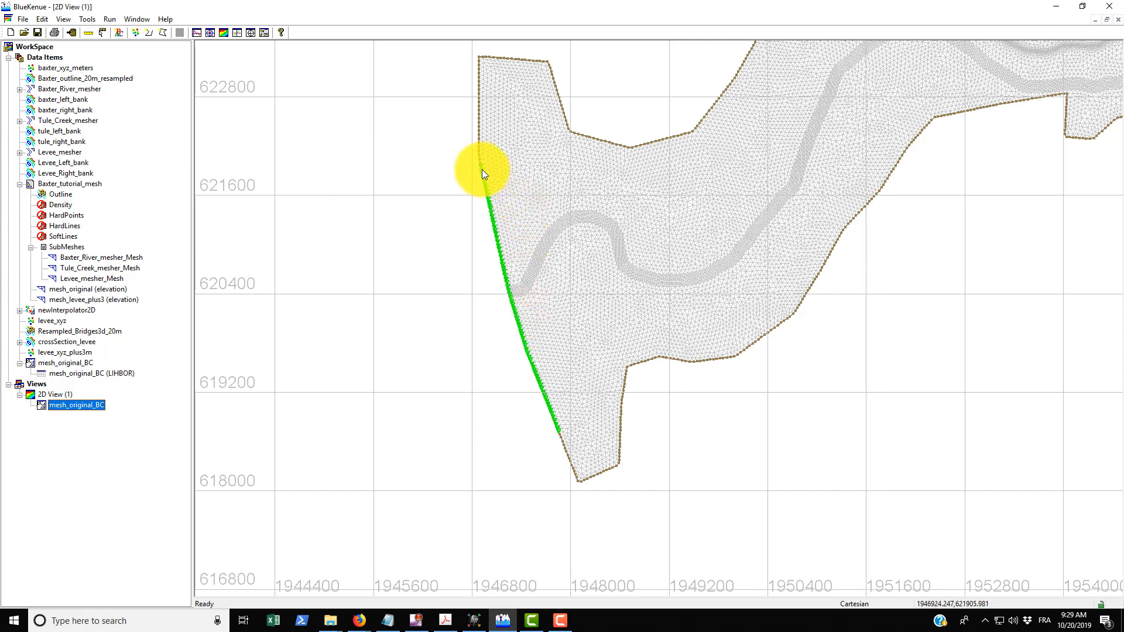
{"action": "mouse_move", "coordinate": [482, 175]}
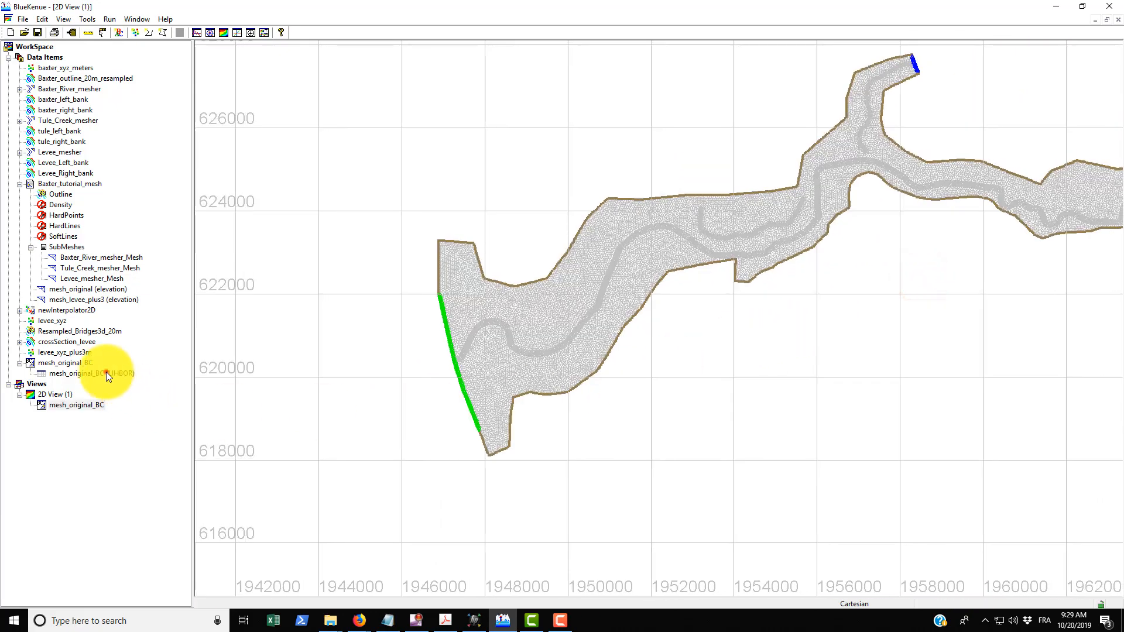
Save the boundary set as mesh_original_BC in .cli Conlim table and .bc2 formats.
{"action": "left_click", "coordinate": [22, 19]}
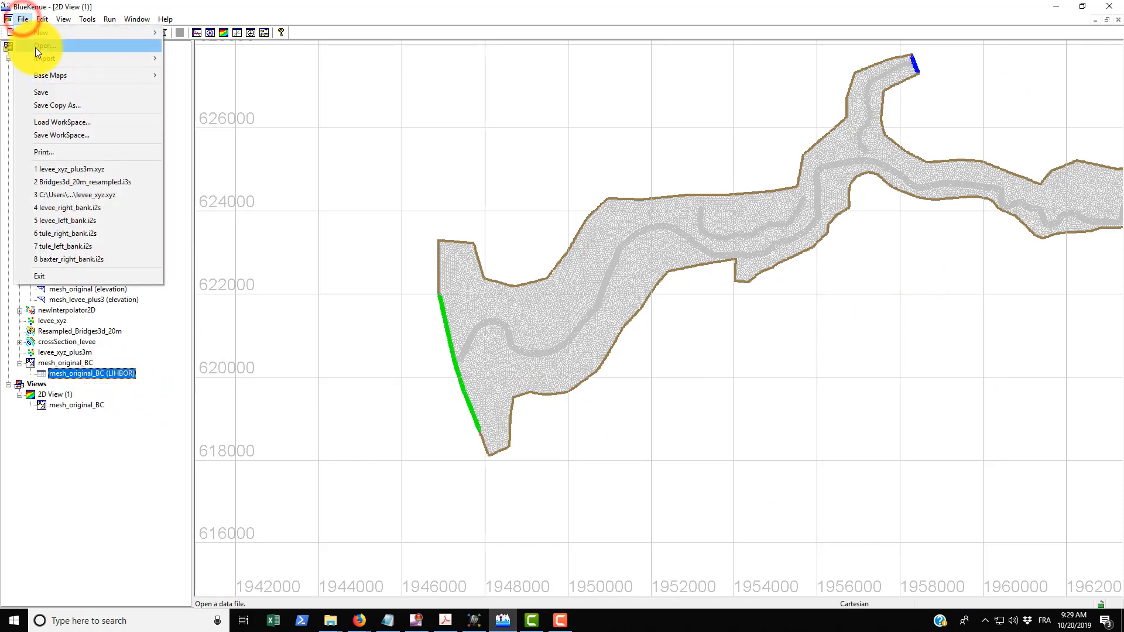
{"action": "left_click", "coordinate": [41, 91]}
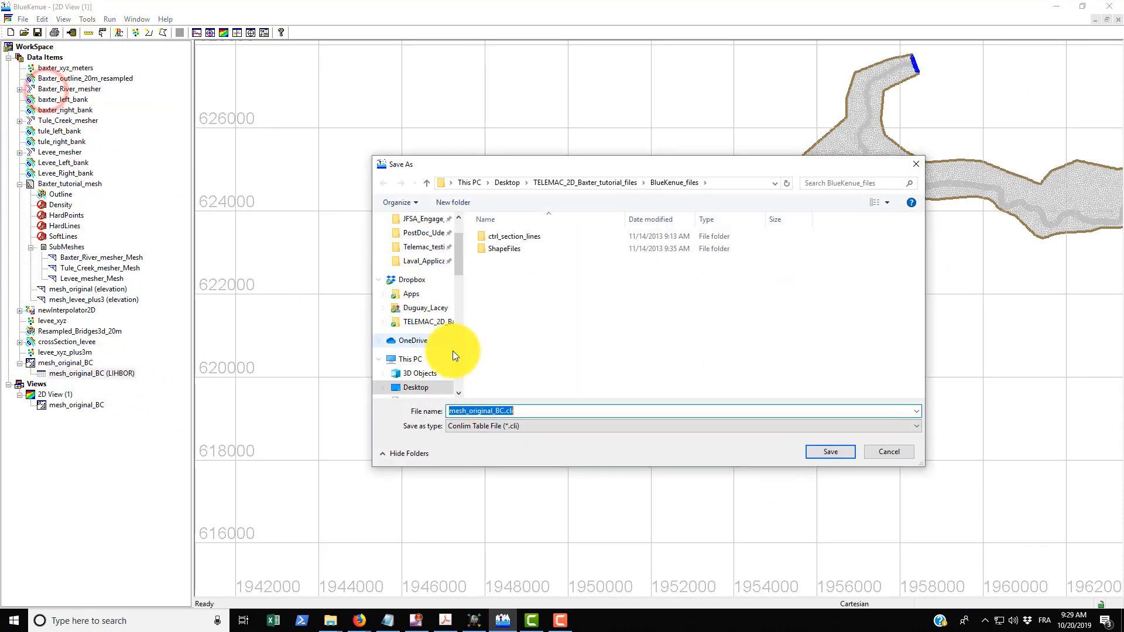
{"action": "mouse_move", "coordinate": [497, 414]}
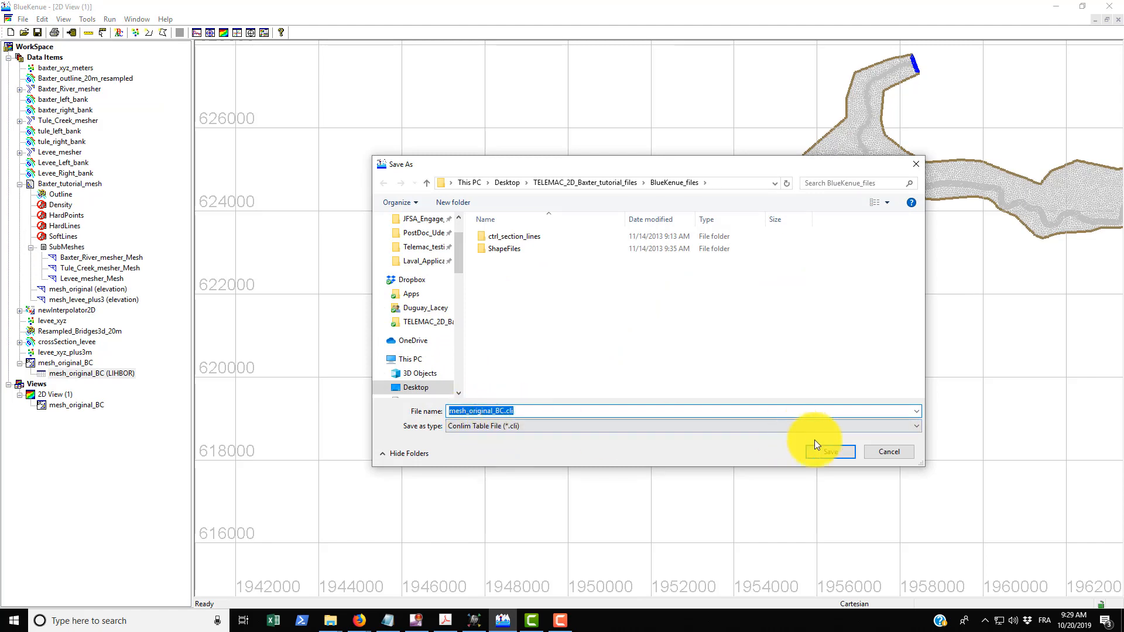
{"action": "left_click", "coordinate": [828, 452]}
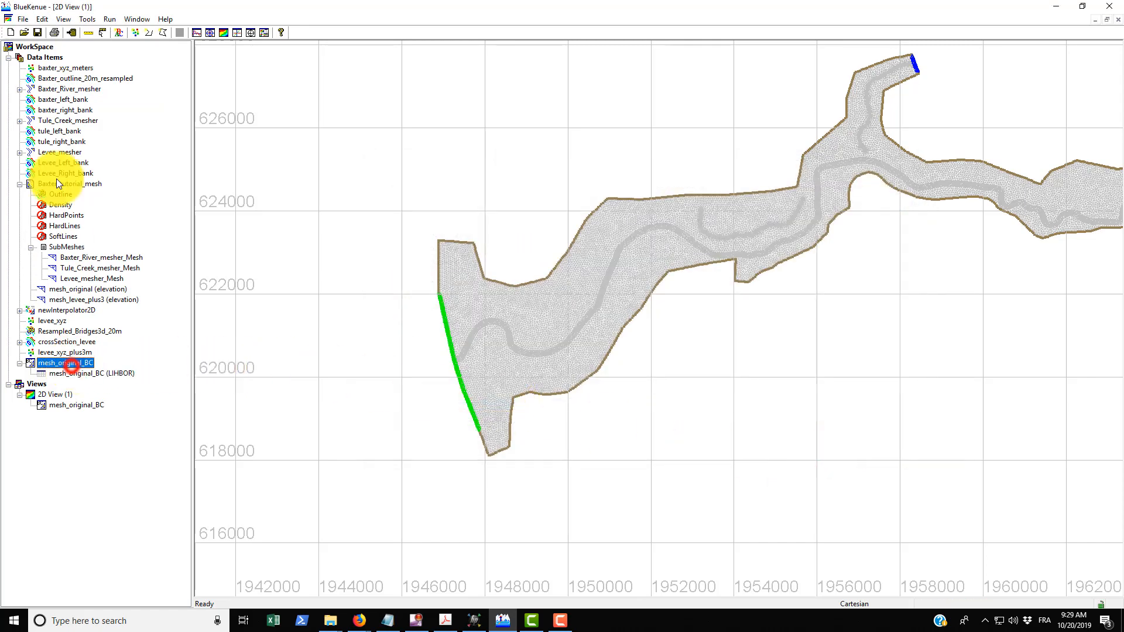
{"action": "left_click", "coordinate": [22, 19]}
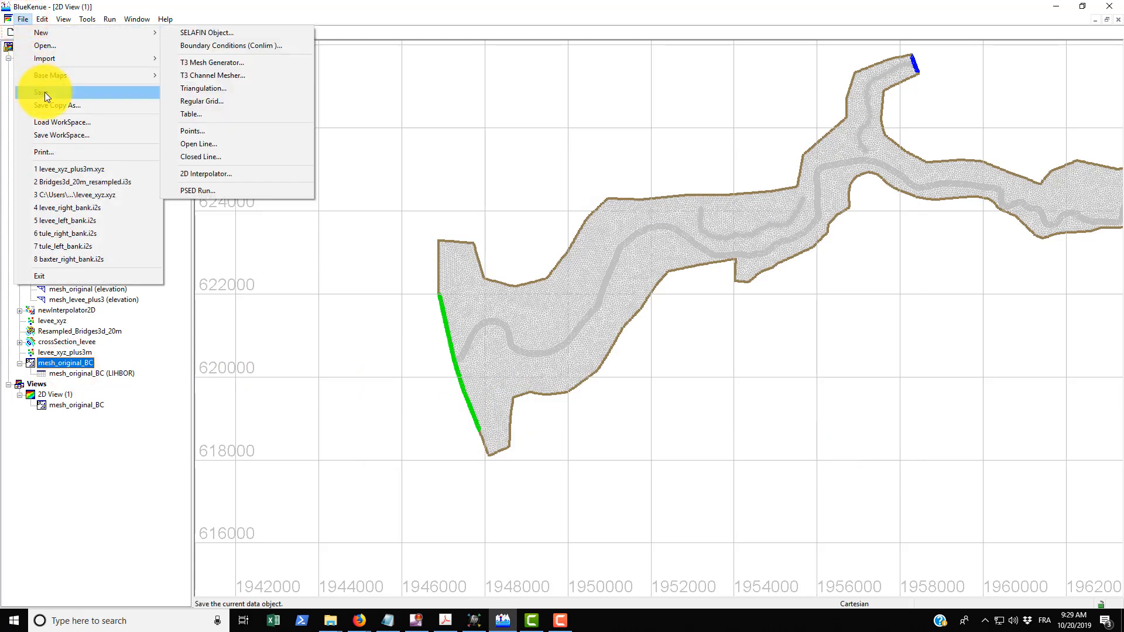
{"action": "left_click", "coordinate": [44, 92]}
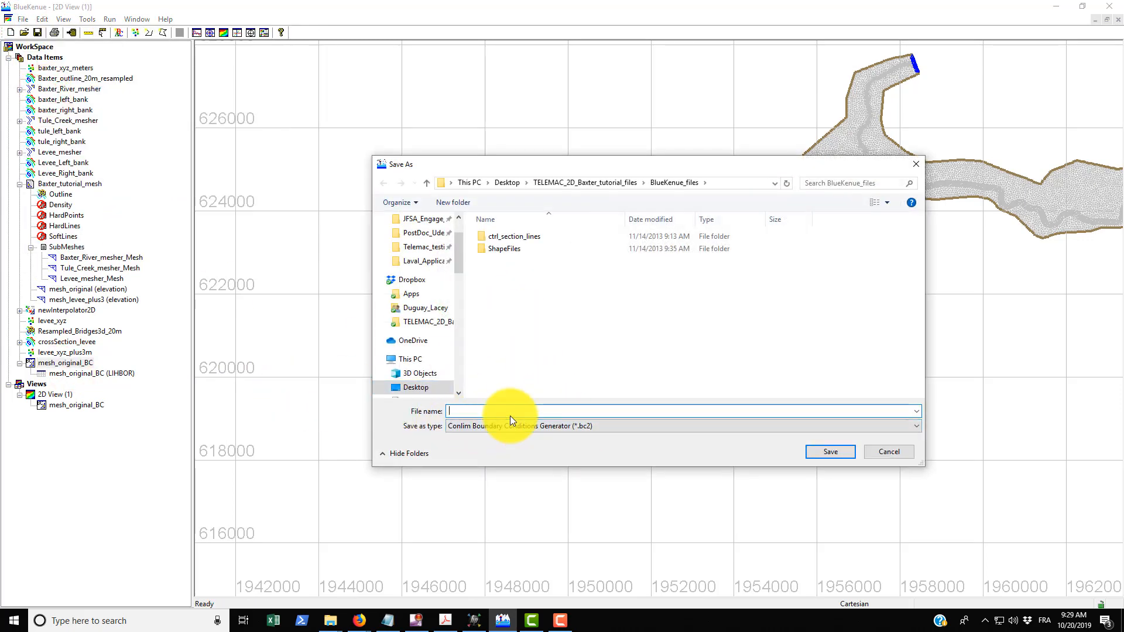
{"action": "mouse_move", "coordinate": [702, 439]}
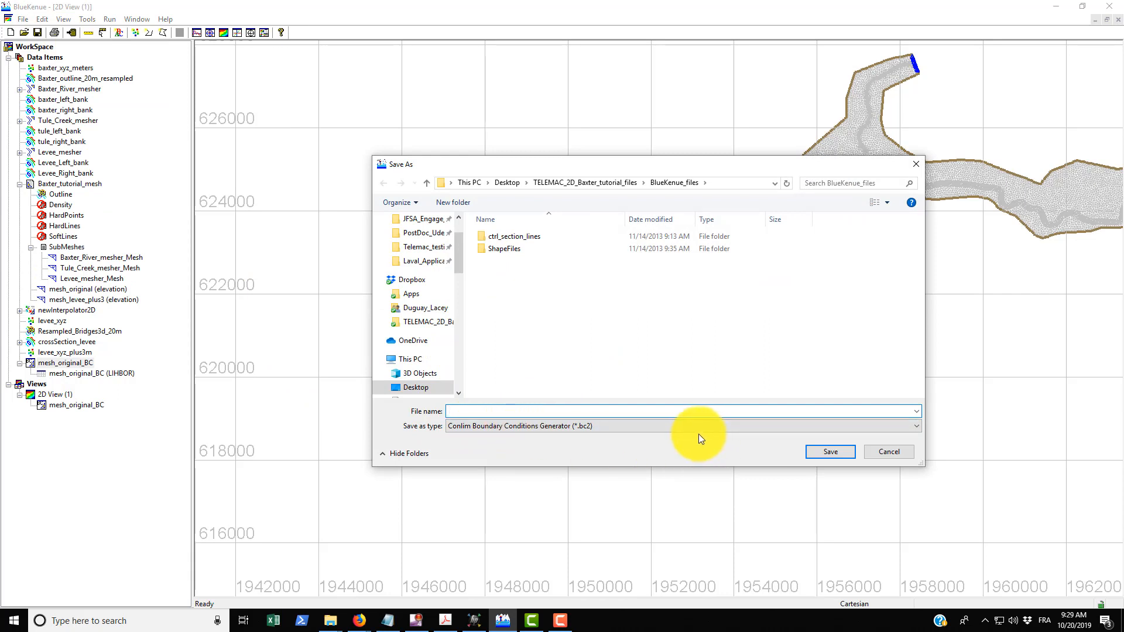
{"action": "type", "text": "mesh_ori"}
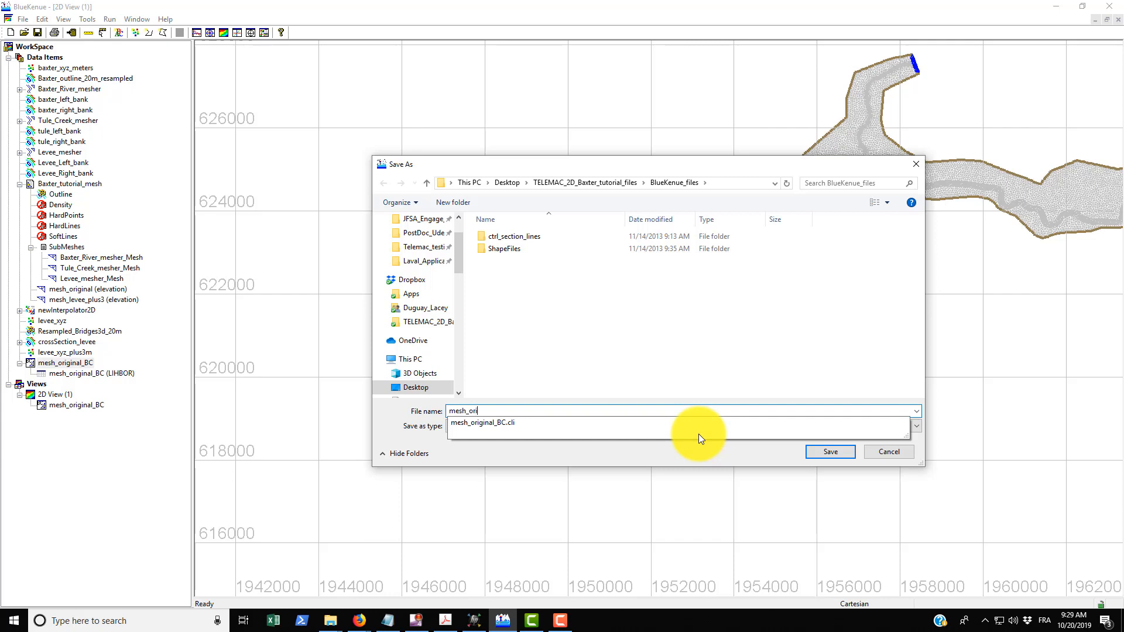
{"action": "type", "text": "ginal_BC"}
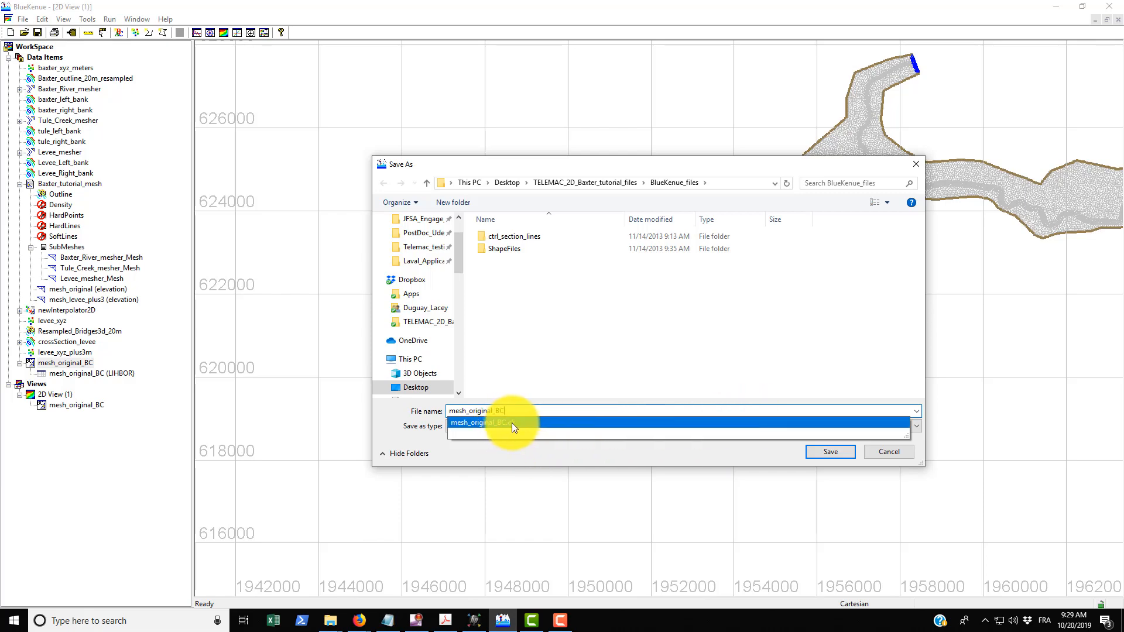
{"action": "left_click", "coordinate": [828, 452]}
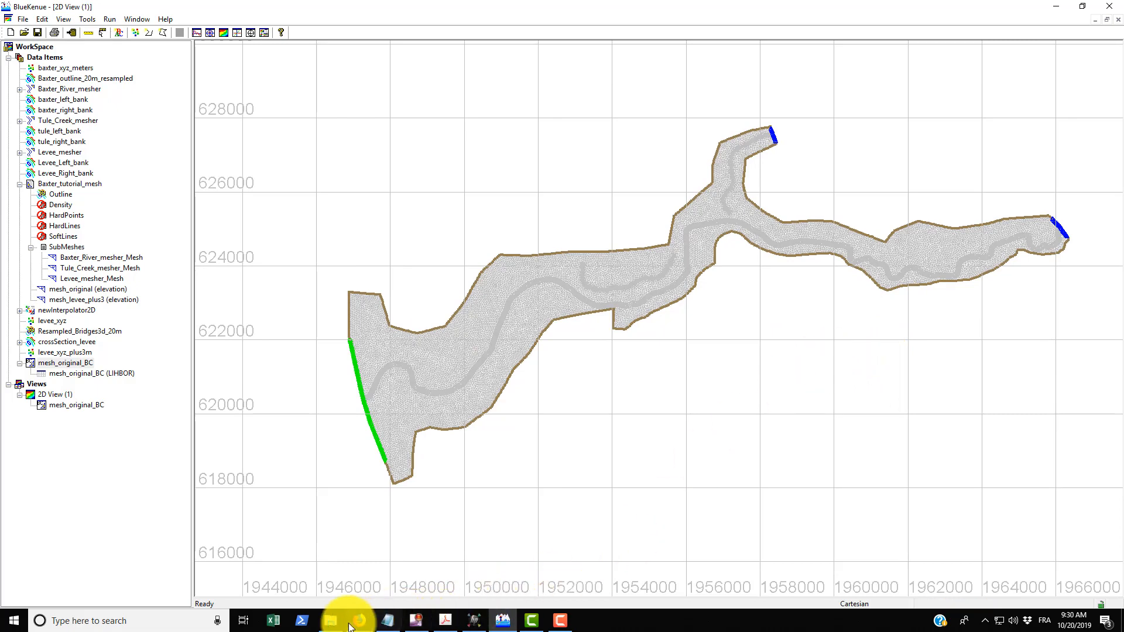
Locate mesh_original_BC.cli in the BlueKenue_files folder in File Explorer.
{"action": "left_click", "coordinate": [330, 620]}
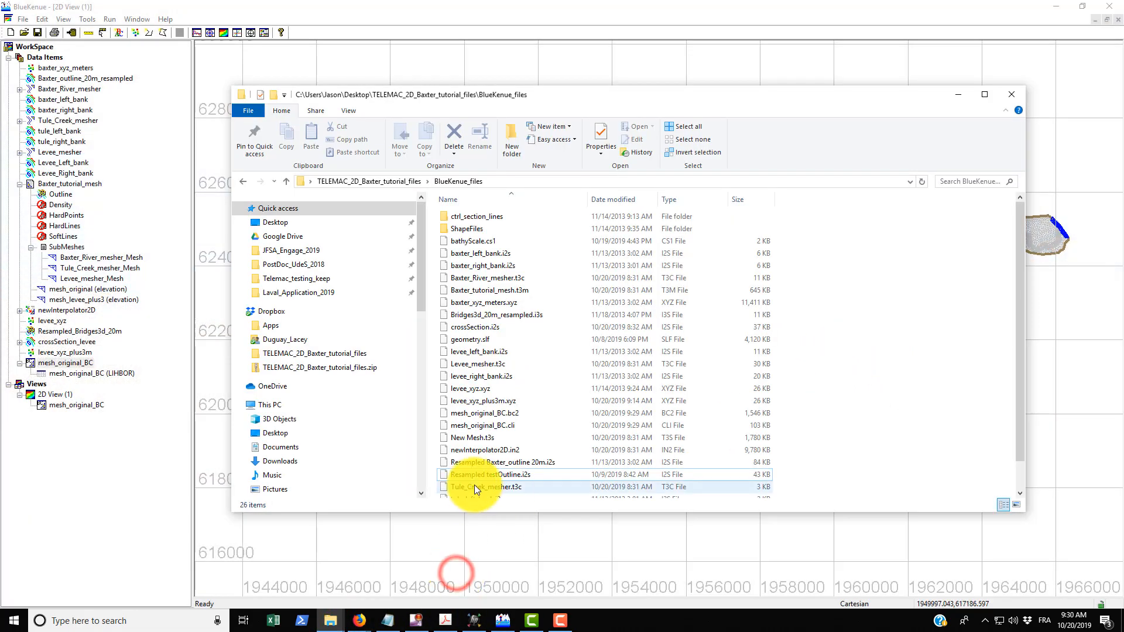
{"action": "left_click", "coordinate": [485, 425]}
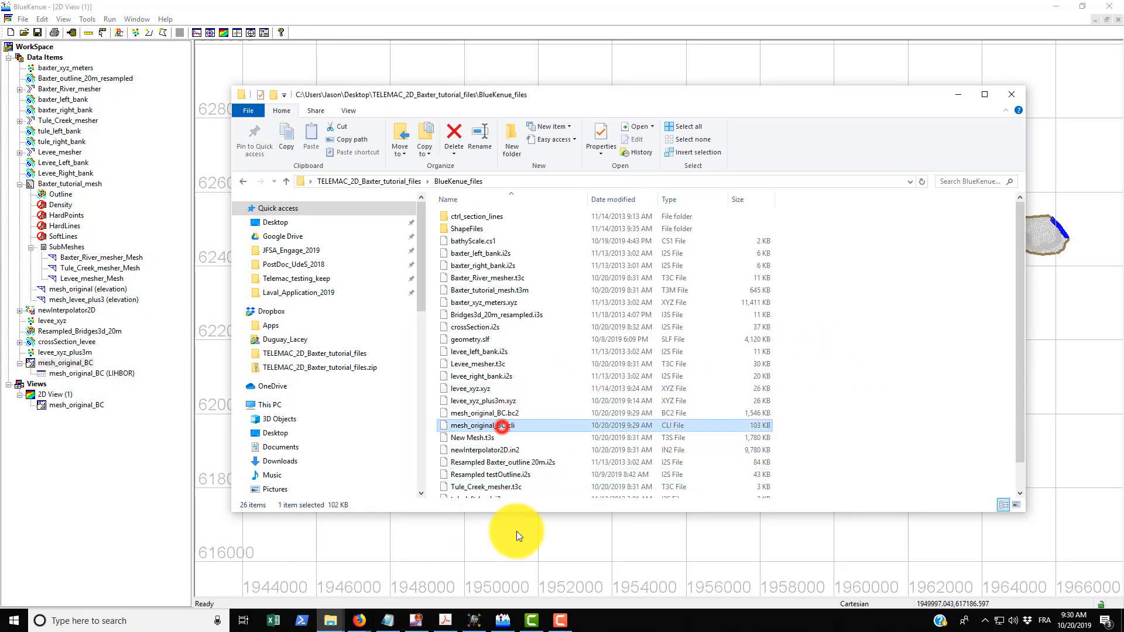
{"action": "mouse_move", "coordinate": [506, 431]}
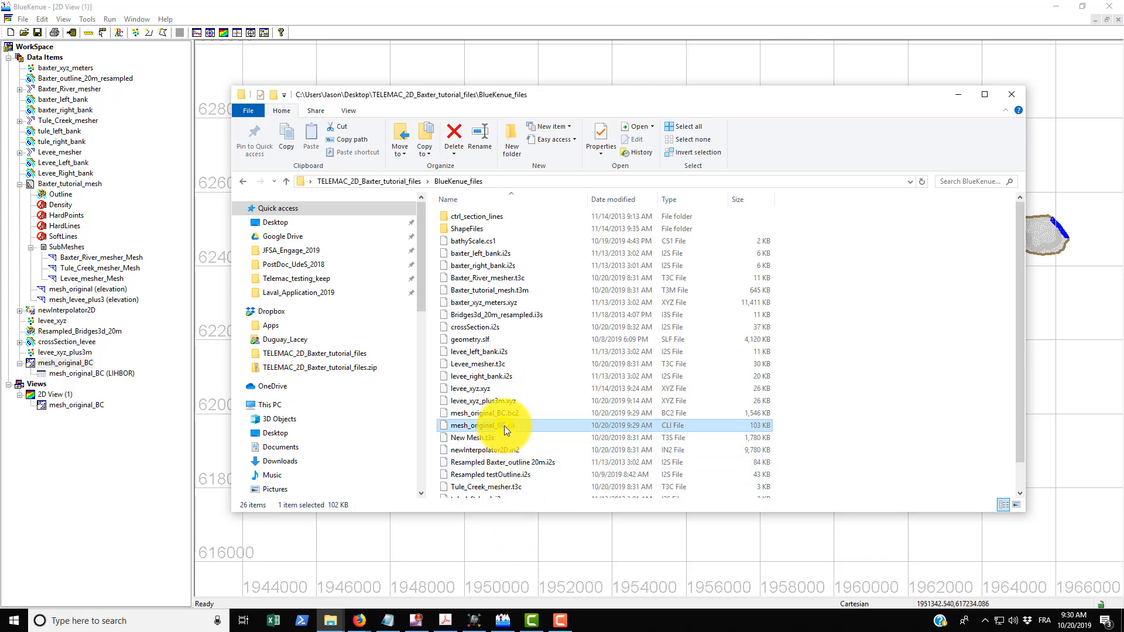
{"action": "double_click", "coordinate": [482, 425]}
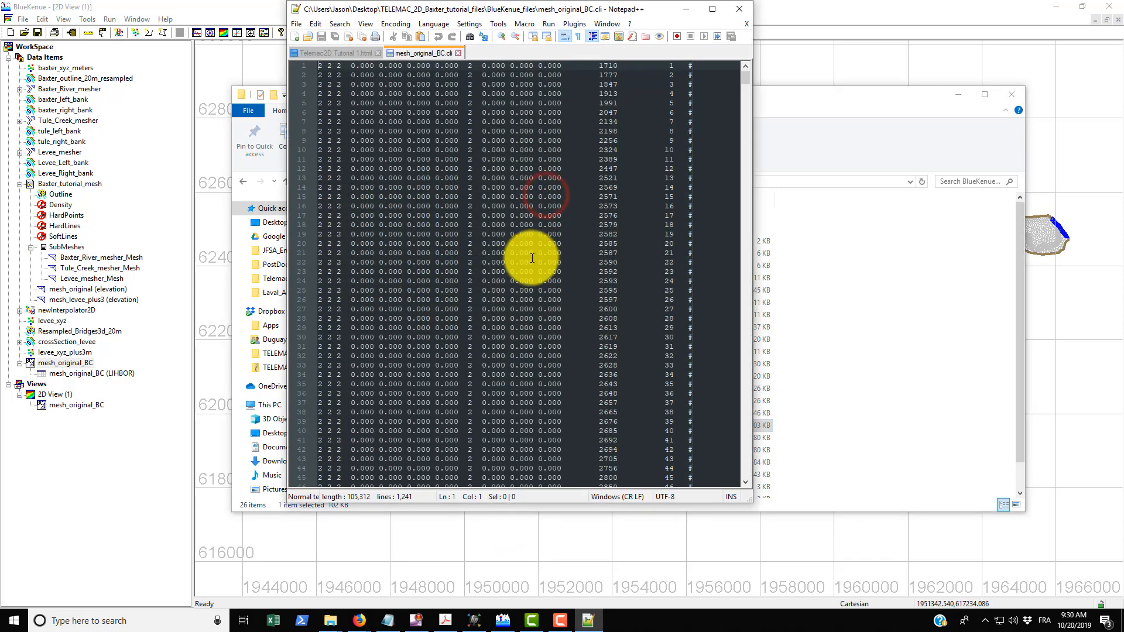
{"action": "mouse_move", "coordinate": [753, 97]}
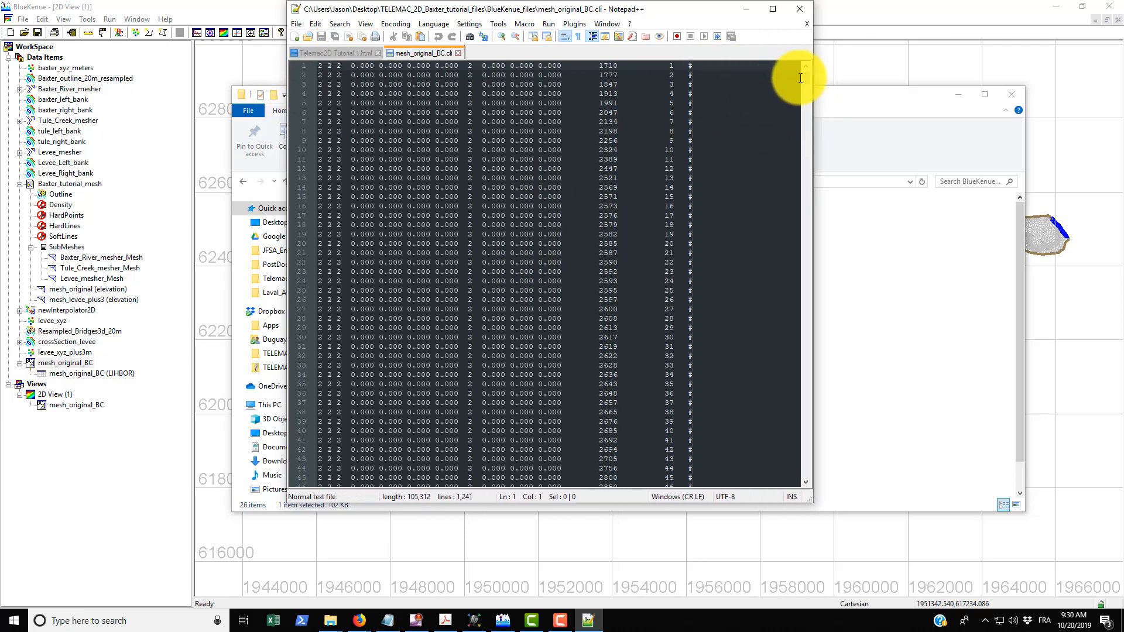
{"action": "mouse_move", "coordinate": [356, 89]}
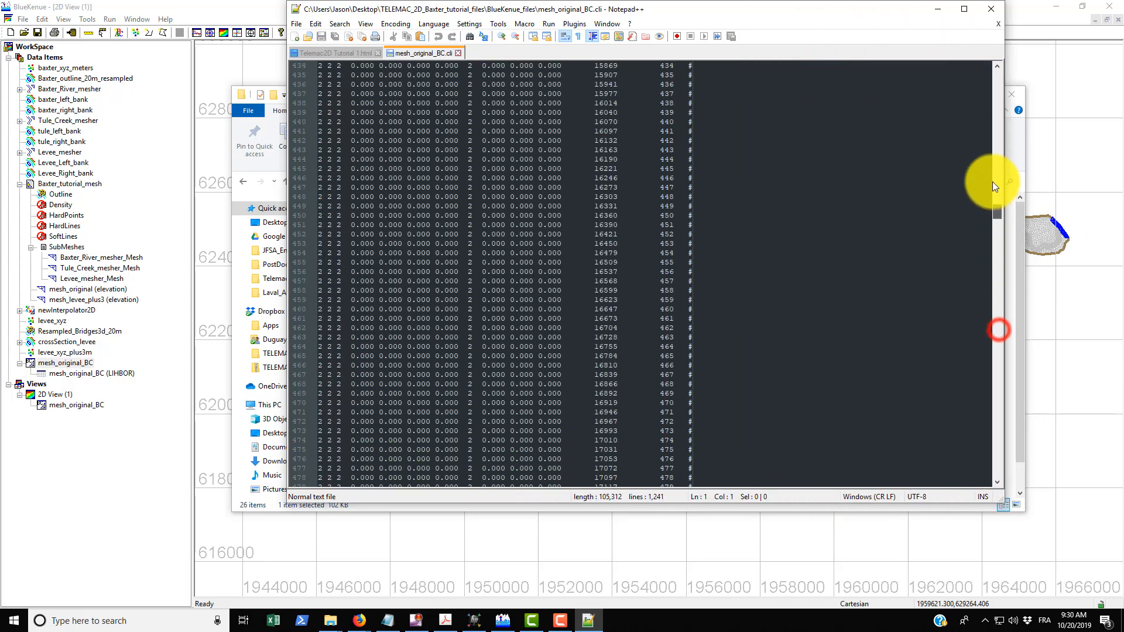
{"action": "scroll", "scroll_direction": "up", "scroll_amount": 3}
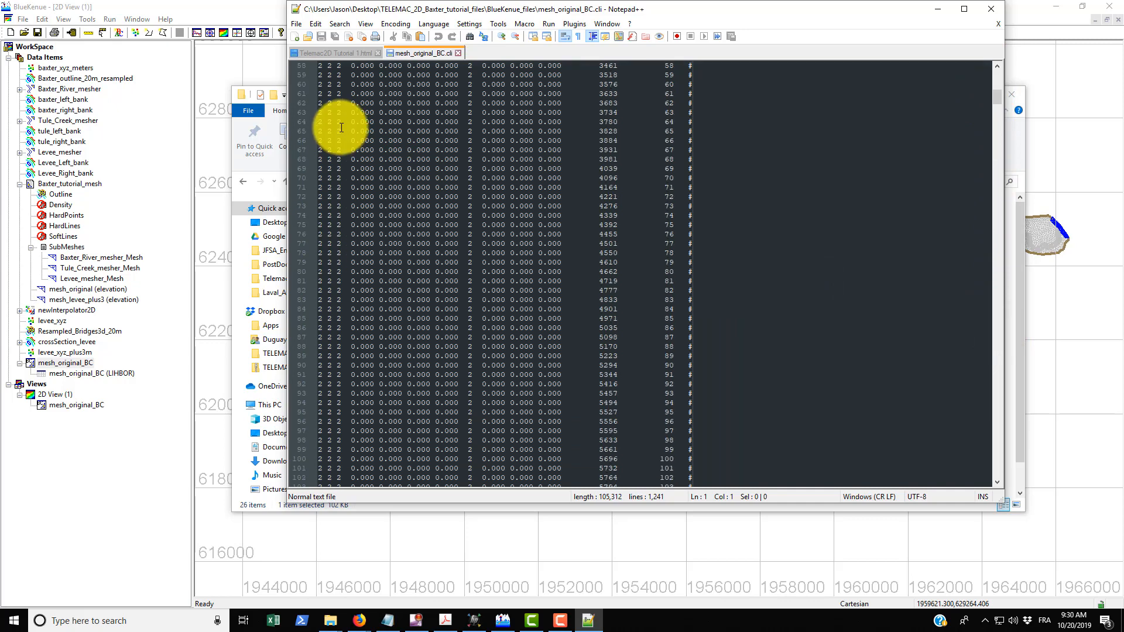
{"action": "scroll", "scroll_direction": "up", "scroll_amount": 3}
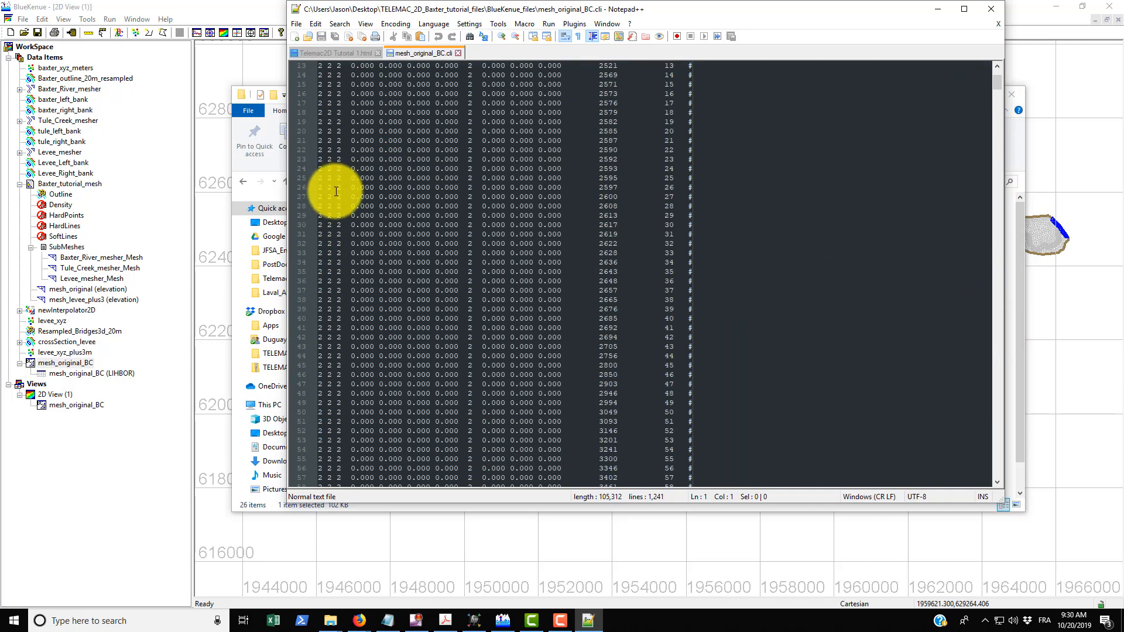
{"action": "scroll", "scroll_direction": "up", "scroll_amount": 3}
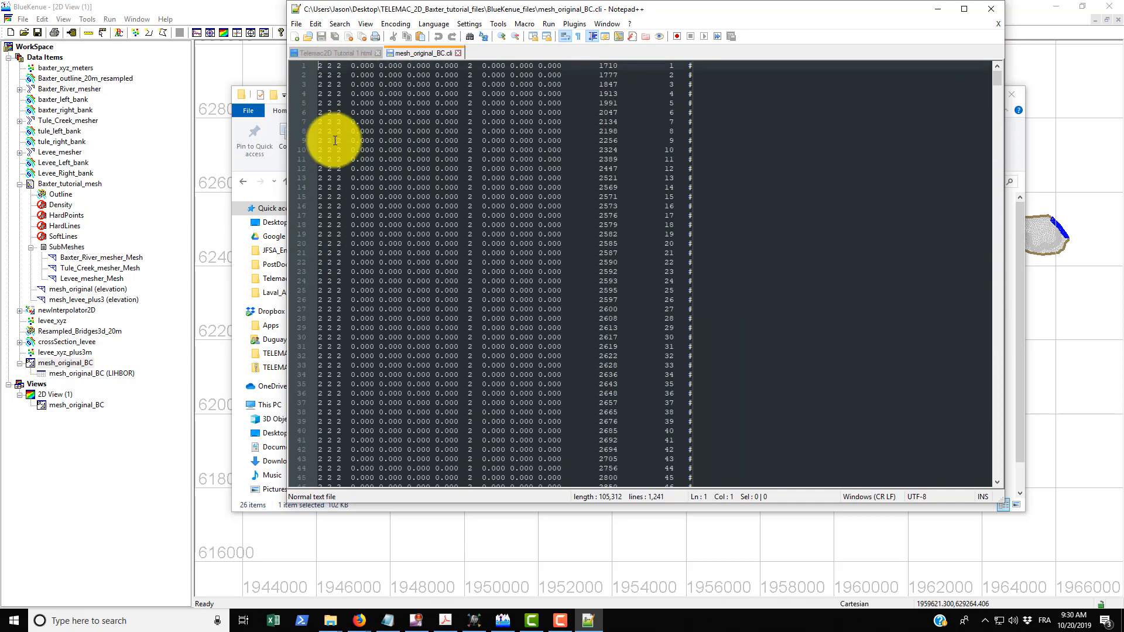
{"action": "scroll", "scroll_direction": "down", "scroll_amount": 3}
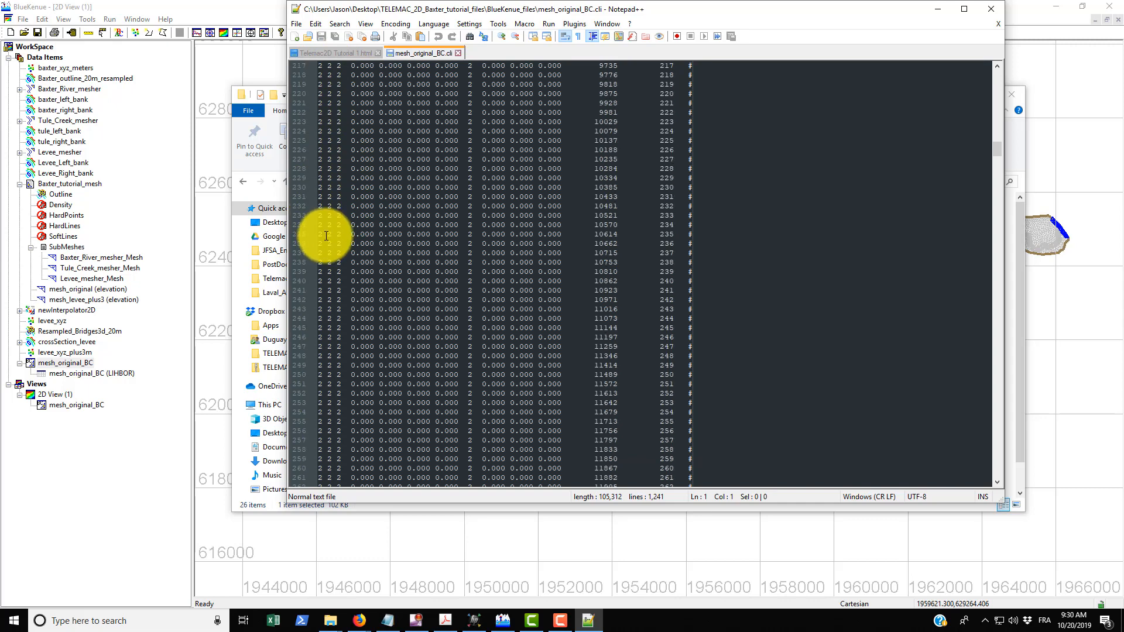
{"action": "scroll", "scroll_direction": "down", "scroll_amount": 3}
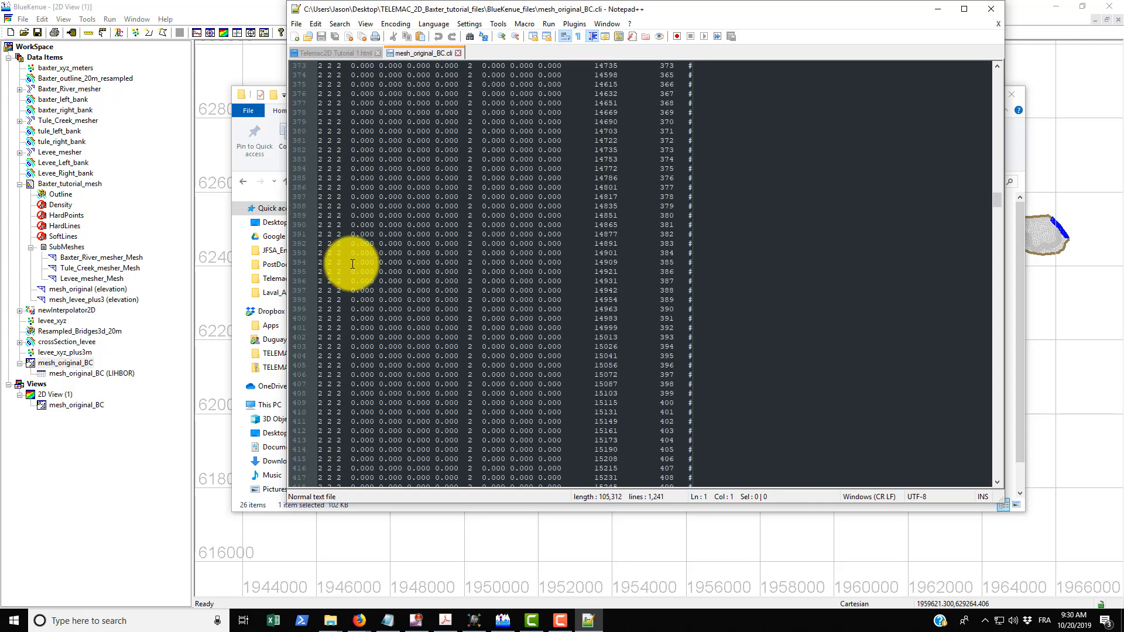
{"action": "scroll", "scroll_direction": "down", "scroll_amount": 3}
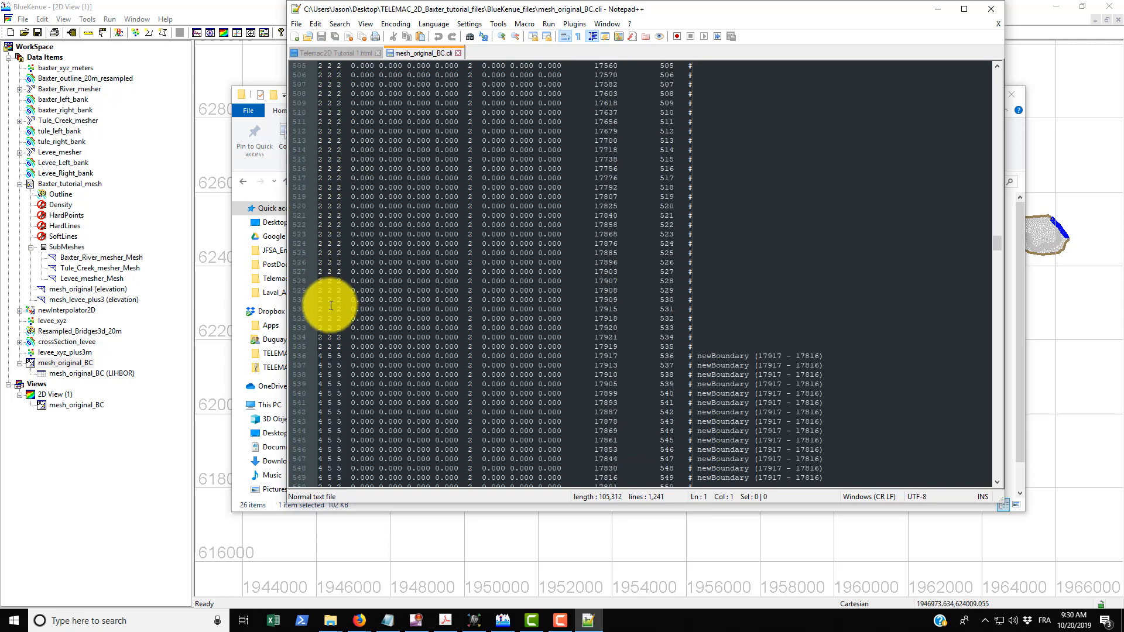
{"action": "scroll", "scroll_direction": "down", "scroll_amount": 3}
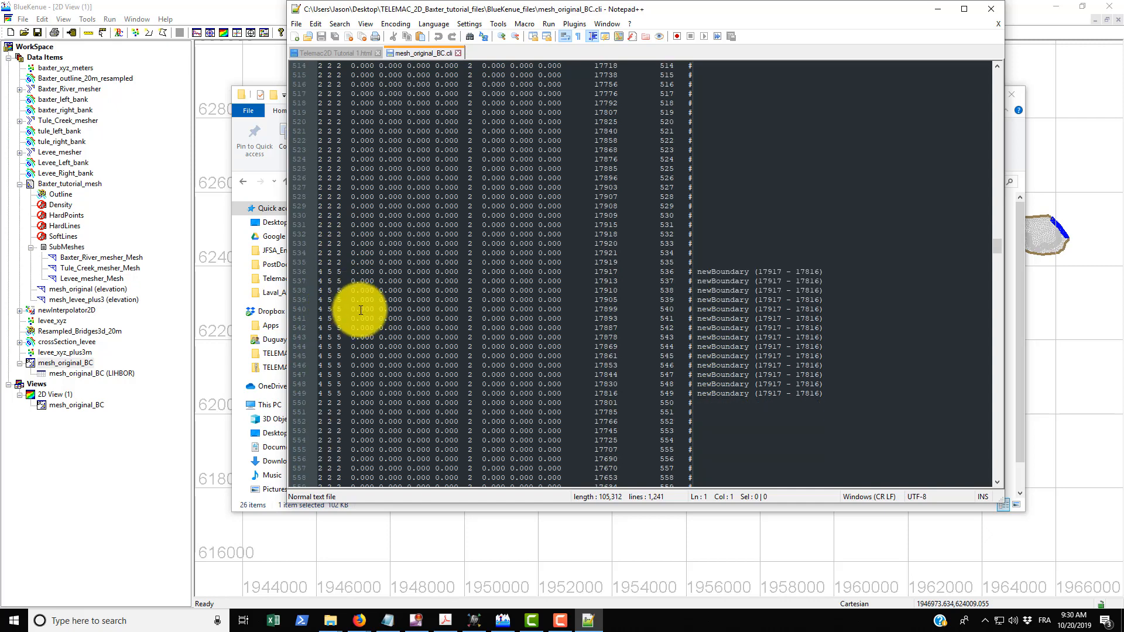
{"action": "mouse_move", "coordinate": [328, 270]}
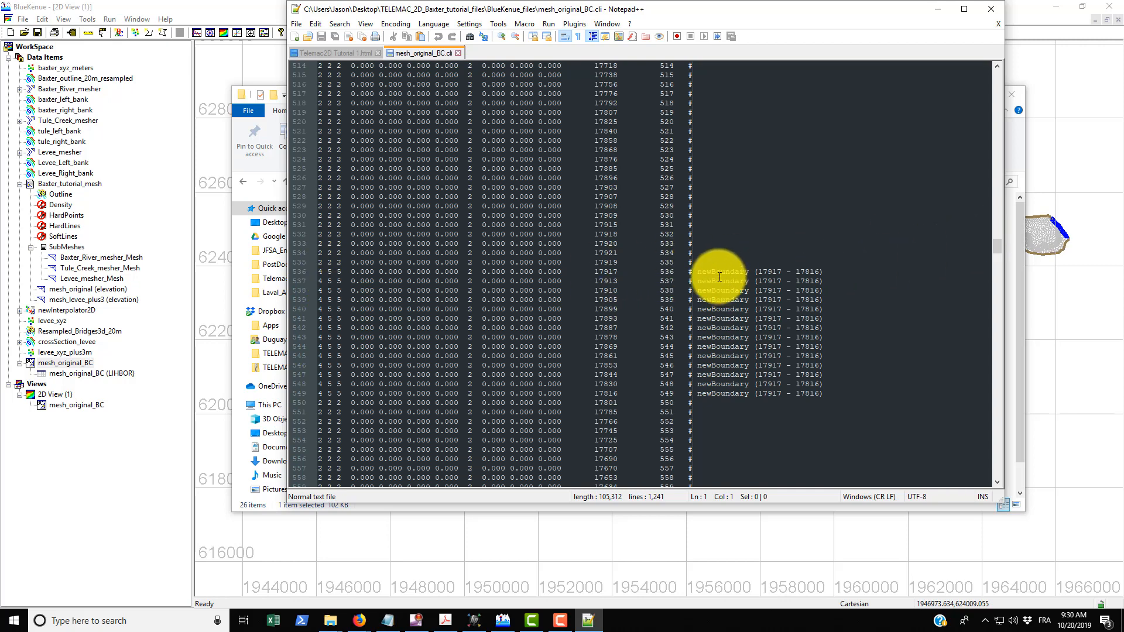
{"action": "mouse_move", "coordinate": [687, 270]}
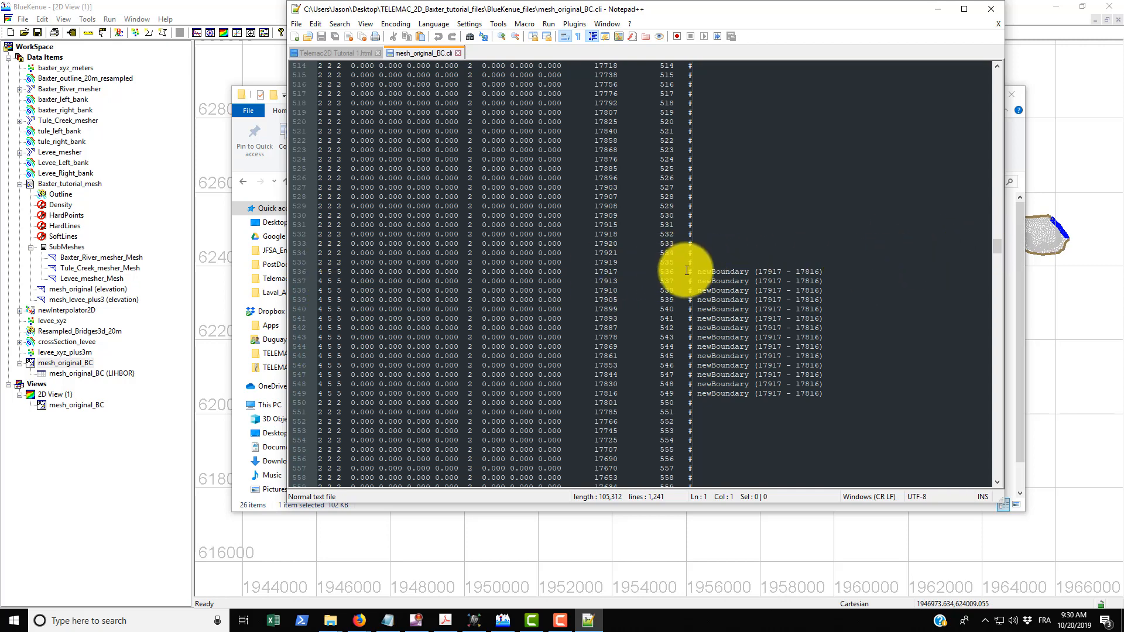
{"action": "mouse_move", "coordinate": [730, 352]}
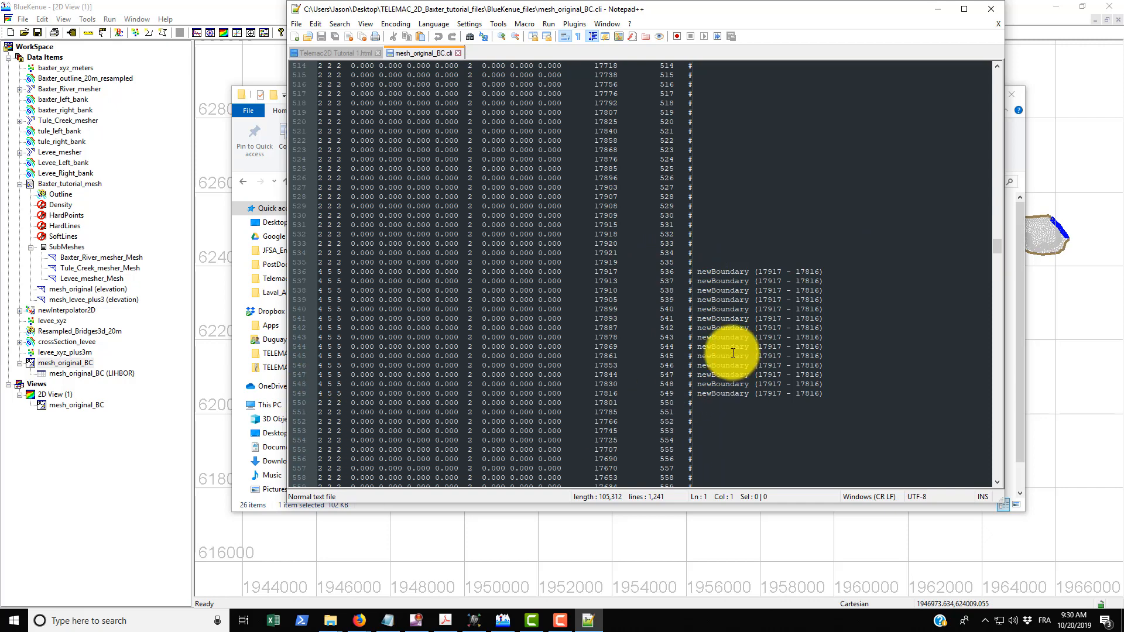
{"action": "mouse_move", "coordinate": [986, 250]}
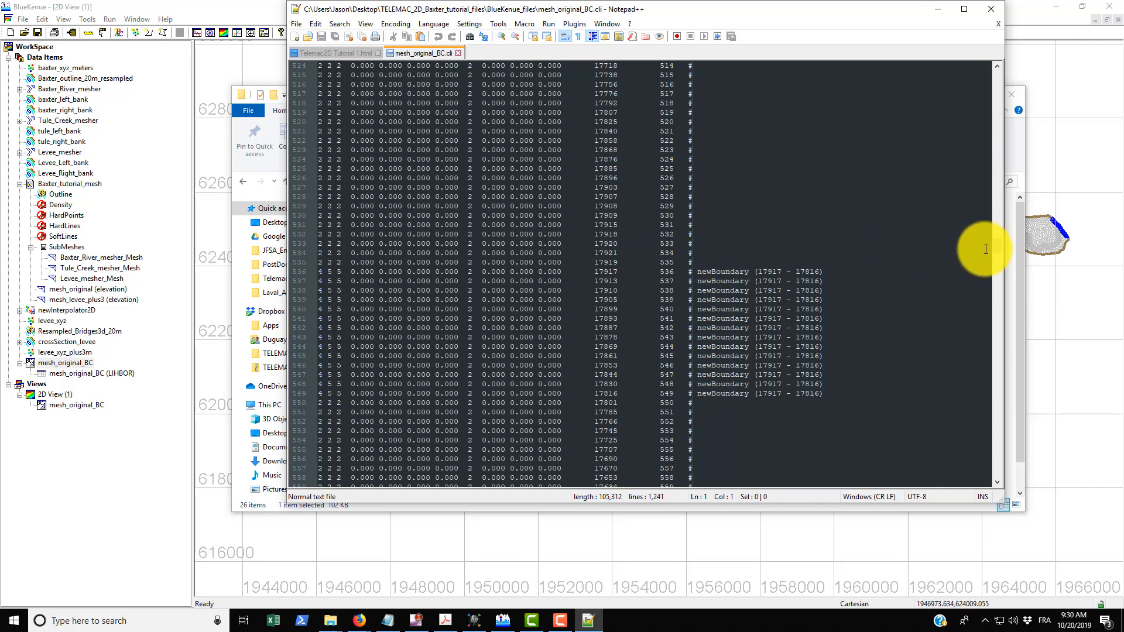
{"action": "scroll", "scroll_direction": "down", "scroll_amount": 3}
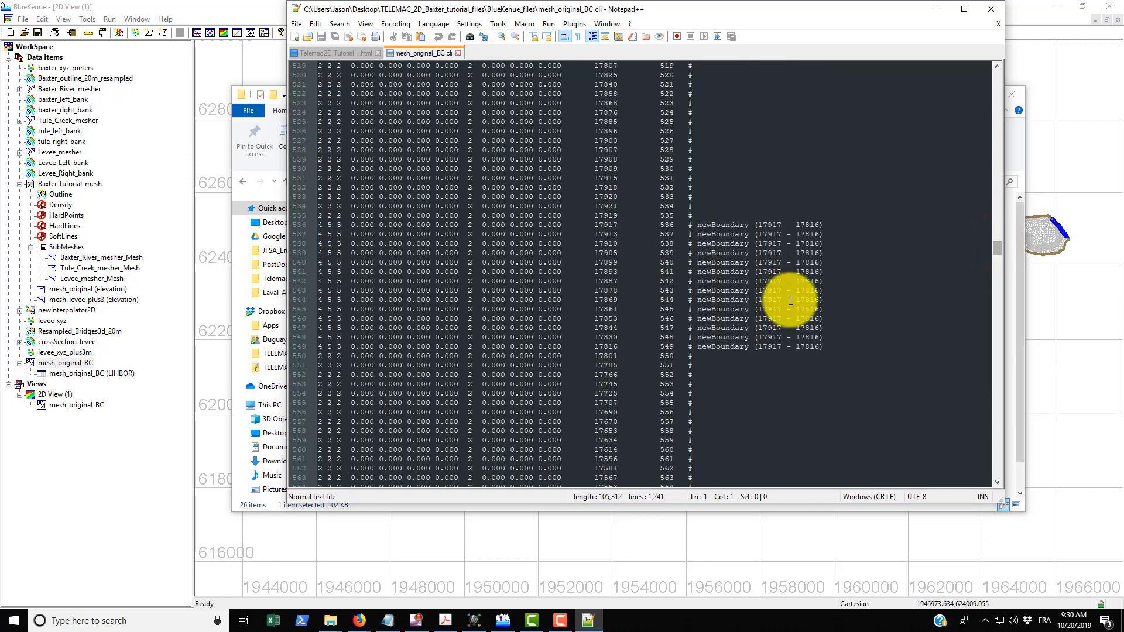
{"action": "scroll", "scroll_direction": "down", "scroll_amount": 3}
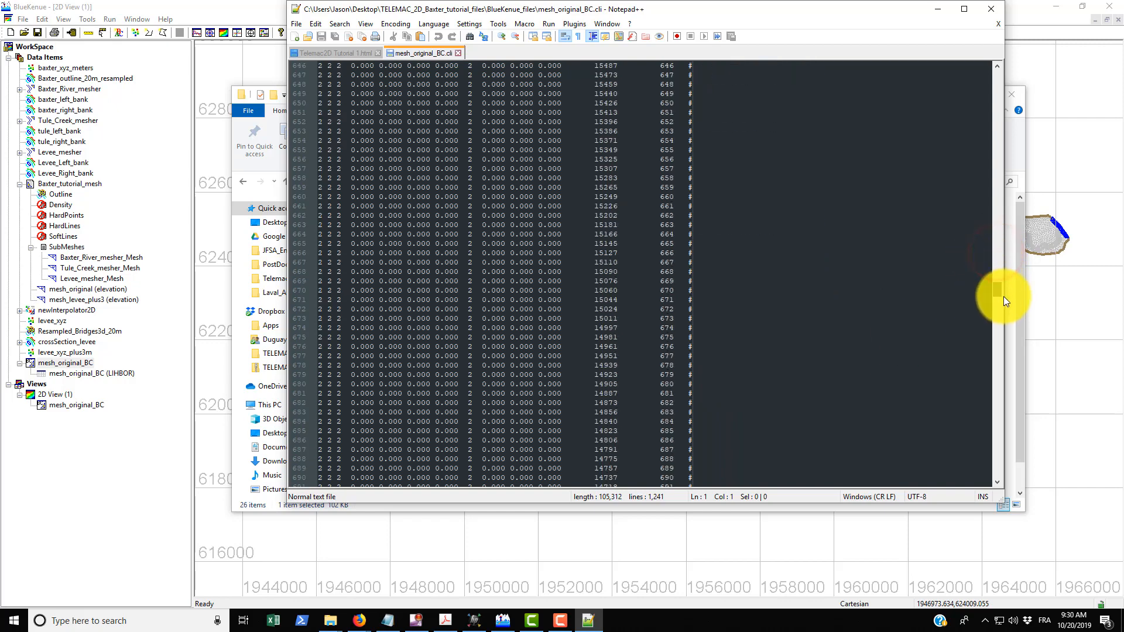
{"action": "scroll", "scroll_direction": "down", "scroll_amount": 3}
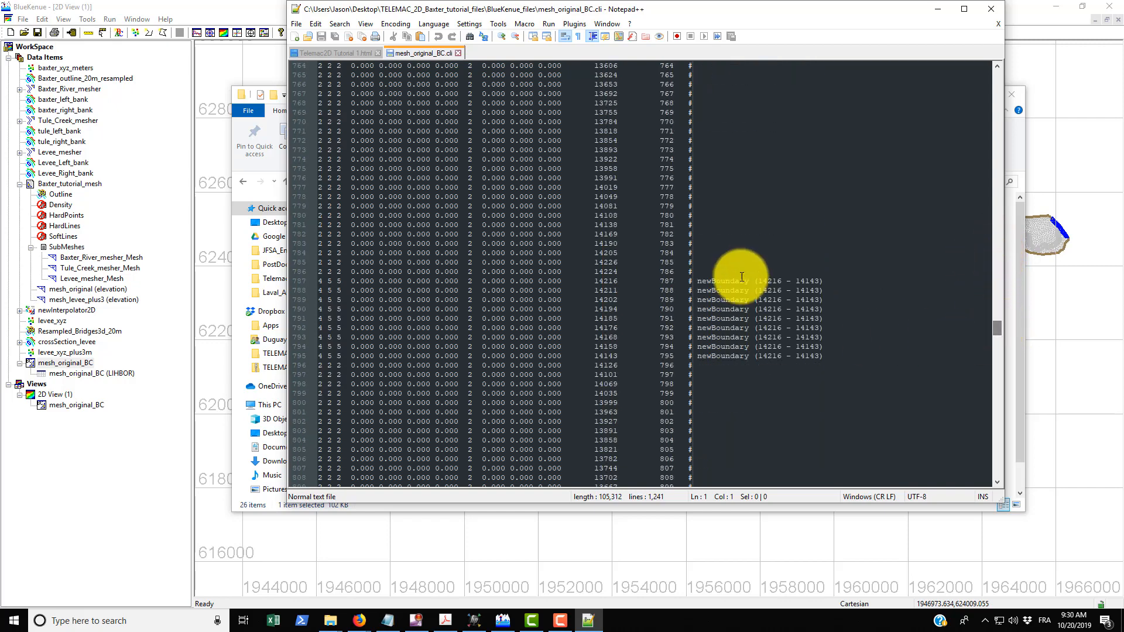
{"action": "scroll", "scroll_direction": "down", "scroll_amount": 3}
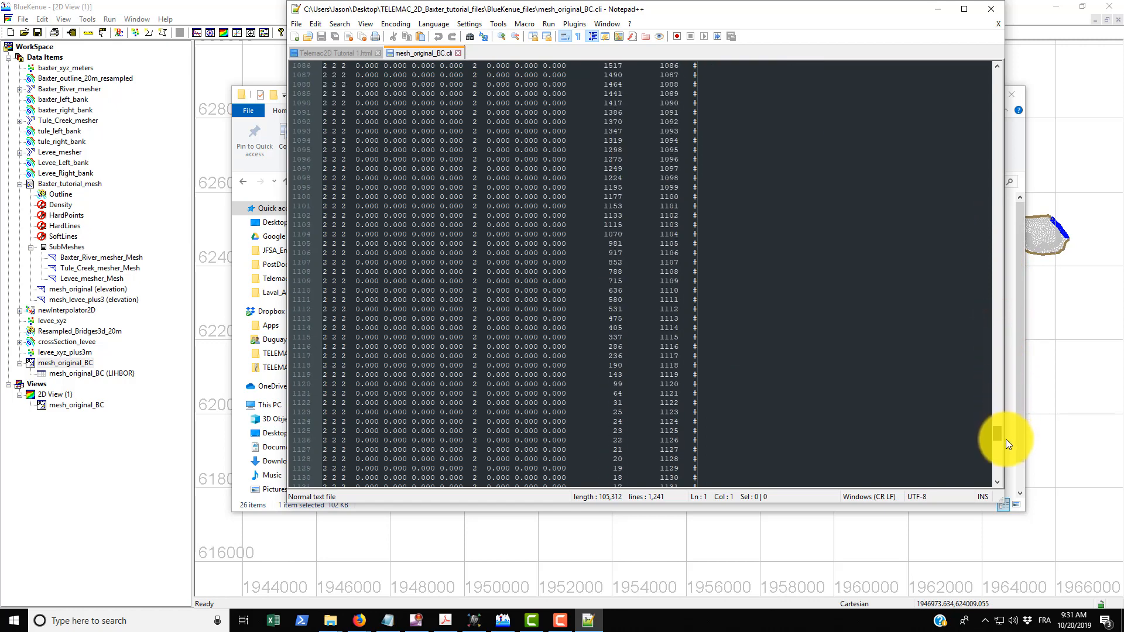
{"action": "scroll", "scroll_direction": "down", "scroll_amount": 3}
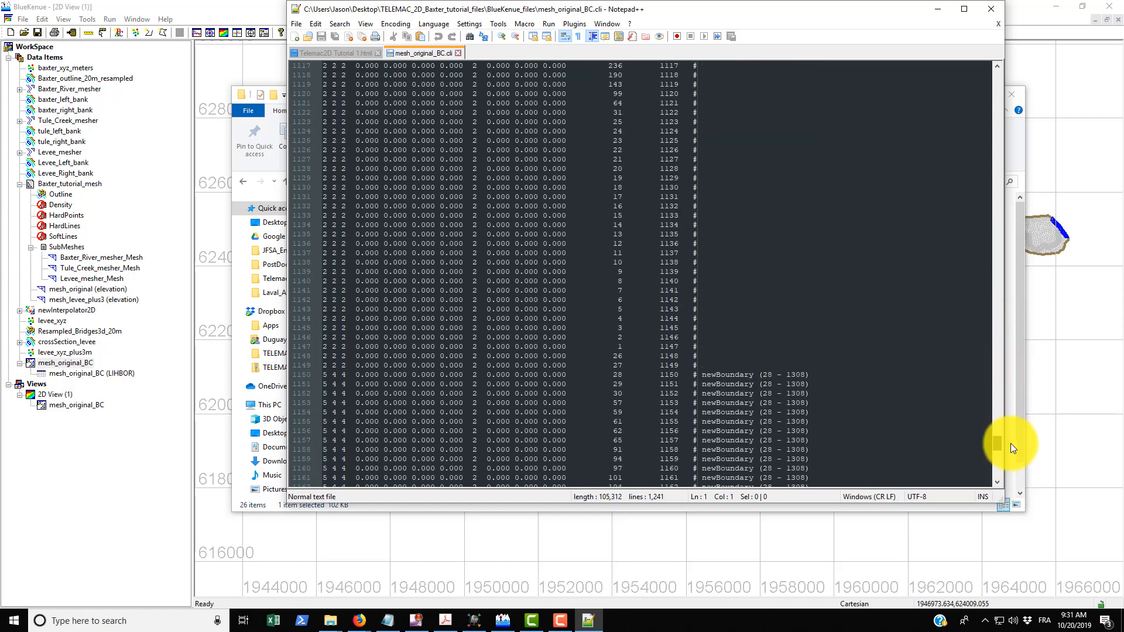
{"action": "scroll", "scroll_direction": "up", "scroll_amount": 3}
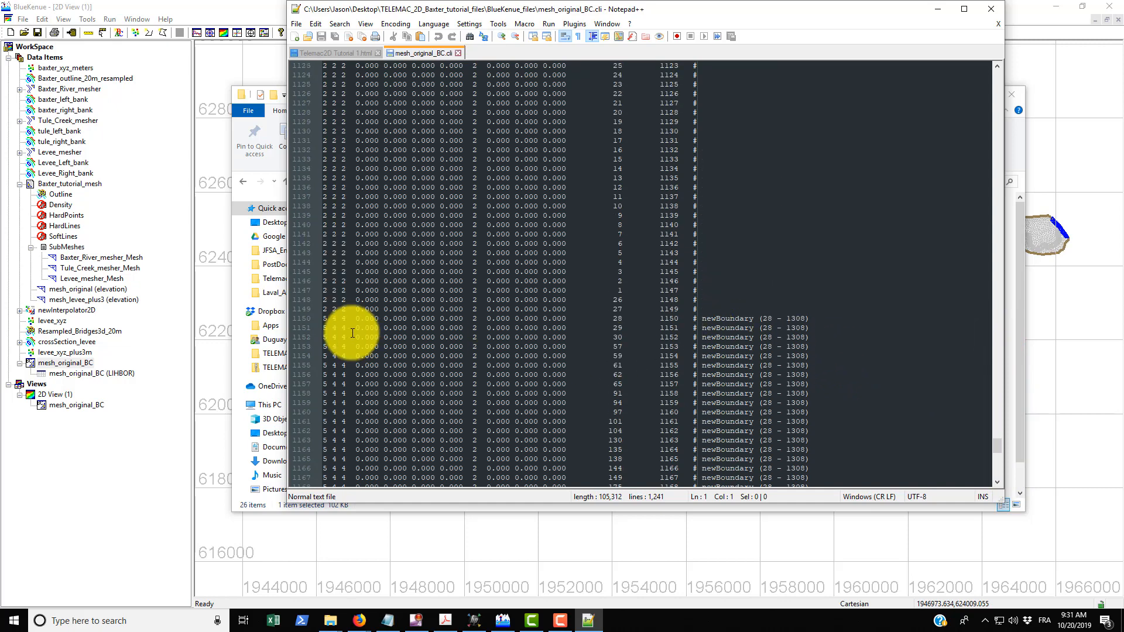
{"action": "scroll", "scroll_direction": "down", "scroll_amount": 3}
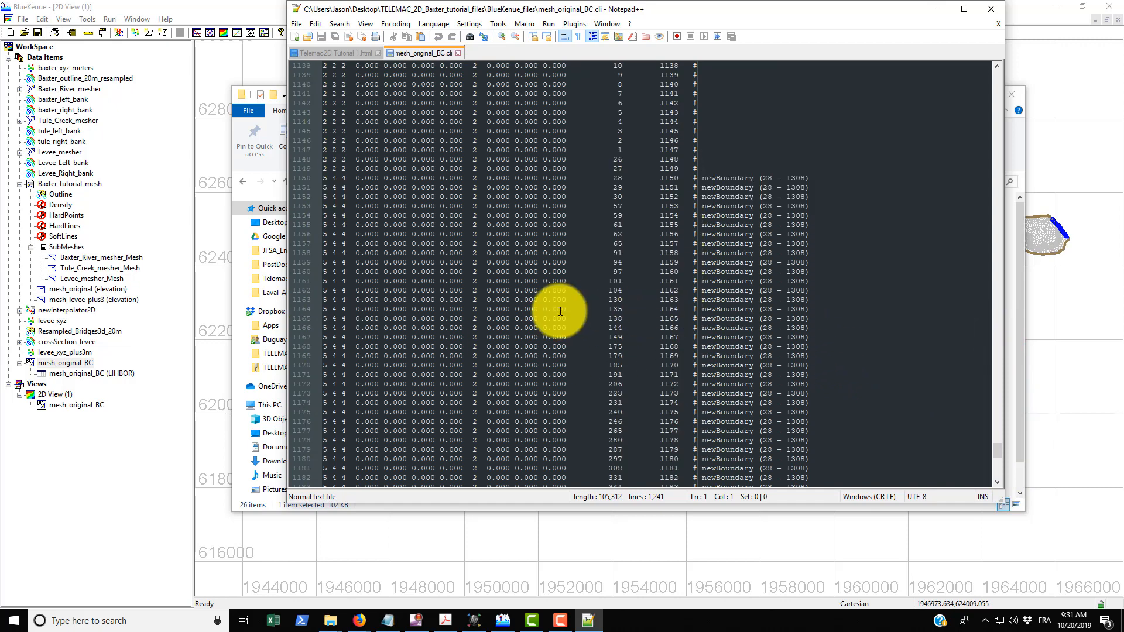
{"action": "mouse_move", "coordinate": [344, 176]}
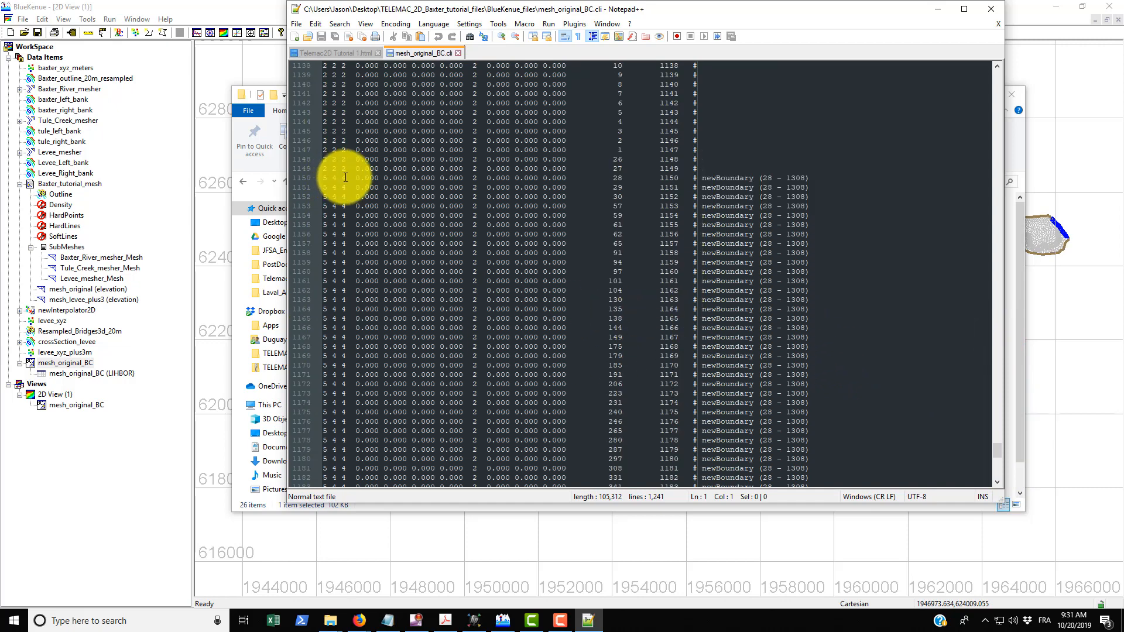
{"action": "mouse_move", "coordinate": [821, 32]}
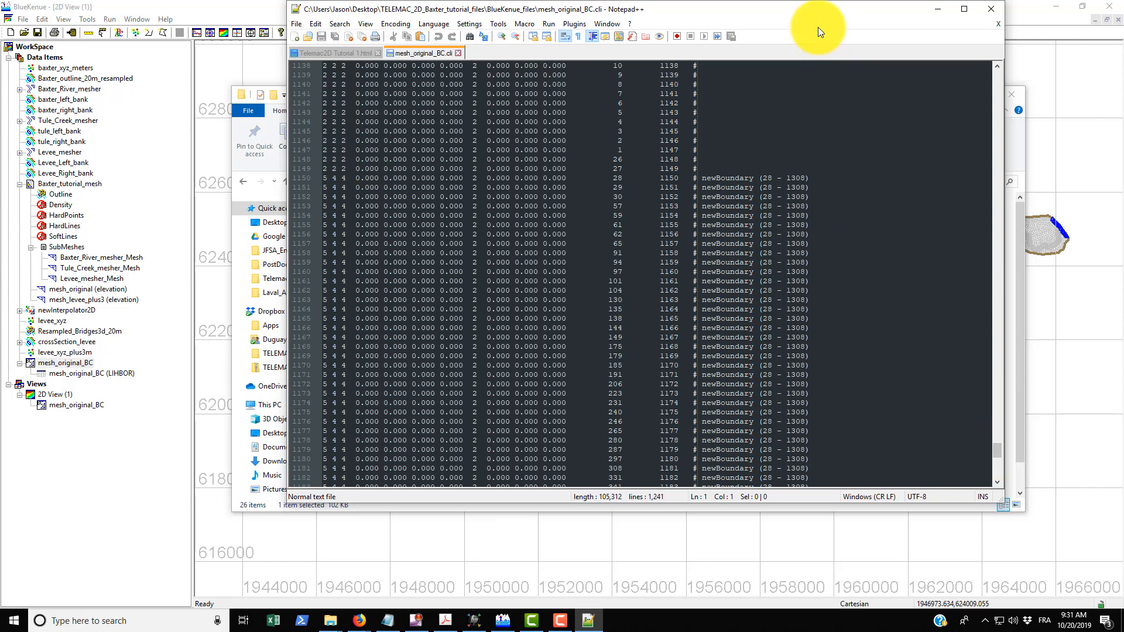
{"action": "scroll", "scroll_direction": "down", "scroll_amount": 3}
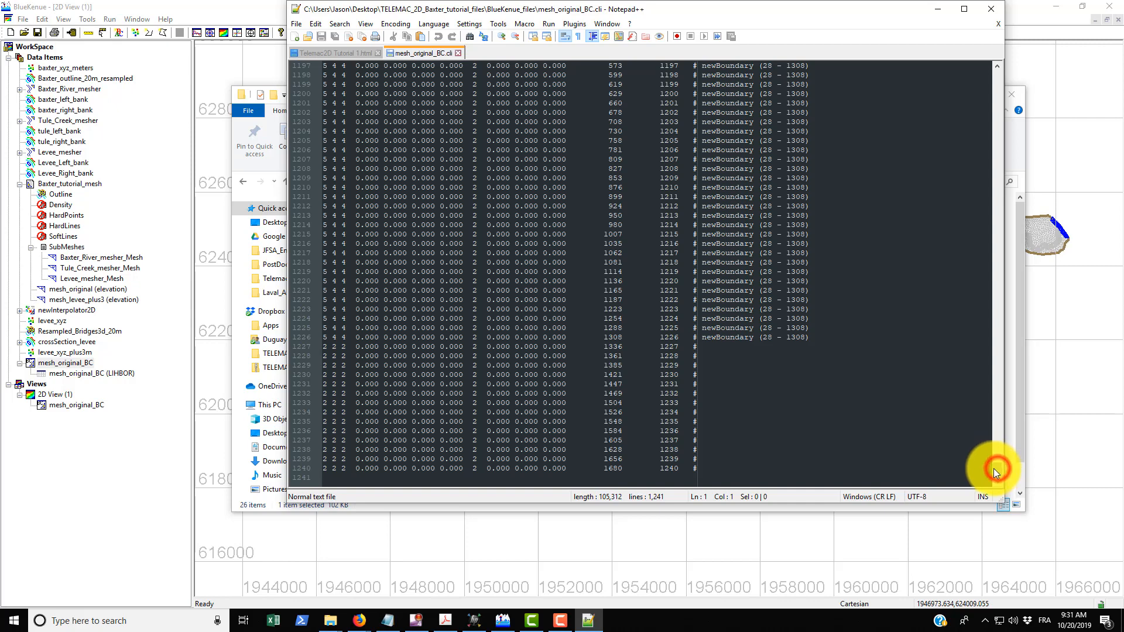
{"action": "scroll", "scroll_direction": "up", "scroll_amount": 3}
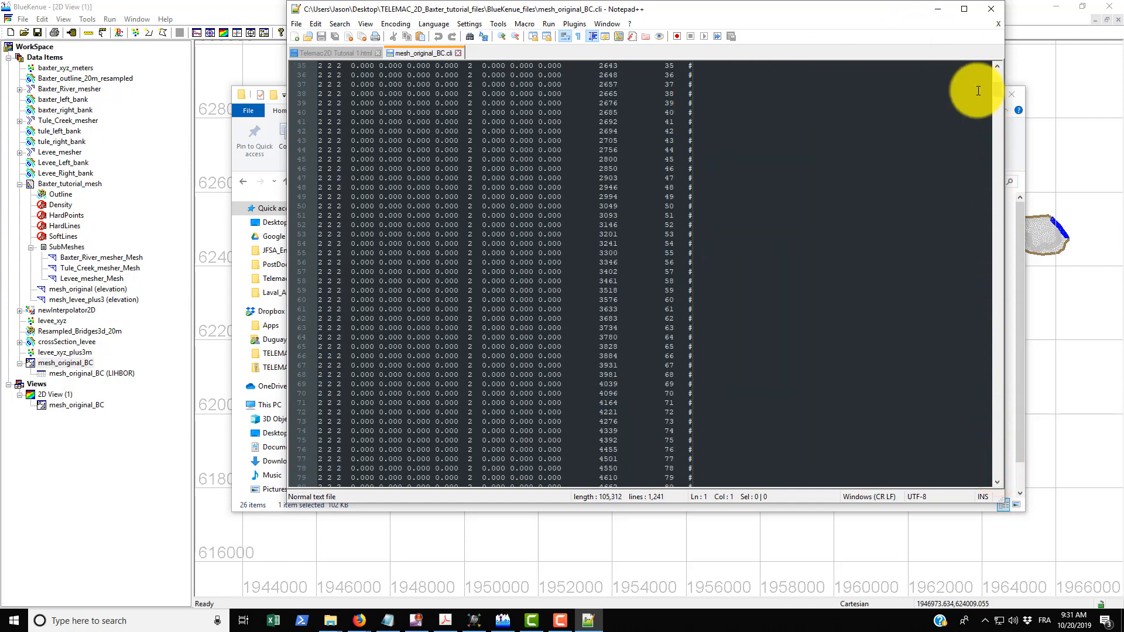
{"action": "scroll", "scroll_direction": "down", "scroll_amount": 3}
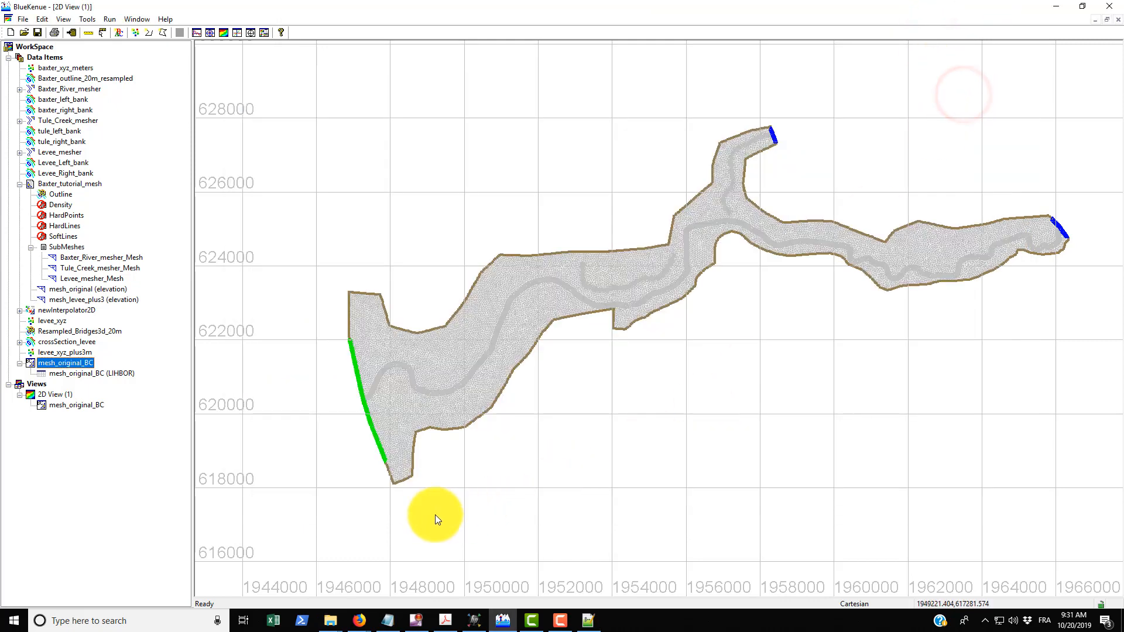
{"action": "mouse_move", "coordinate": [393, 483]}
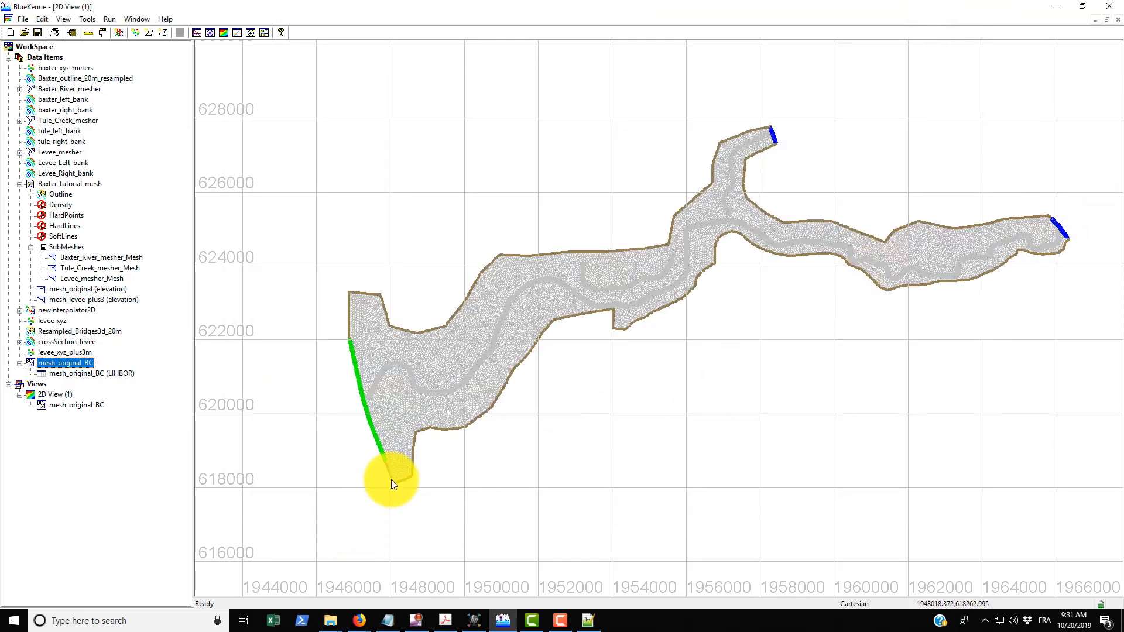
{"action": "mouse_move", "coordinate": [398, 493]}
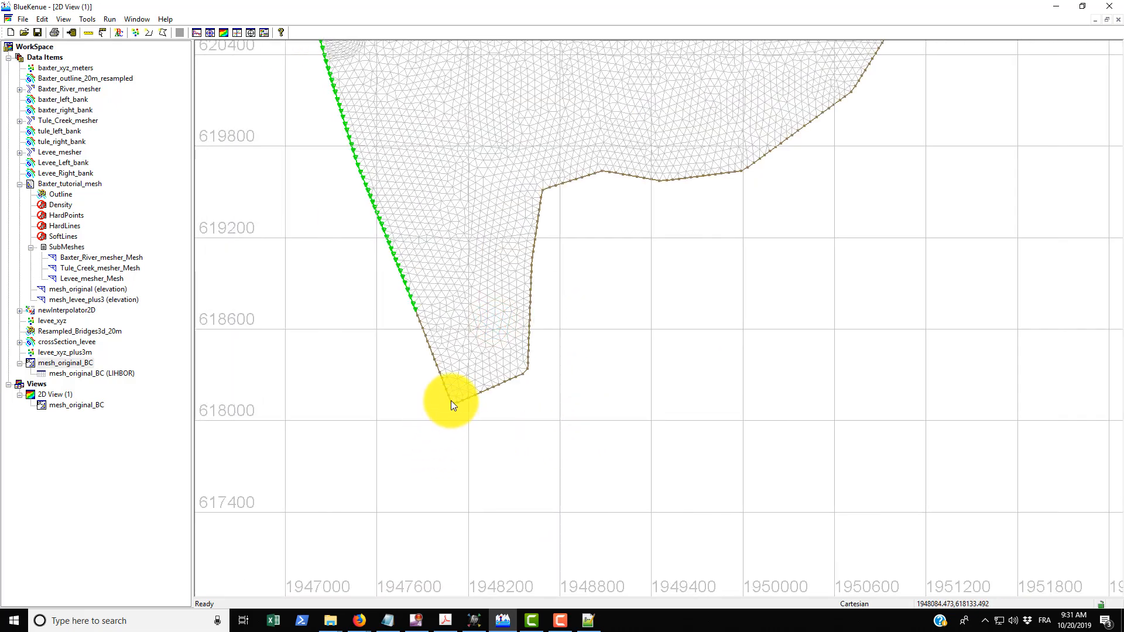
Query boundary nodes 1710 and 1777, then node 17917, first of the prescribed-Q boundary.
{"action": "left_click", "coordinate": [453, 403]}
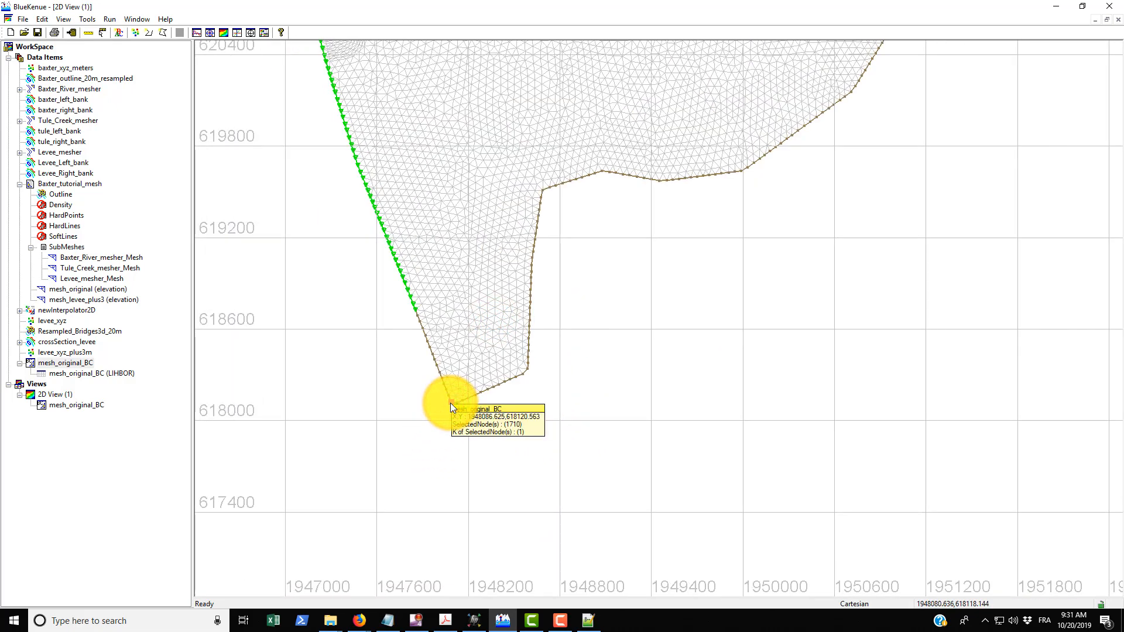
{"action": "mouse_move", "coordinate": [442, 439]}
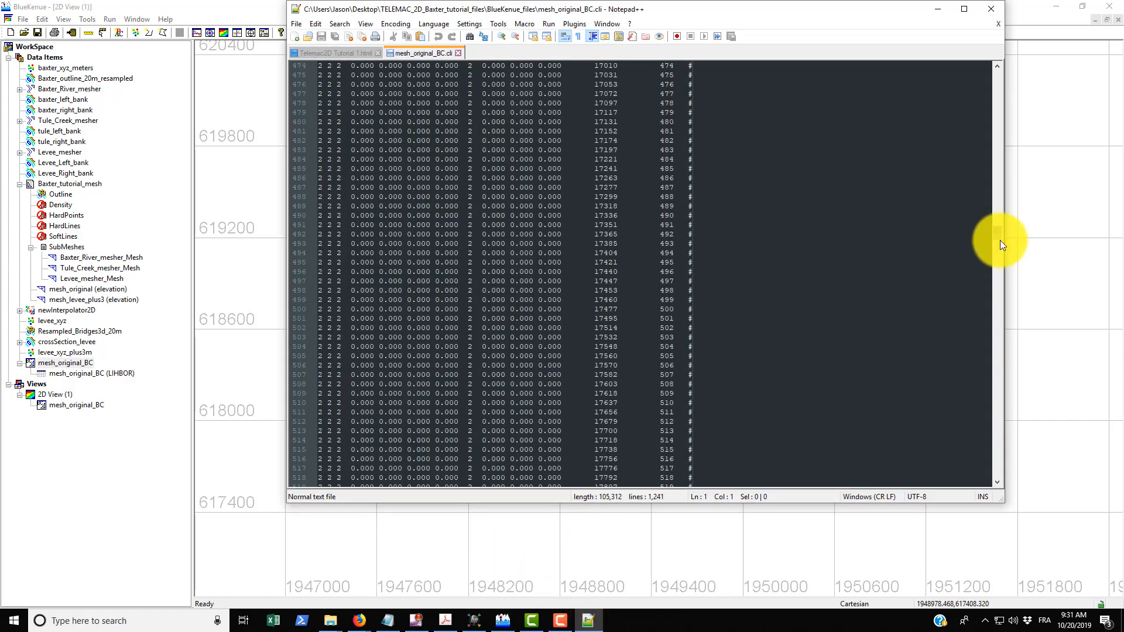
{"action": "scroll", "scroll_direction": "up", "scroll_amount": 3}
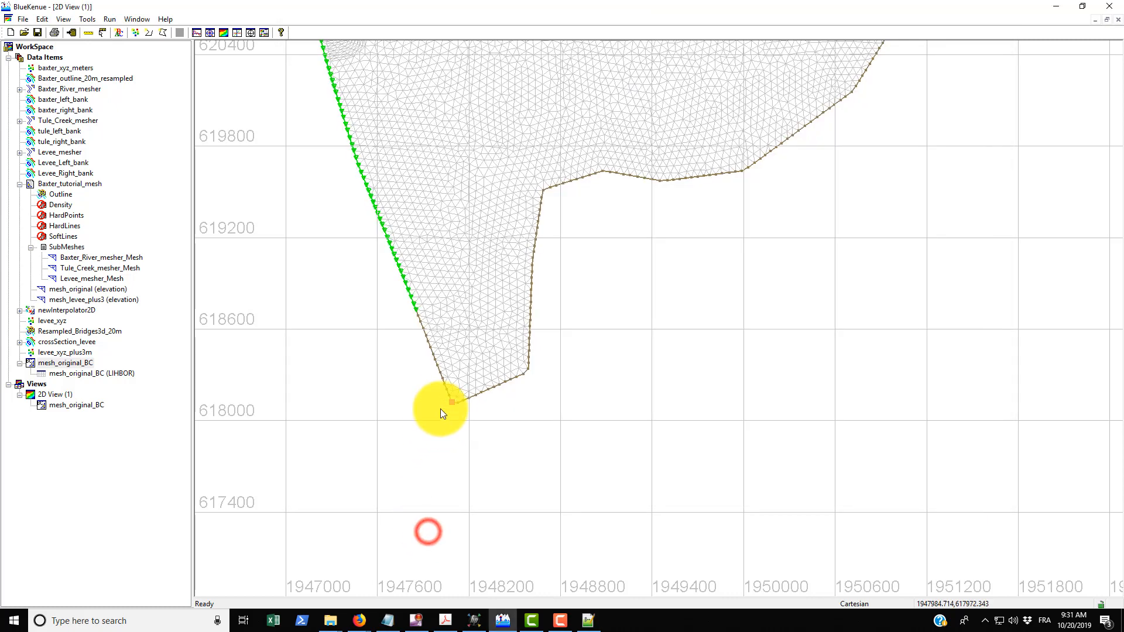
{"action": "left_click", "coordinate": [451, 400]}
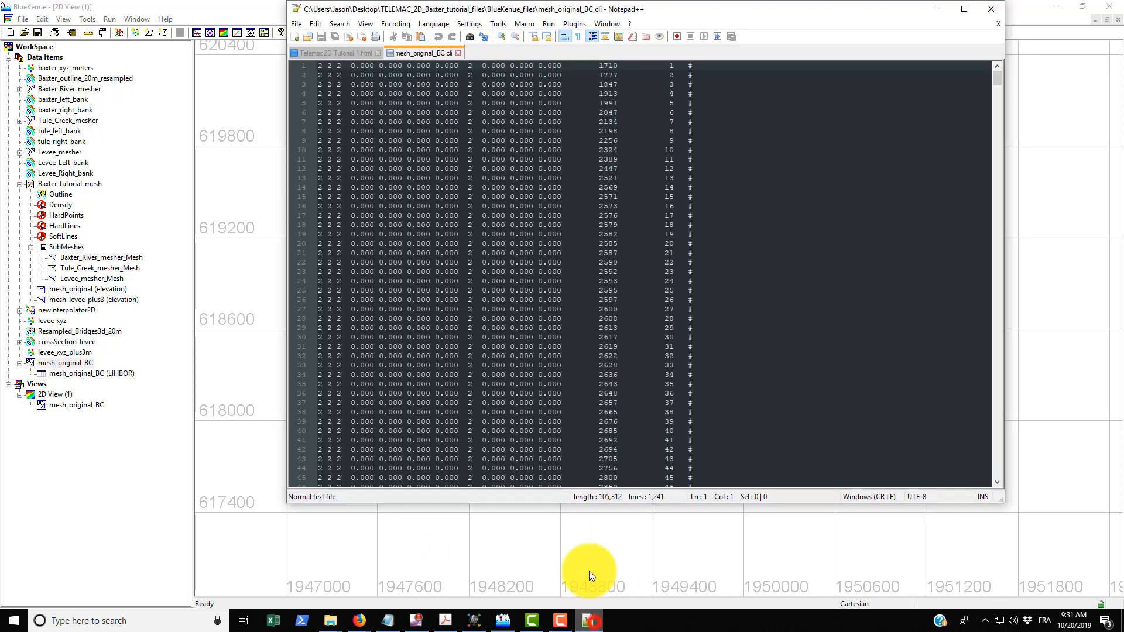
{"action": "mouse_move", "coordinate": [669, 68]}
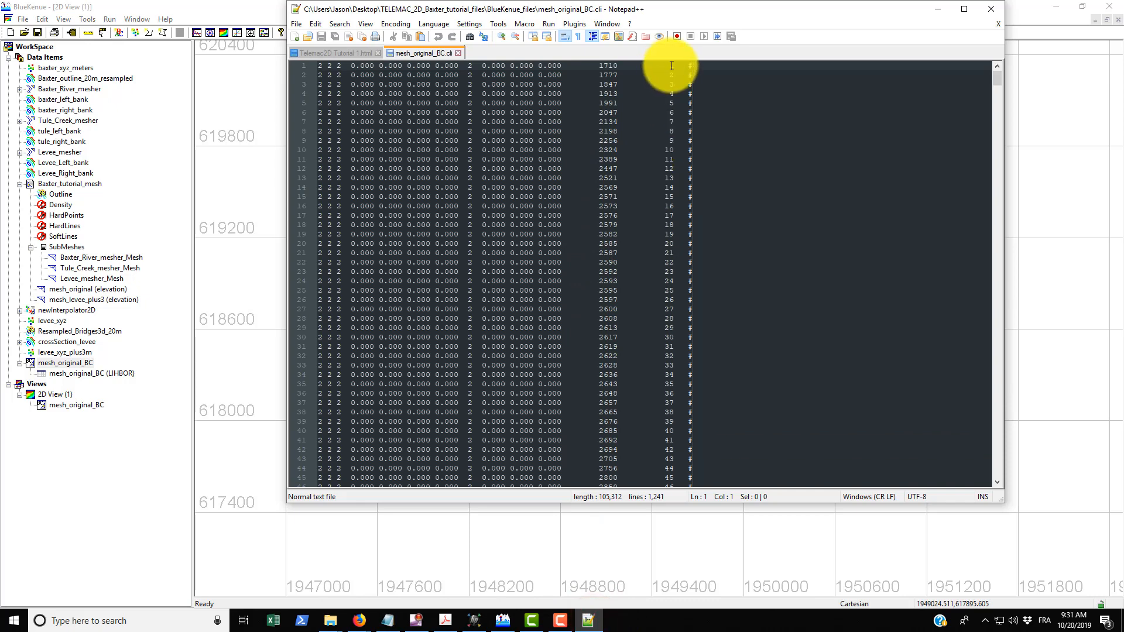
{"action": "mouse_move", "coordinate": [584, 537]}
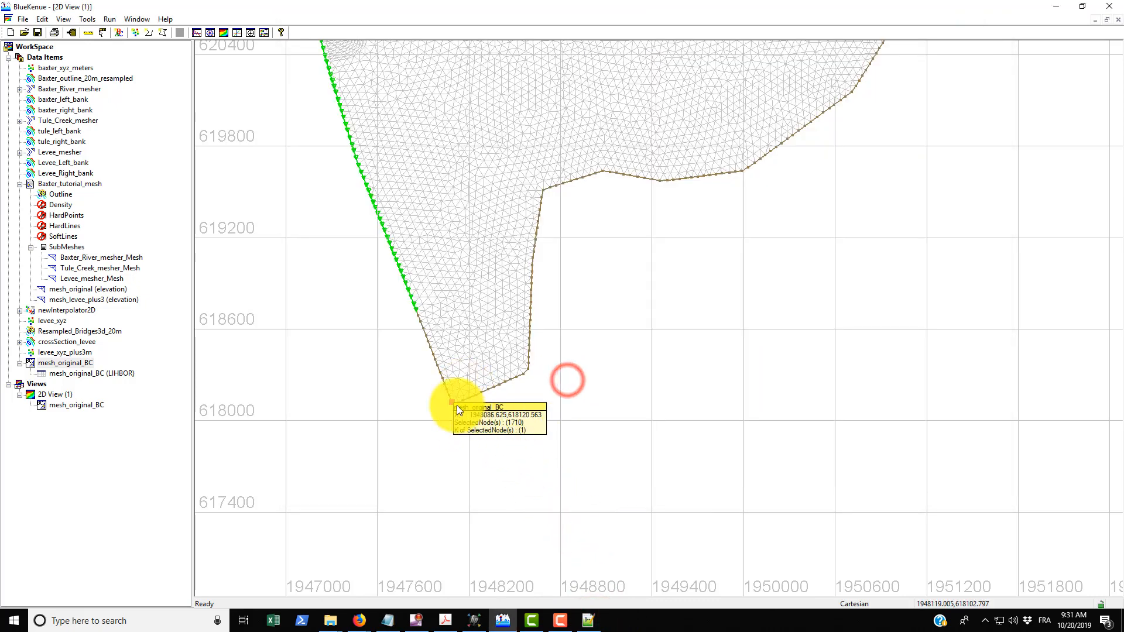
{"action": "left_click", "coordinate": [456, 401]}
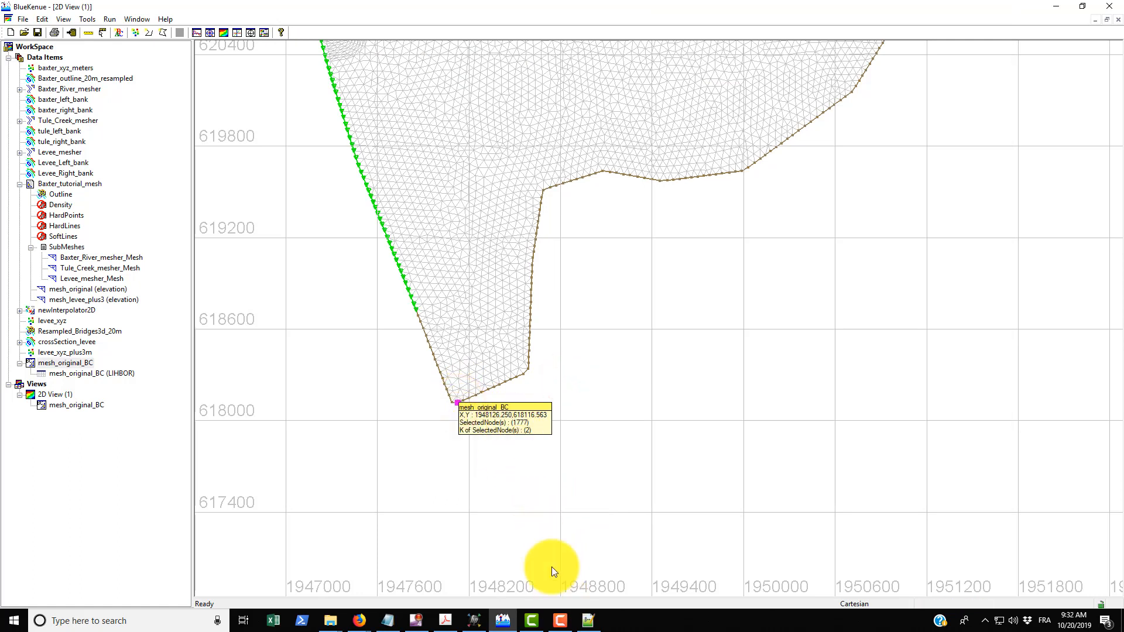
{"action": "mouse_move", "coordinate": [587, 621]}
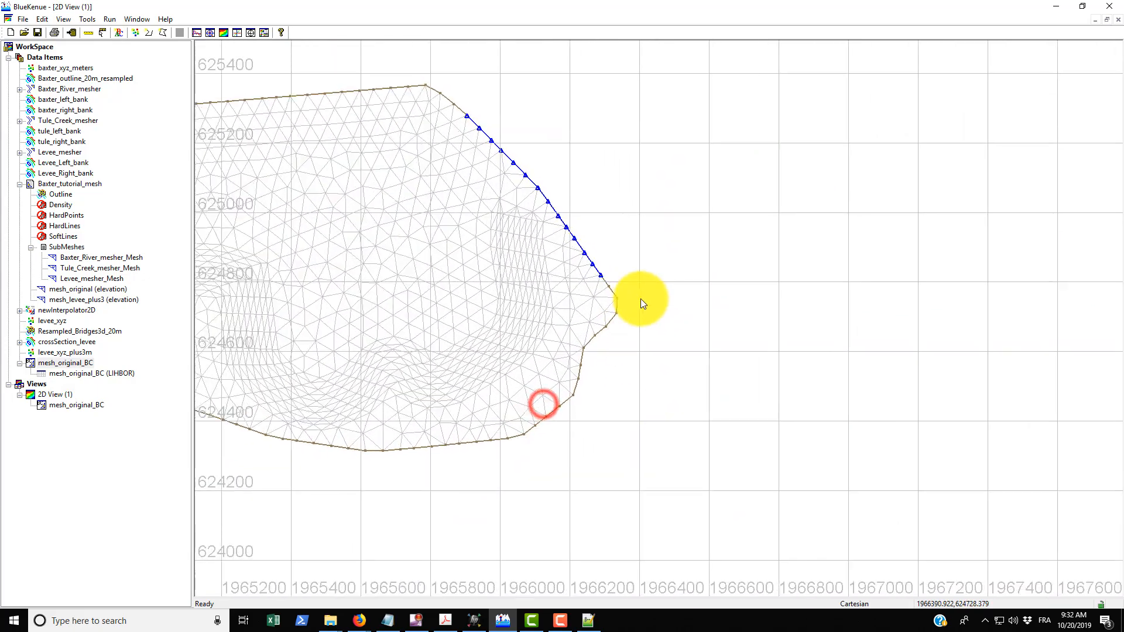
{"action": "left_click", "coordinate": [559, 243]}
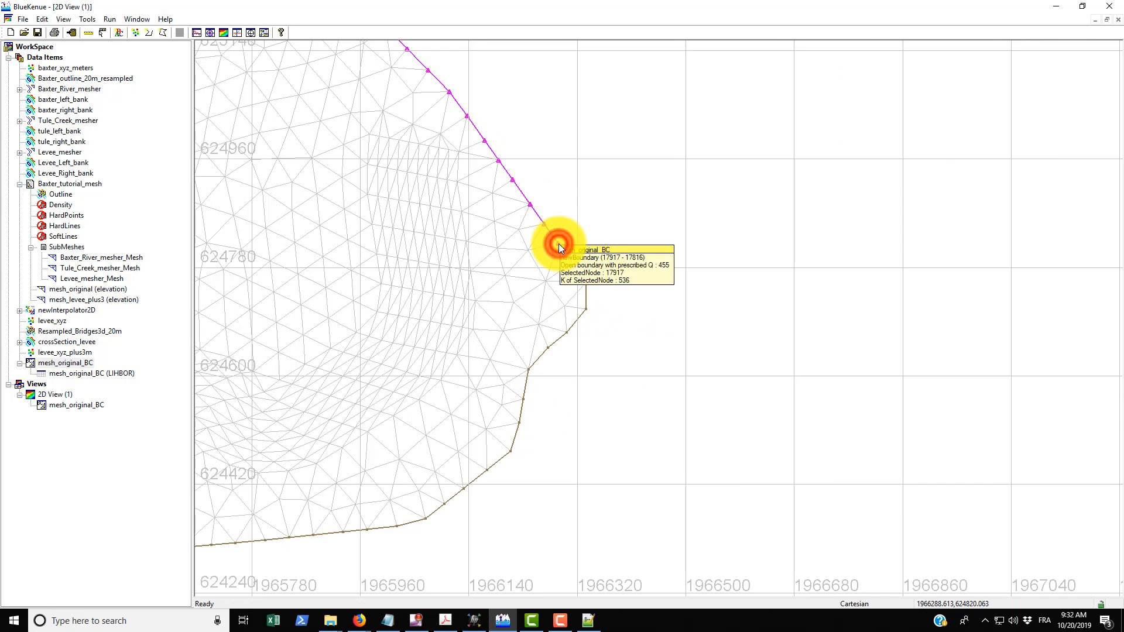
{"action": "mouse_move", "coordinate": [604, 297]}
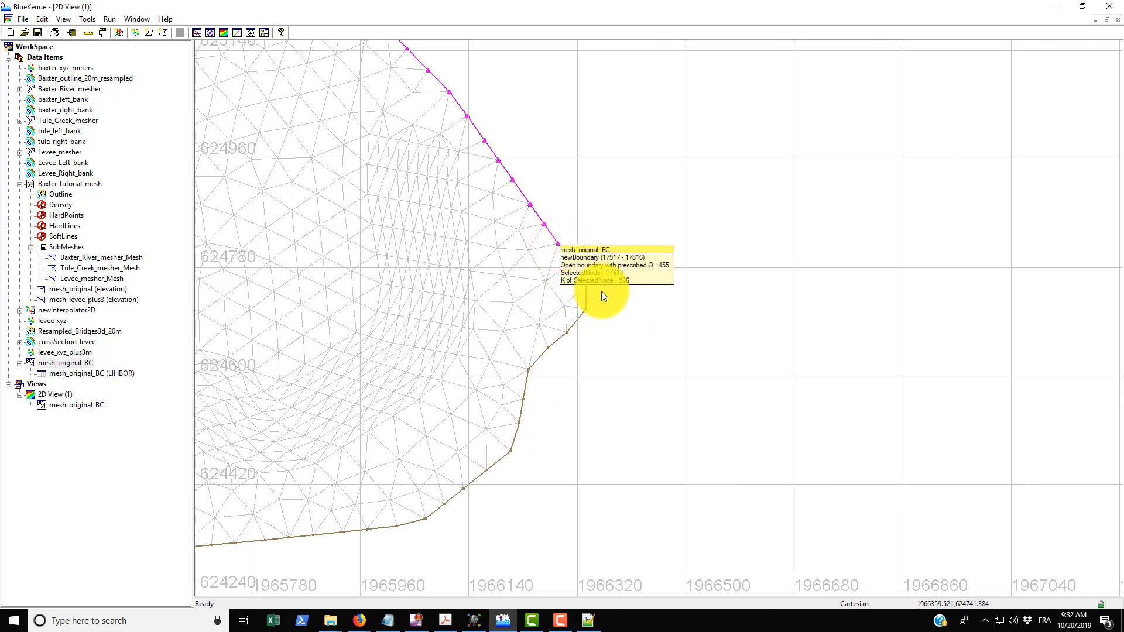
{"action": "mouse_move", "coordinate": [615, 280]}
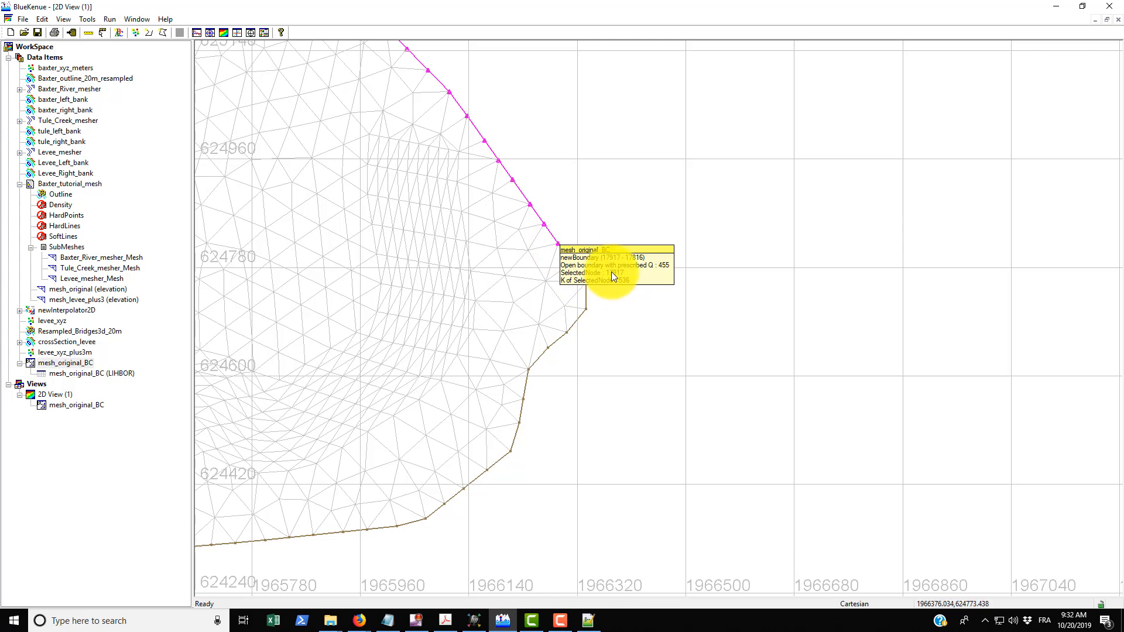
{"action": "mouse_move", "coordinate": [601, 468]}
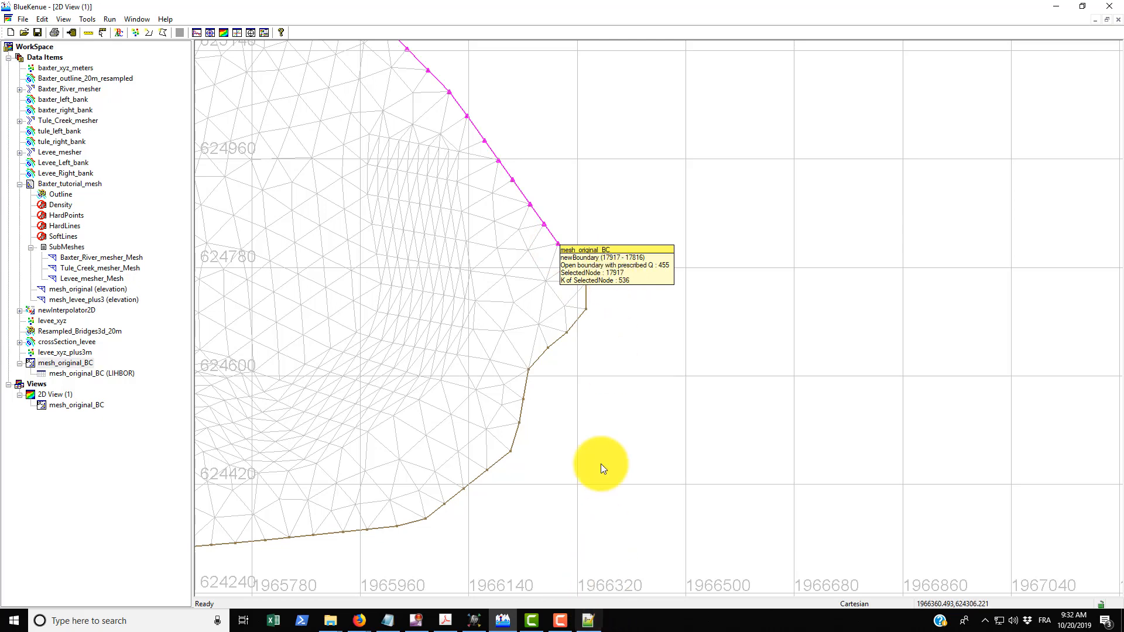
{"action": "mouse_move", "coordinate": [621, 287]}
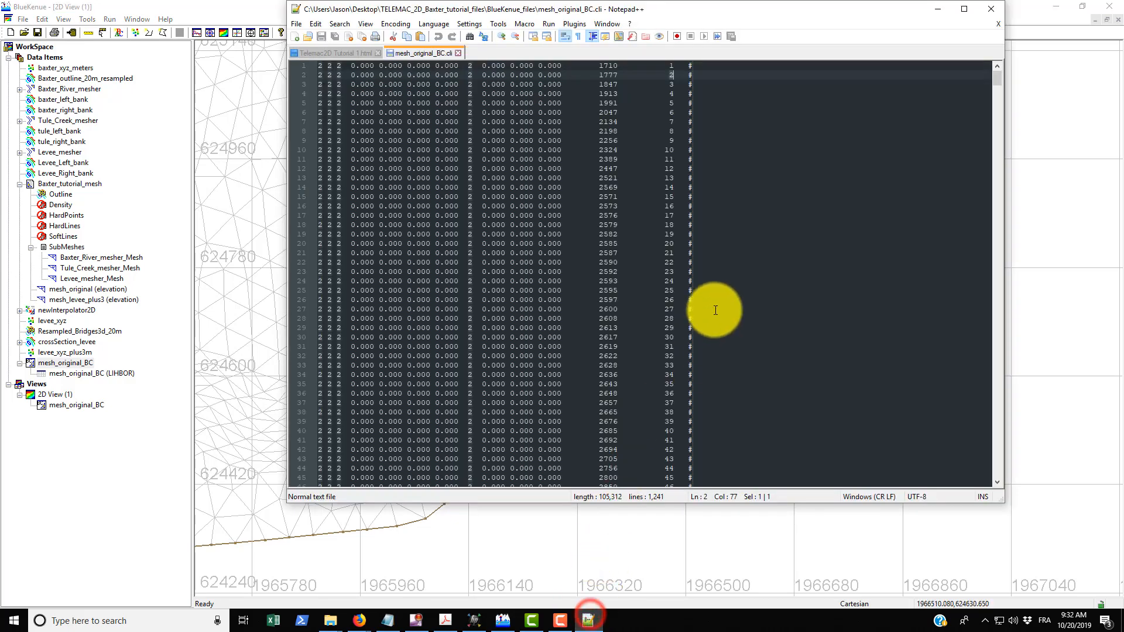
Scroll the .cli file to line 536 where node 17917 starts the 17917–17816 entries.
{"action": "scroll", "scroll_direction": "down", "scroll_amount": 3}
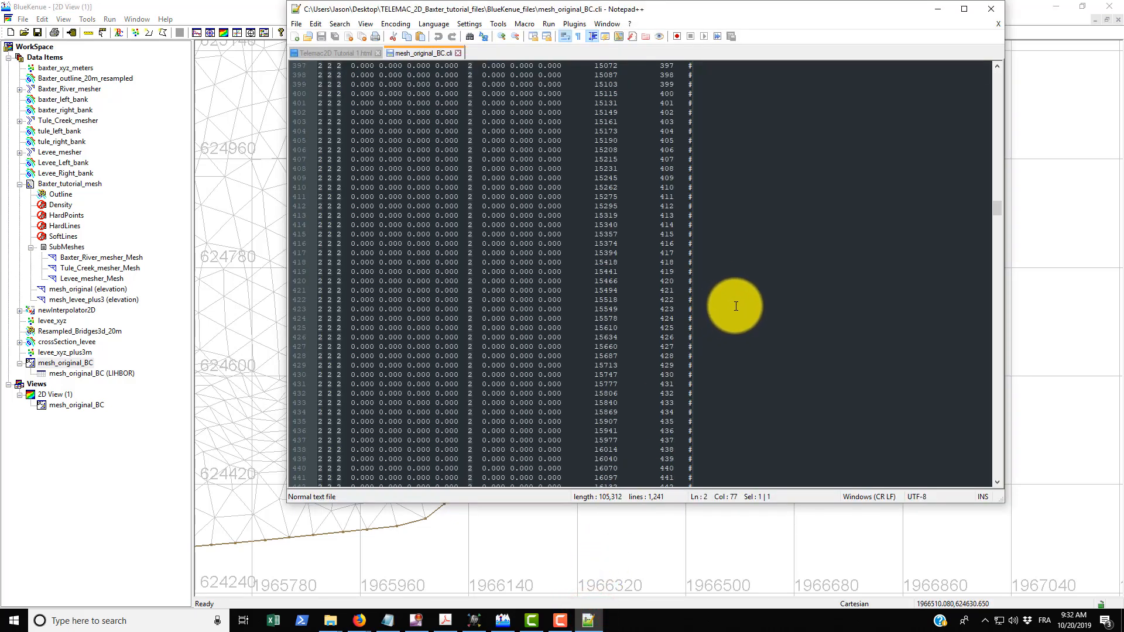
{"action": "scroll", "scroll_direction": "down", "scroll_amount": 3}
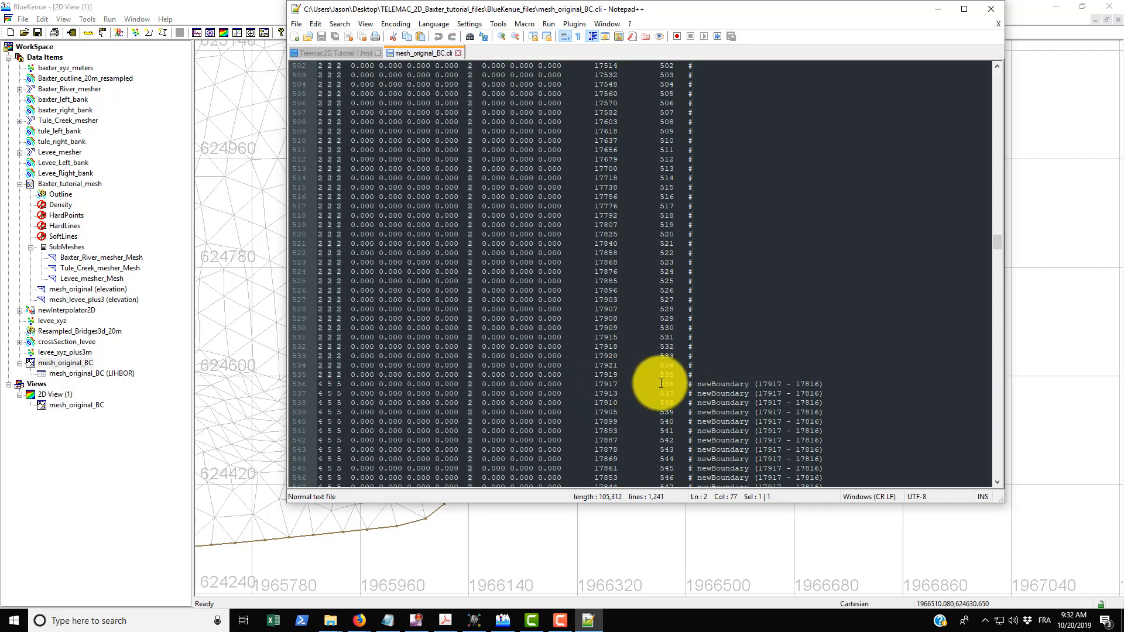
{"action": "scroll", "scroll_direction": "down", "scroll_amount": 3}
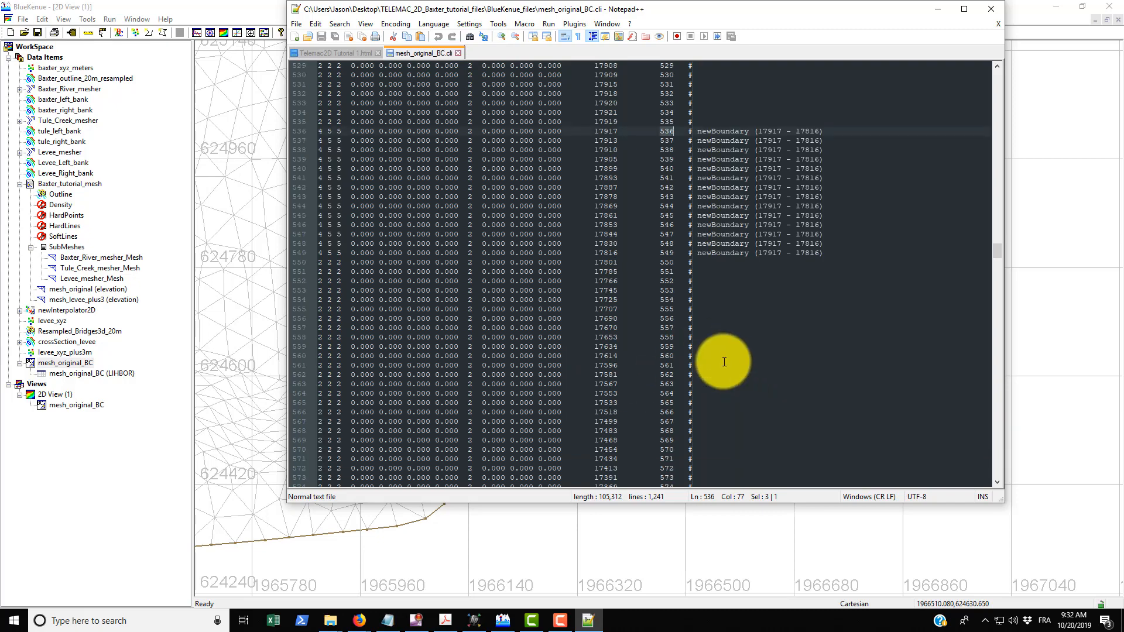
{"action": "mouse_move", "coordinate": [923, 37]}
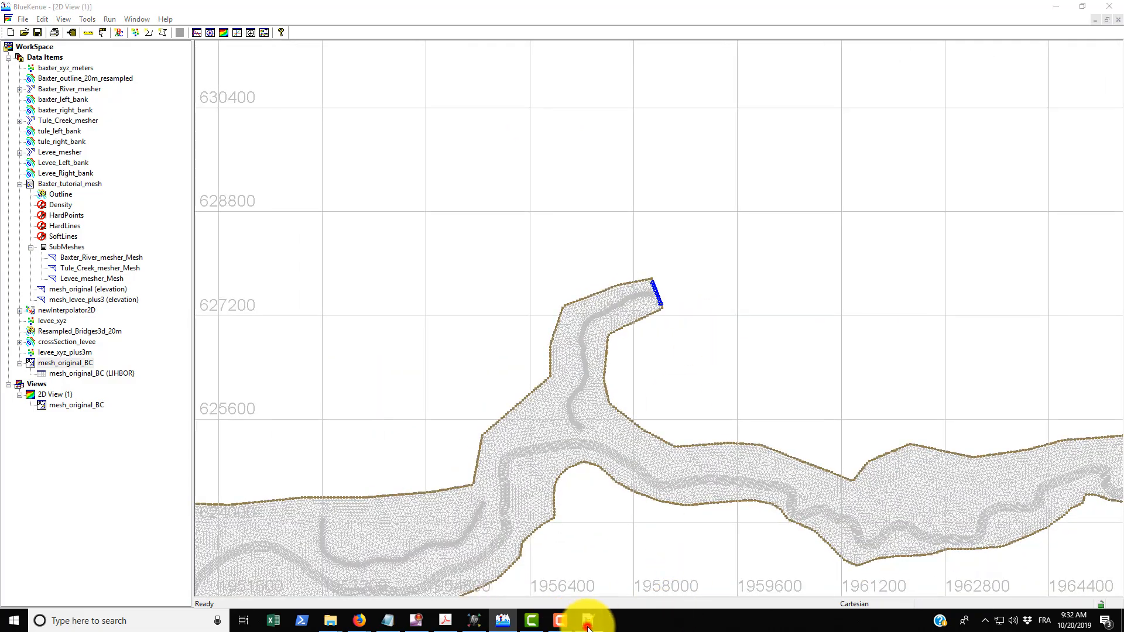
Scroll the .cli file through the 28–1308 block and the 14216–14143 block at lines 787–795.
{"action": "left_click", "coordinate": [559, 620]}
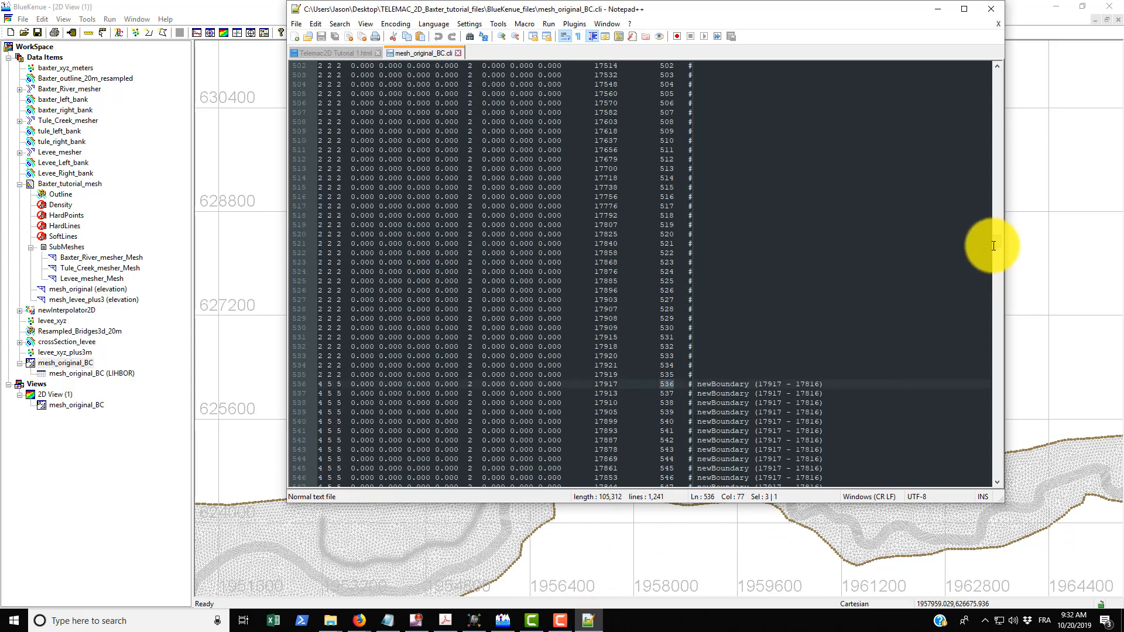
{"action": "scroll", "scroll_direction": "down", "scroll_amount": 3}
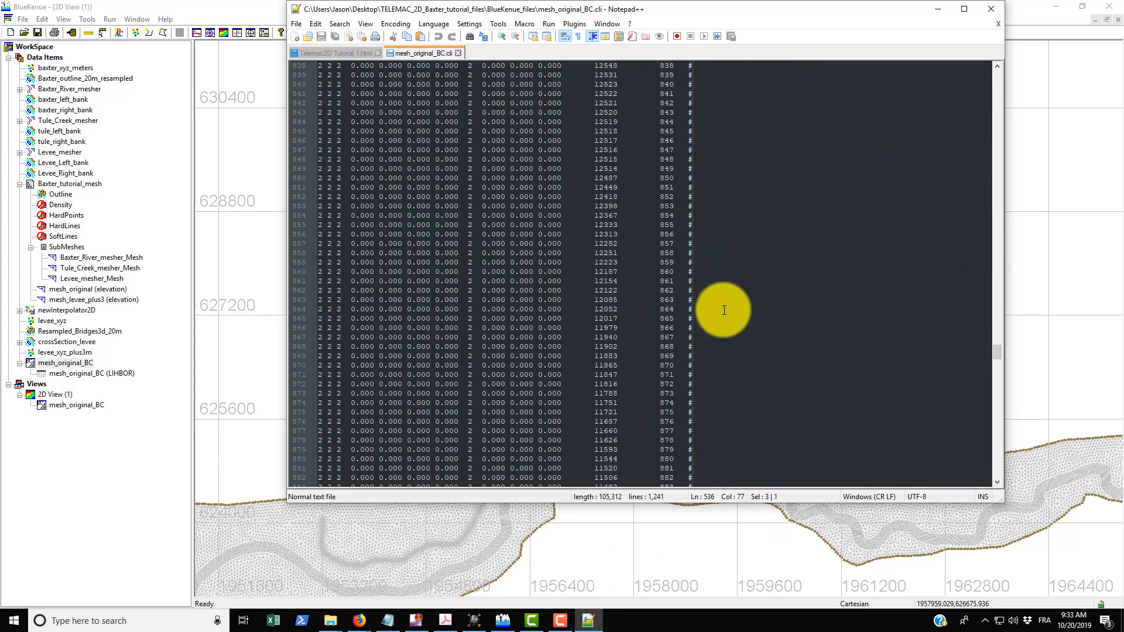
{"action": "scroll", "scroll_direction": "down", "scroll_amount": 3}
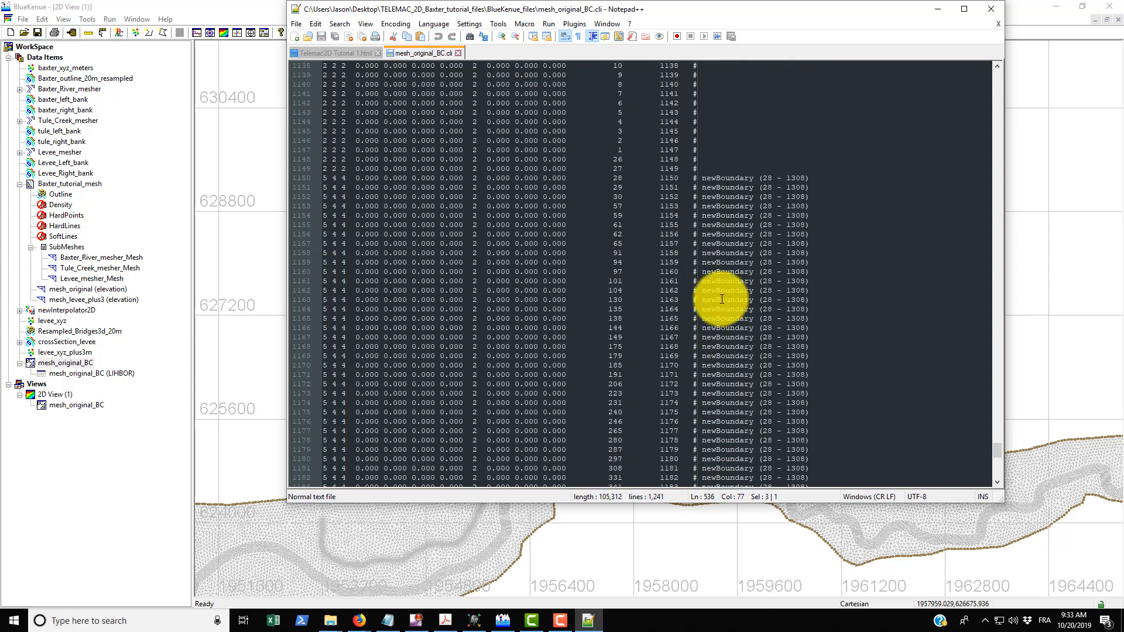
{"action": "scroll", "scroll_direction": "down", "scroll_amount": 3}
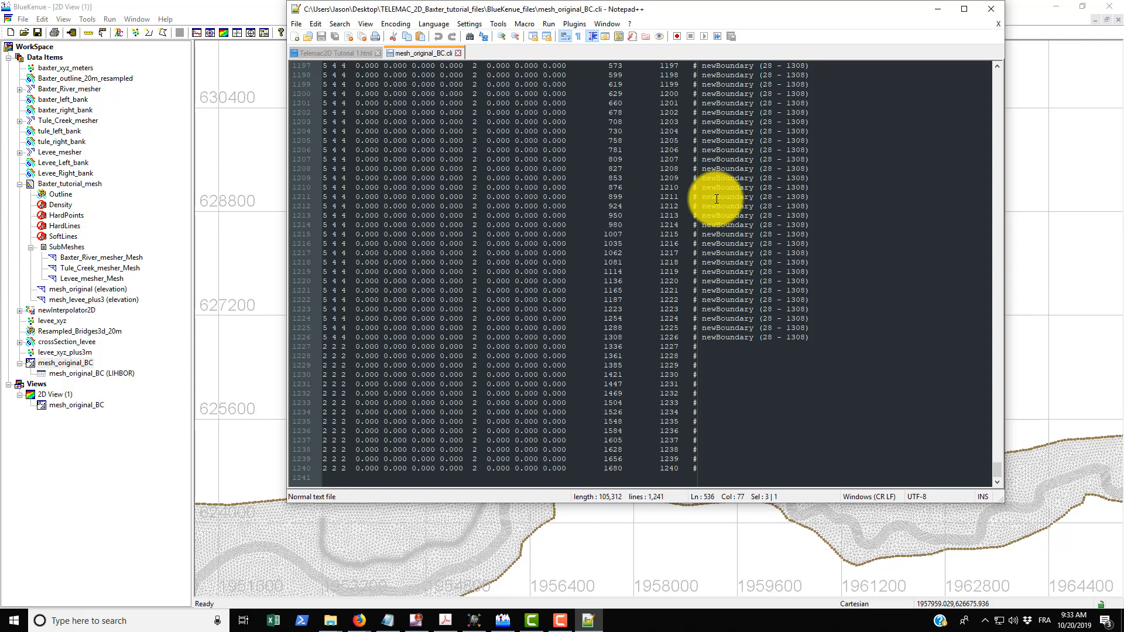
{"action": "mouse_move", "coordinate": [996, 469]}
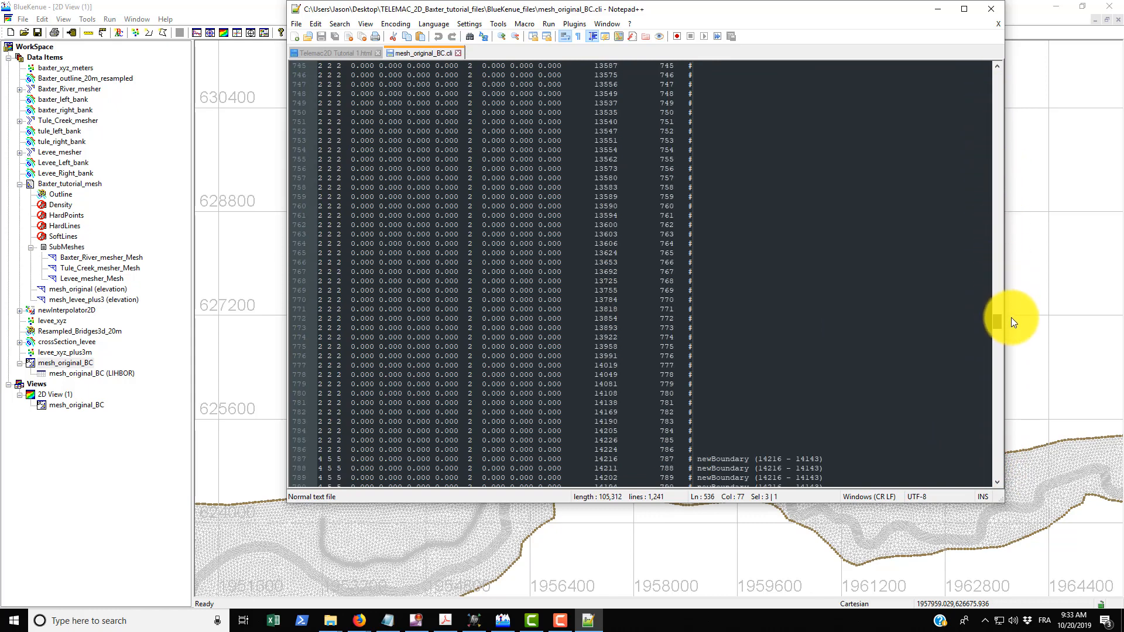
{"action": "scroll", "scroll_direction": "down", "scroll_amount": 3}
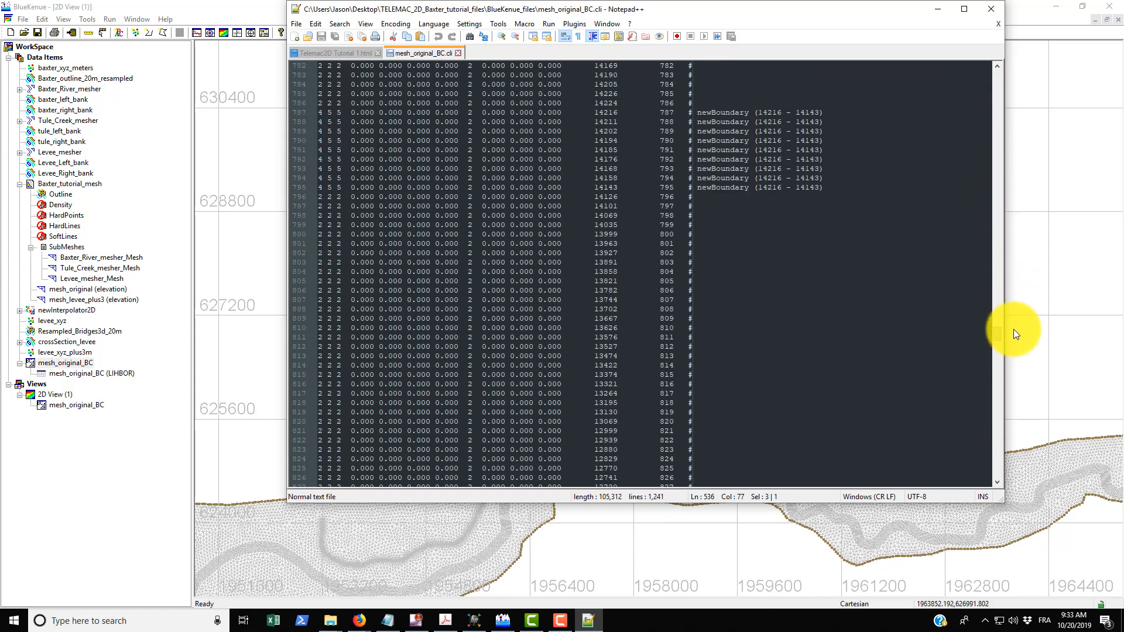
{"action": "mouse_move", "coordinate": [480, 372]}
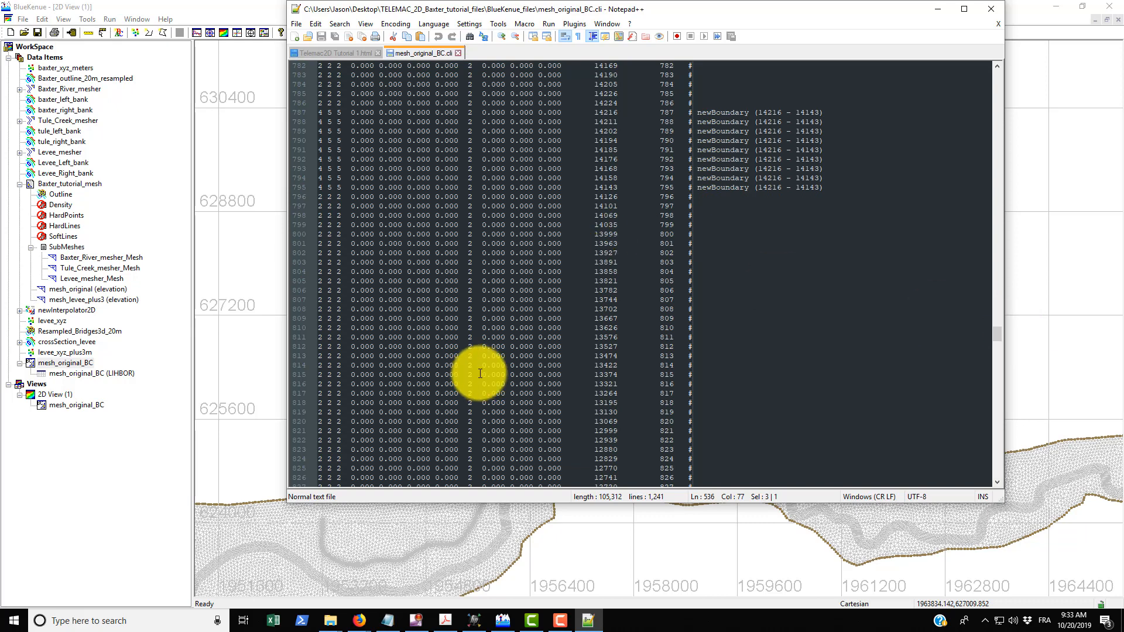